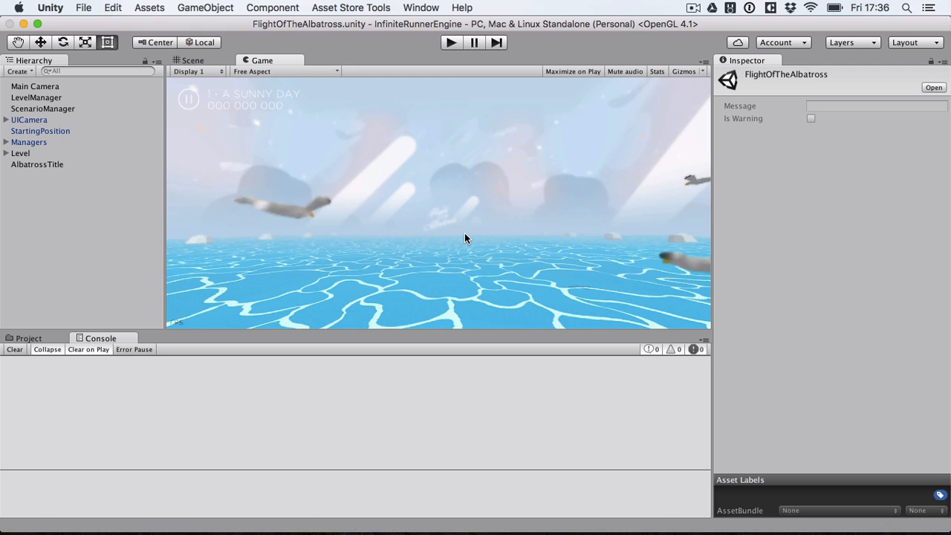
Show the Project browser with the FlightOfTheAlbatross demo folder's assets instead of the Console.
left_click(28, 339)
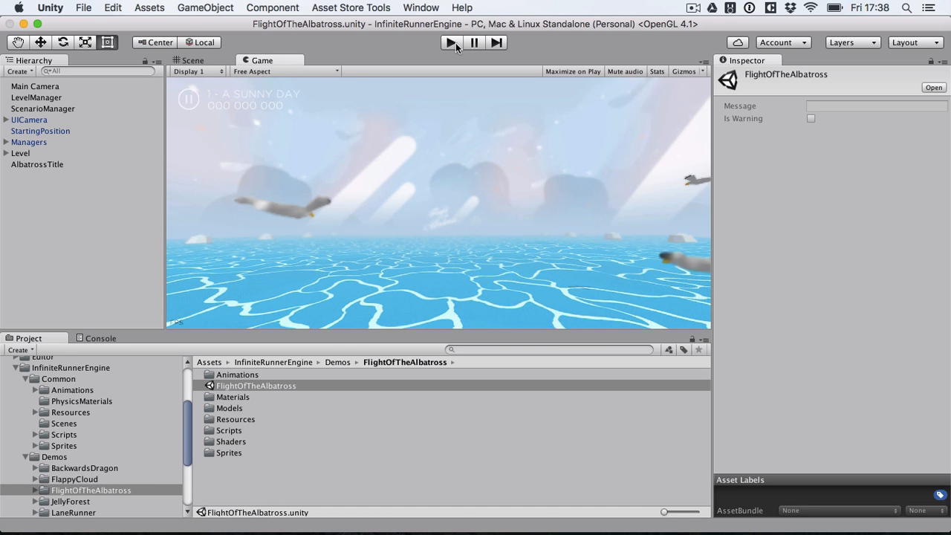
left_click(452, 42)
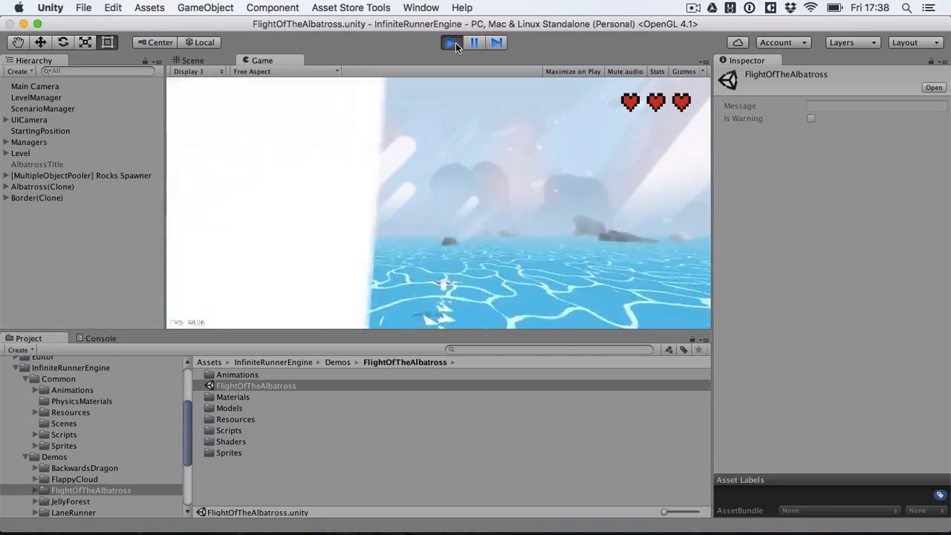
left_click(452, 42)
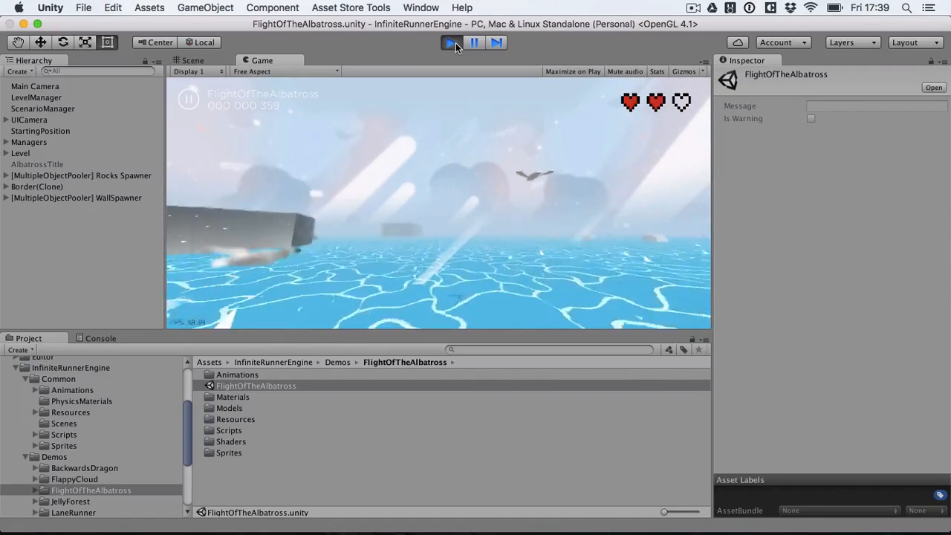
left_click(452, 42)
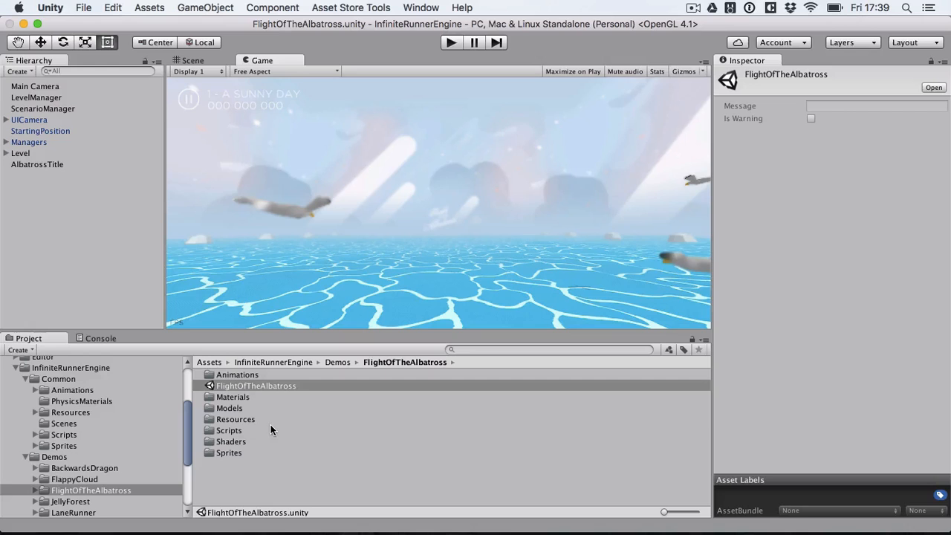
Load the Sandbox scene from Demos > Minimal and view its layout in the Scene view.
scroll("down", 3)
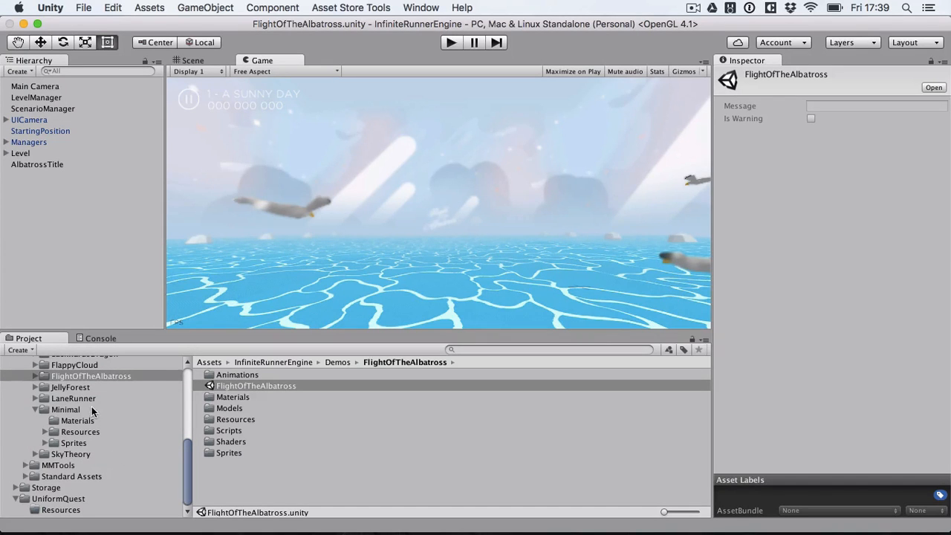
left_click(229, 431)
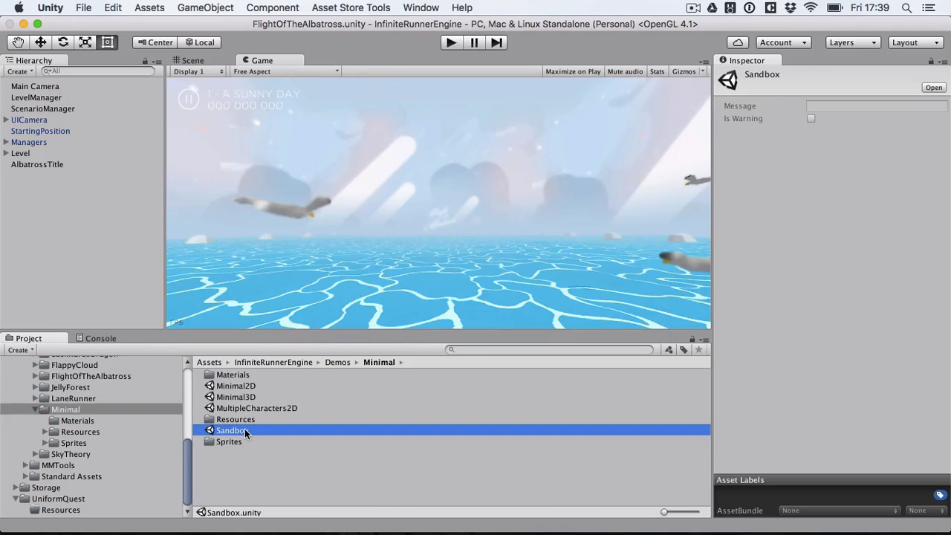
double_click(233, 431)
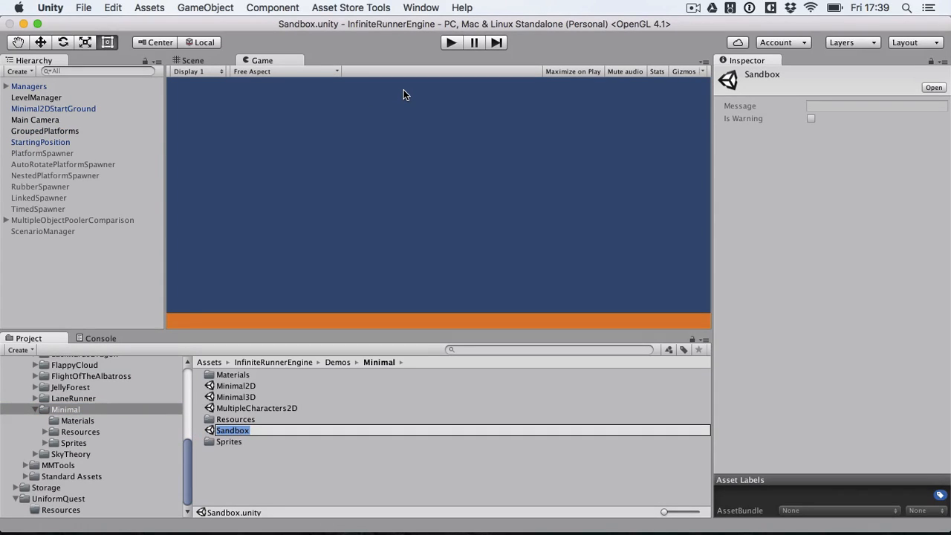
mouse_move(498, 49)
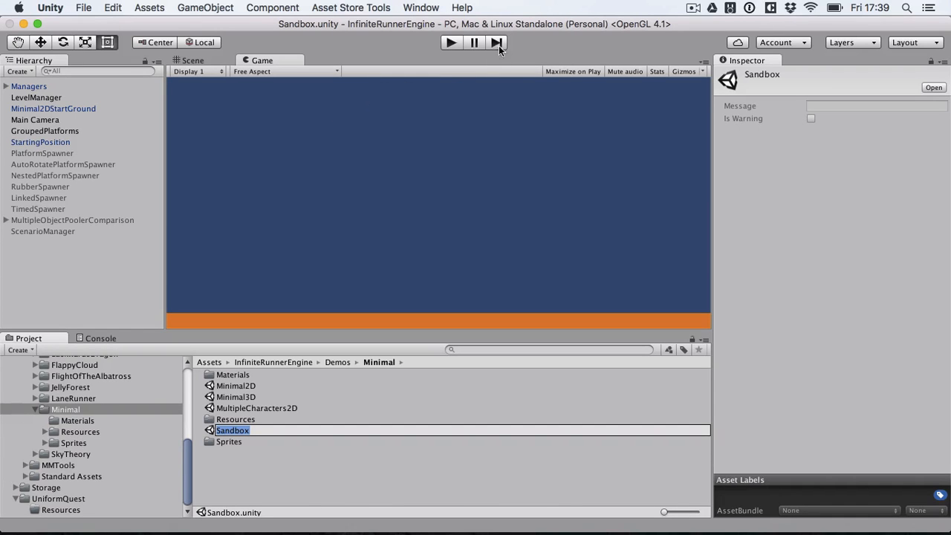
mouse_move(281, 66)
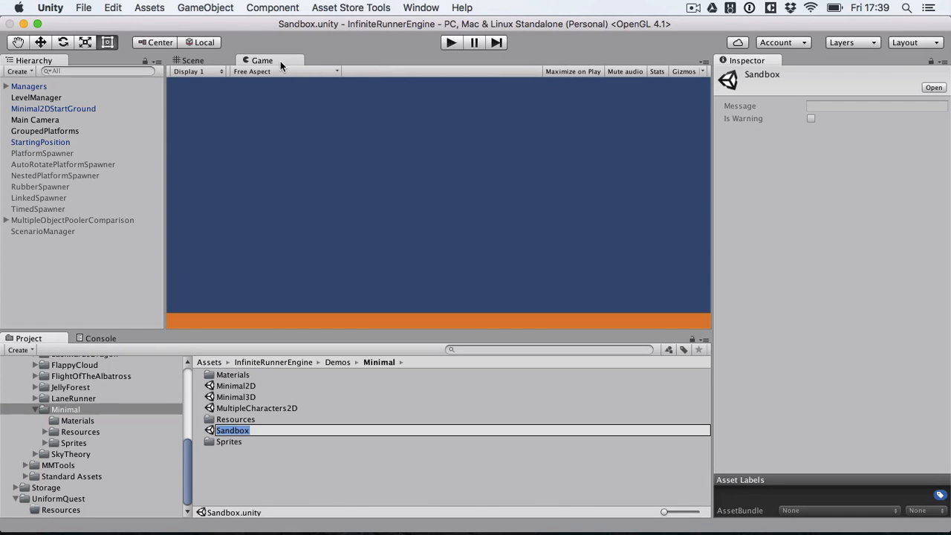
left_click(193, 60)
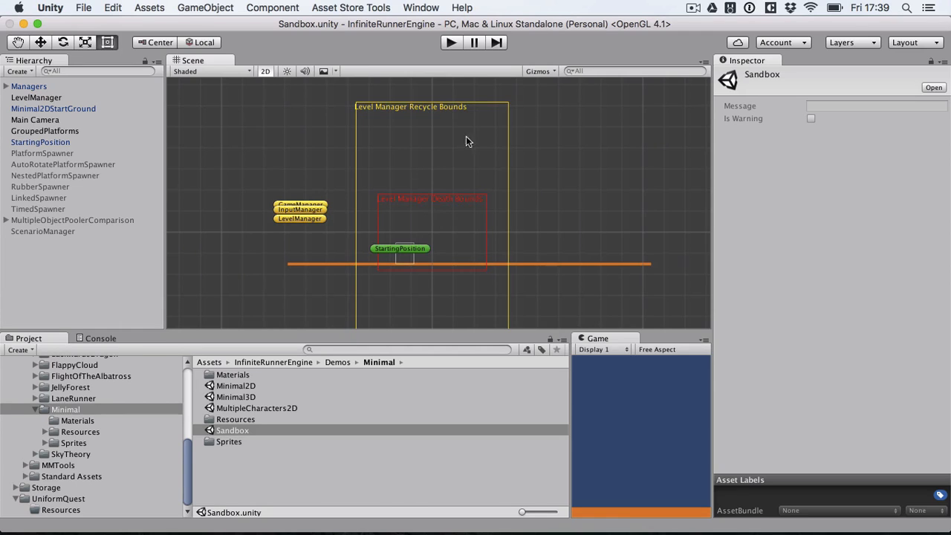
left_click(452, 42)
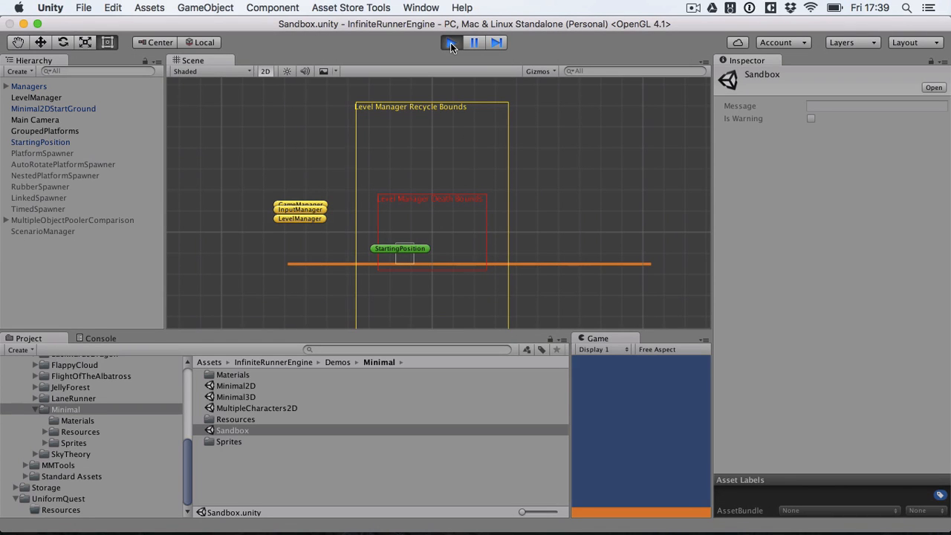
left_click(452, 42)
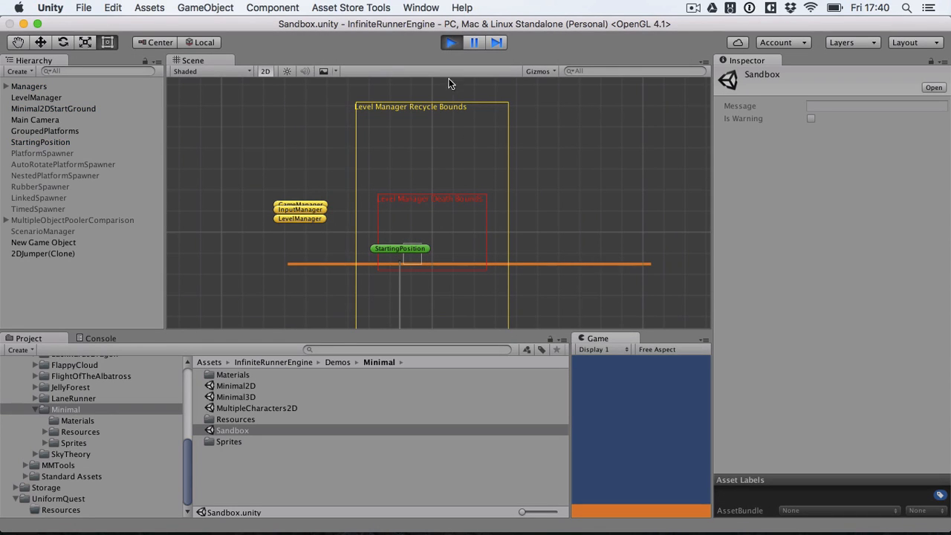
mouse_move(654, 483)
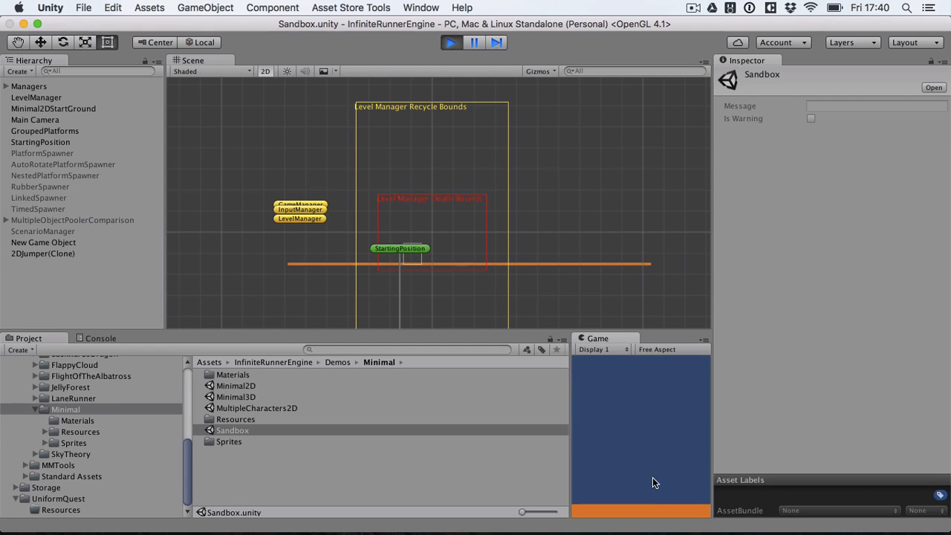
left_click(452, 42)
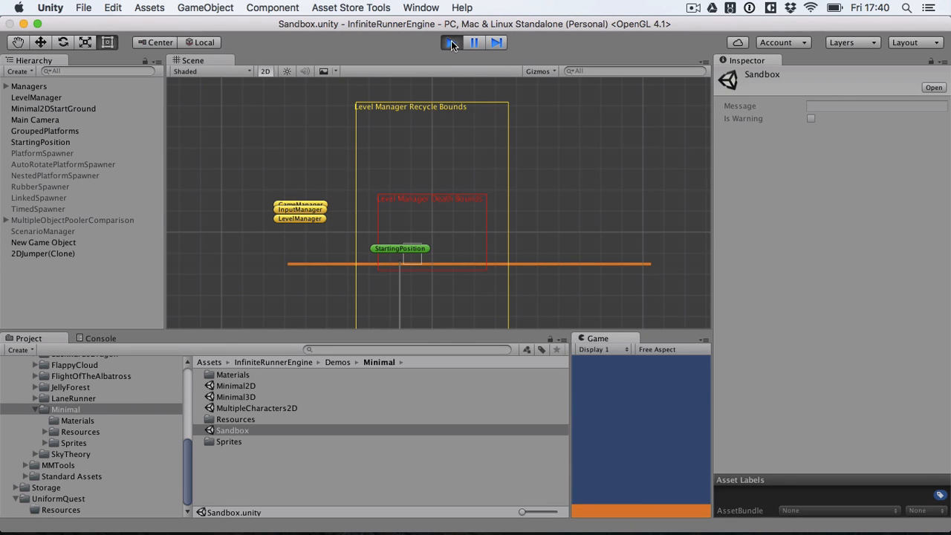
left_click(452, 41)
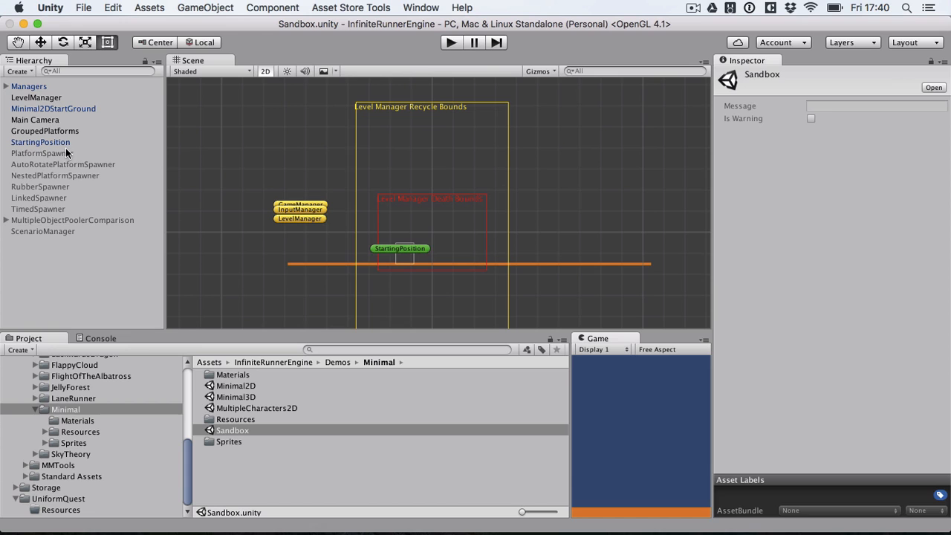
Select the PlatformSpawner and frame it in the Scene view to see its Distance Spawner settings.
left_click(42, 153)
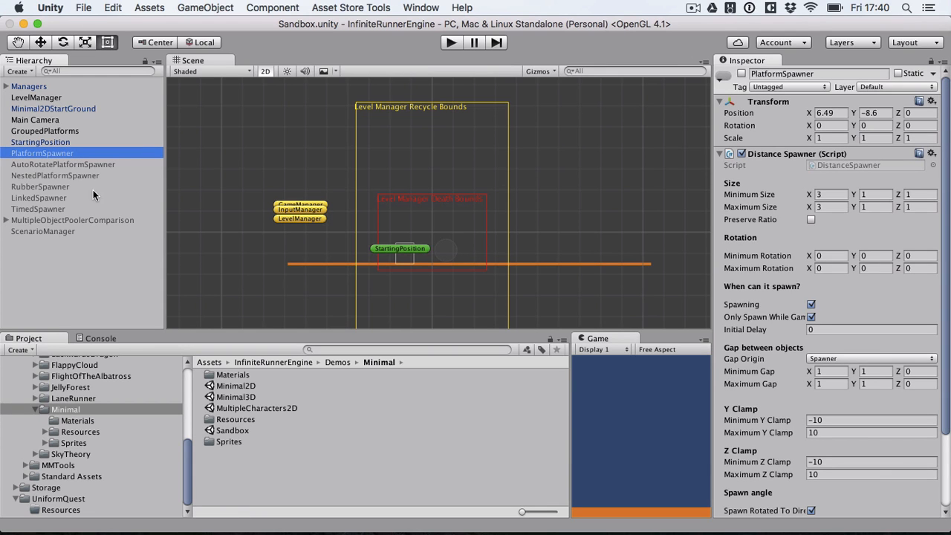
mouse_move(104, 193)
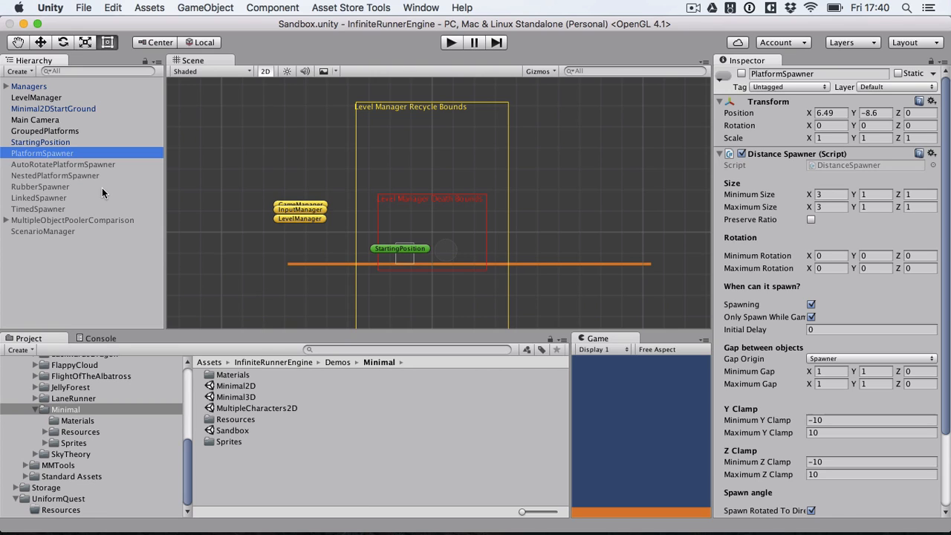
left_click(44, 232)
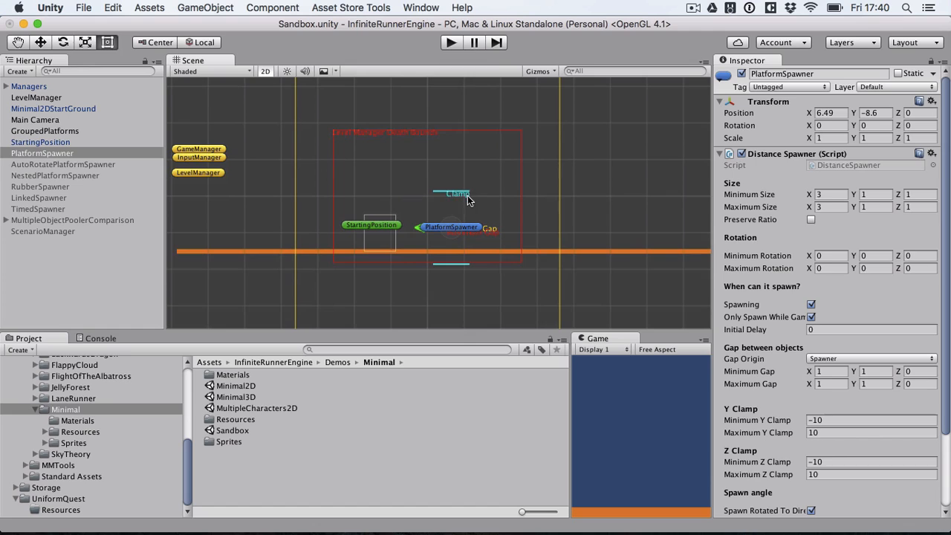
Run the Sandbox scene to watch the PlatformSpawner spawn platforms, then stop back to edit mode.
left_click(452, 41)
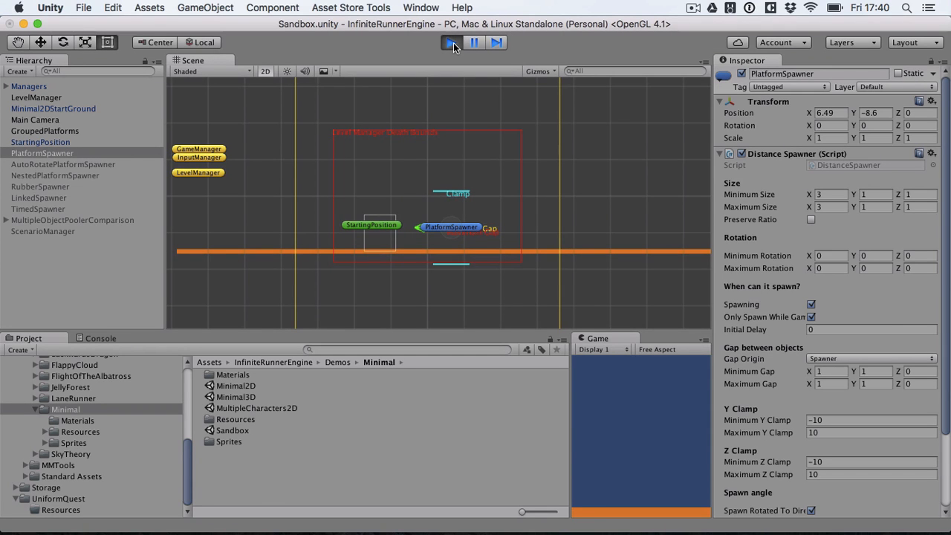
left_click(452, 42)
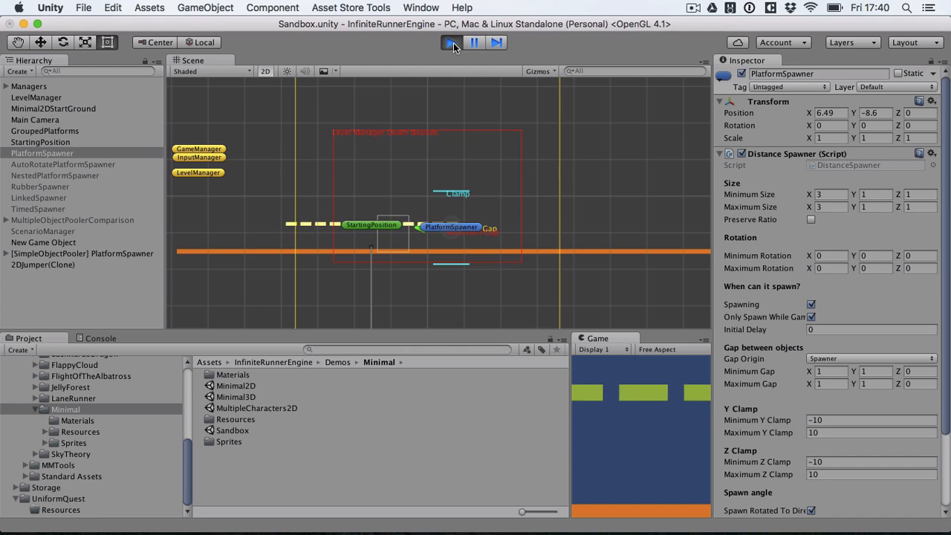
left_click(452, 42)
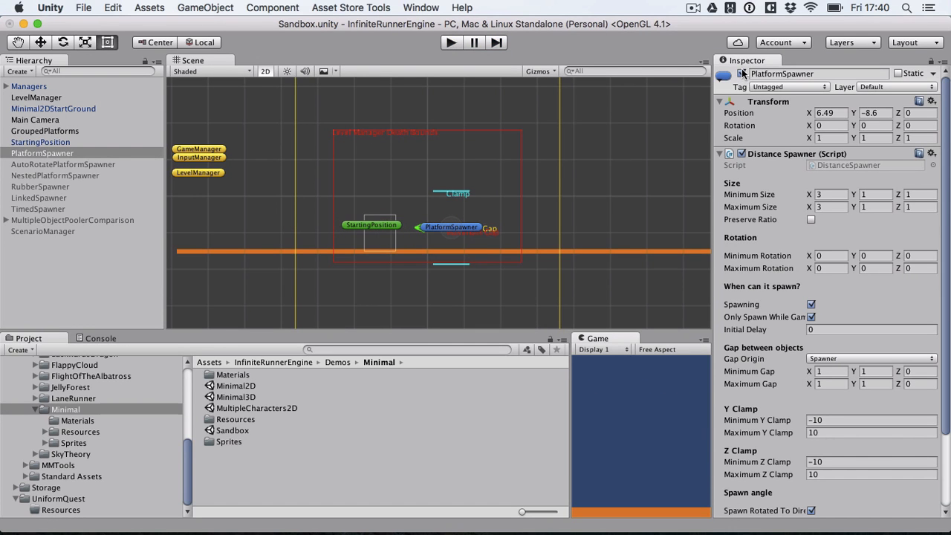
left_click(741, 73)
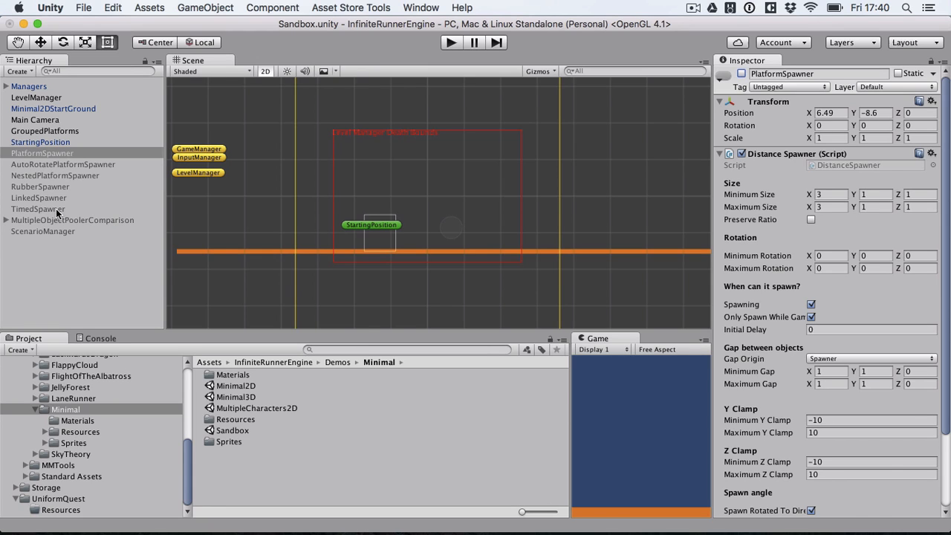
Select the LinkedSpawner and run the scene to watch chained linked platforms spawn, then stop.
left_click(39, 197)
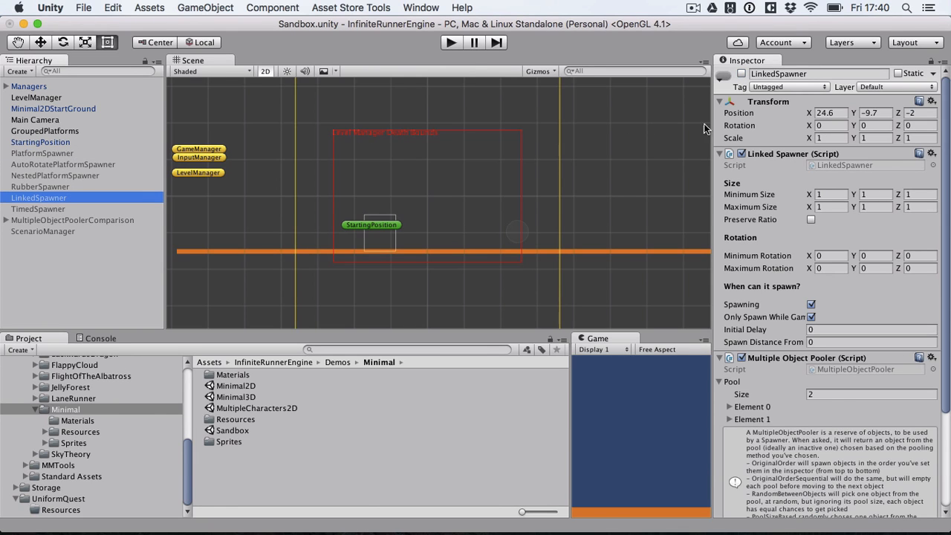
left_click(450, 42)
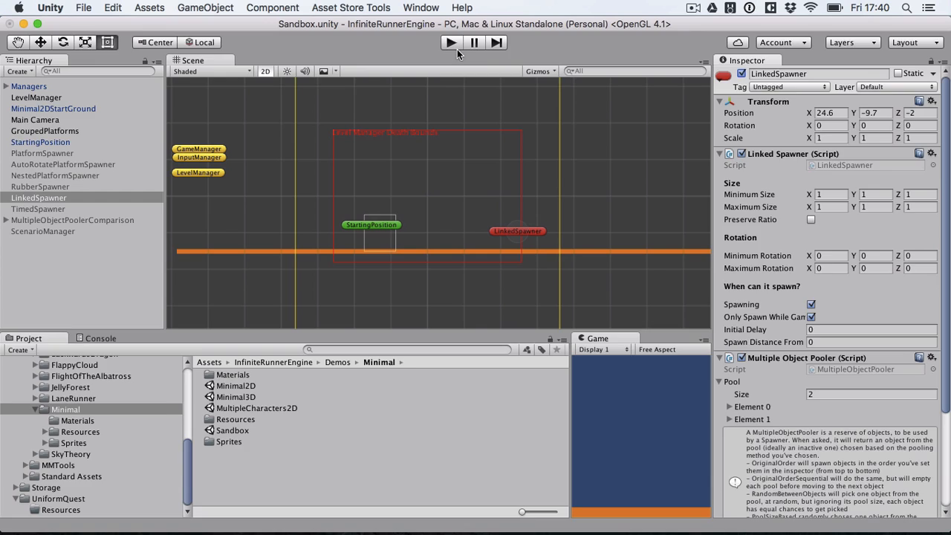
left_click(450, 42)
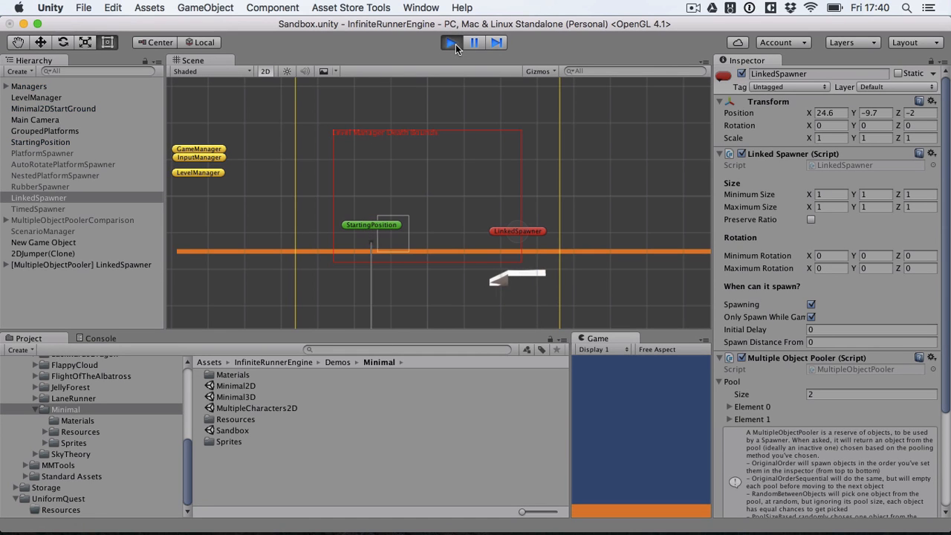
left_click(452, 42)
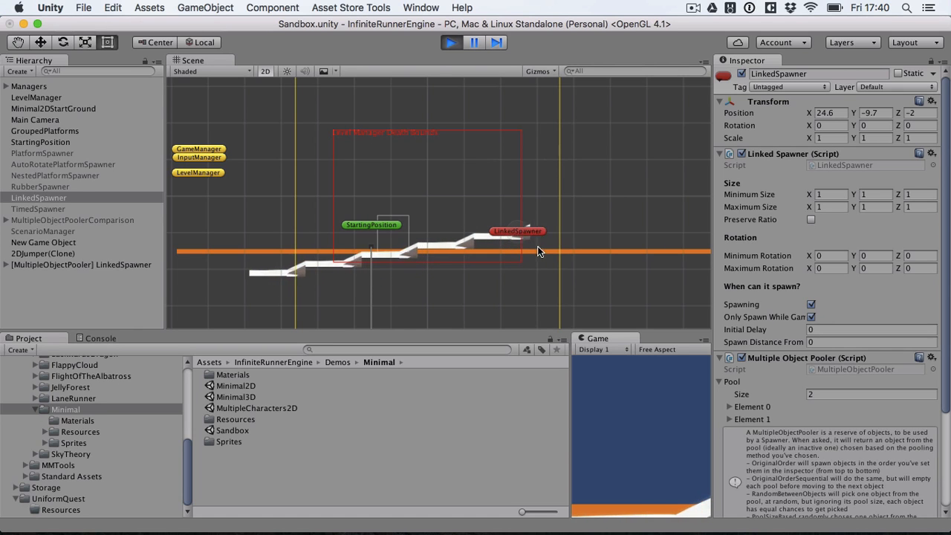
left_click(451, 42)
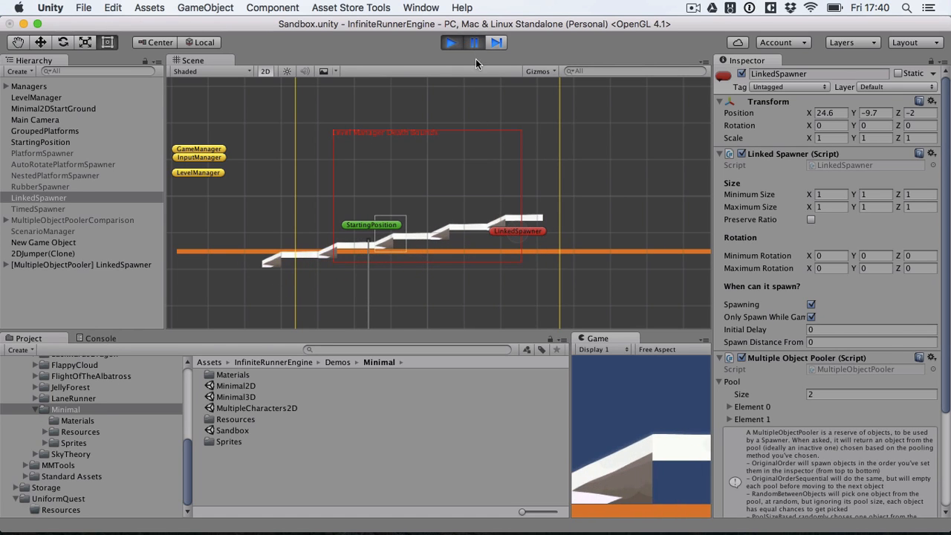
left_click(451, 42)
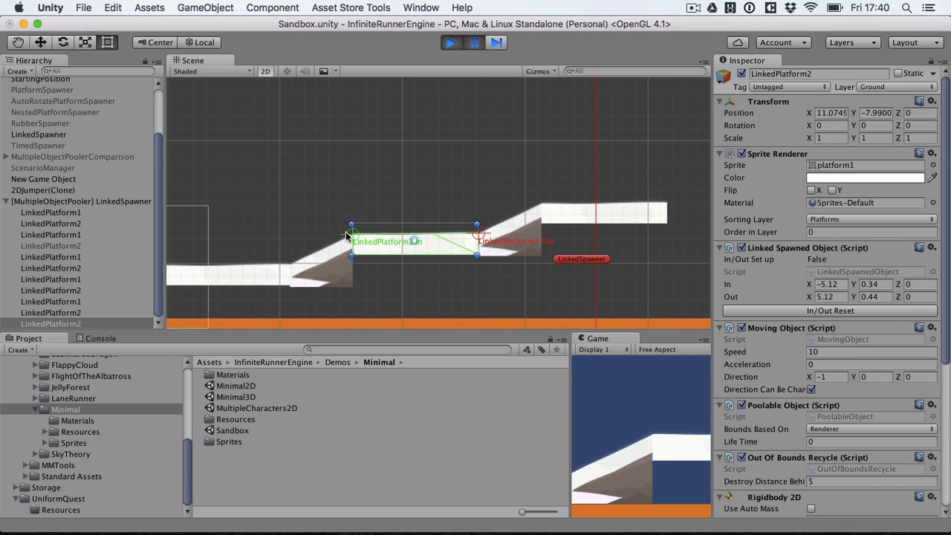
mouse_move(401, 253)
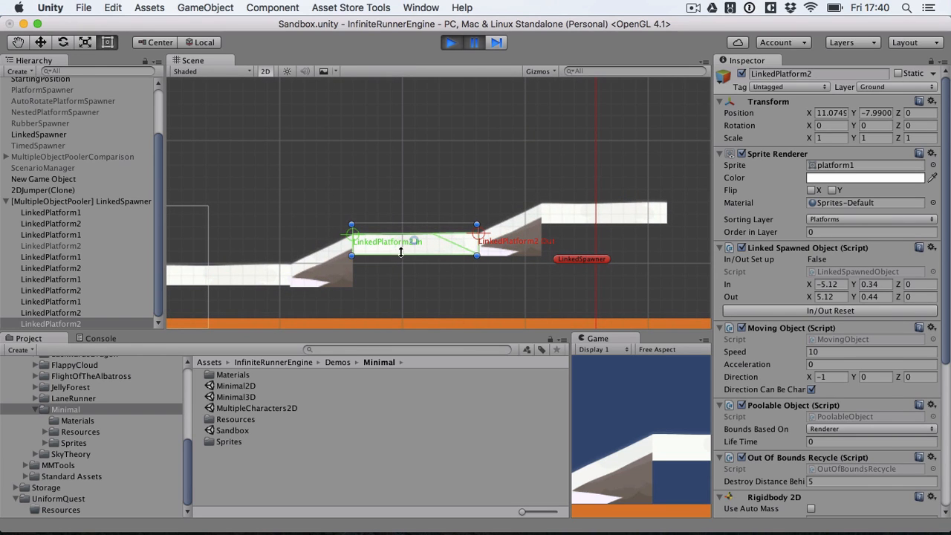
mouse_move(528, 229)
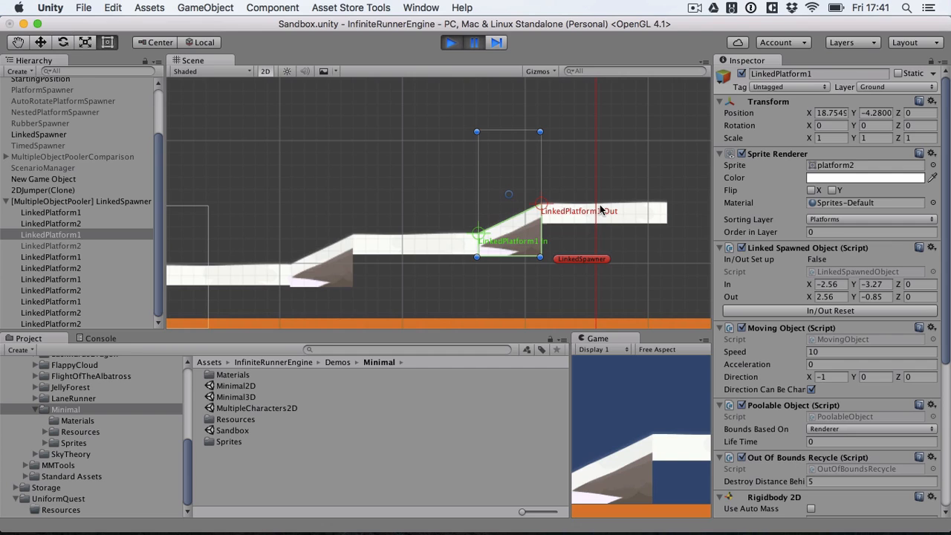
mouse_move(178, 274)
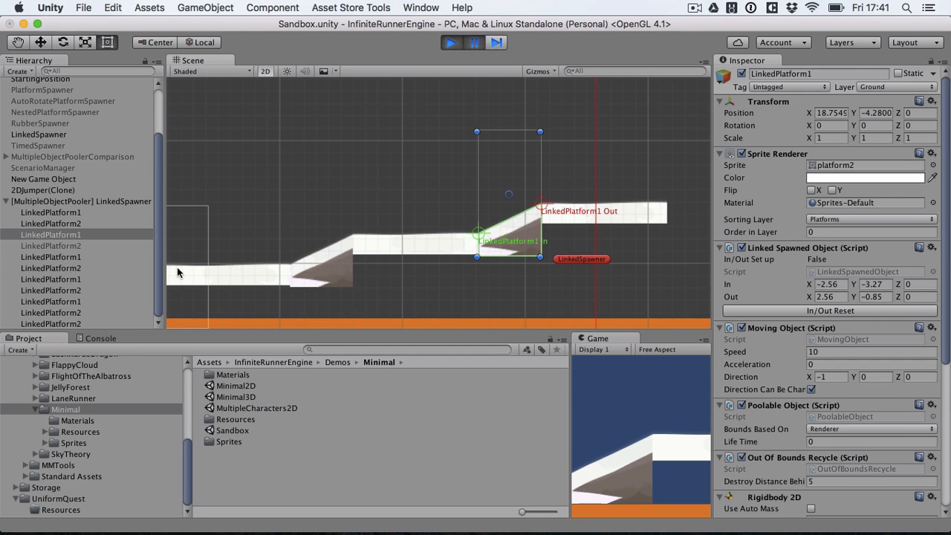
mouse_move(647, 235)
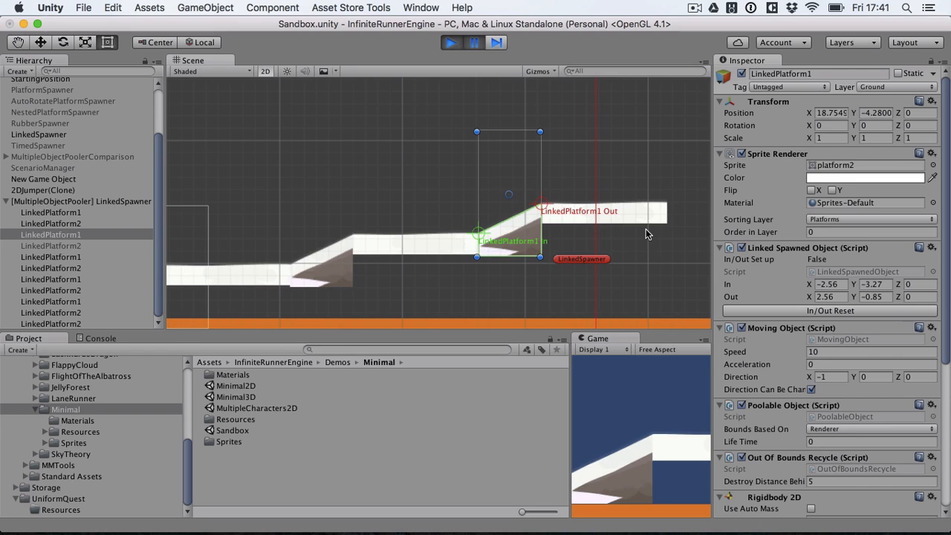
mouse_move(446, 258)
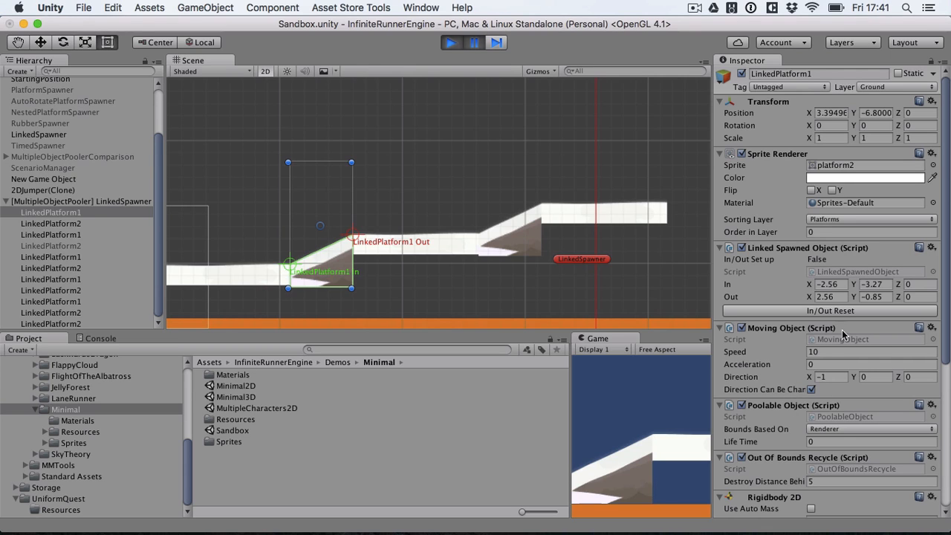
mouse_move(534, 26)
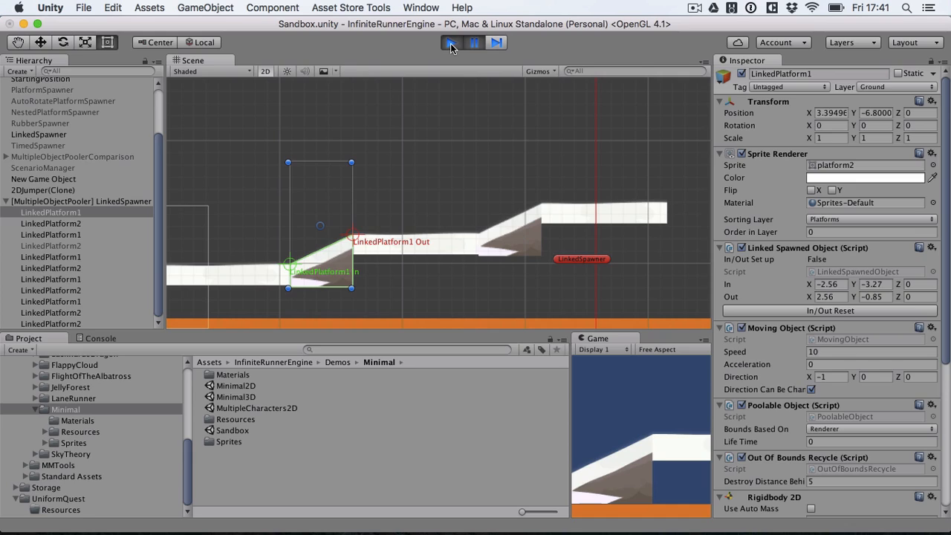
left_click(452, 41)
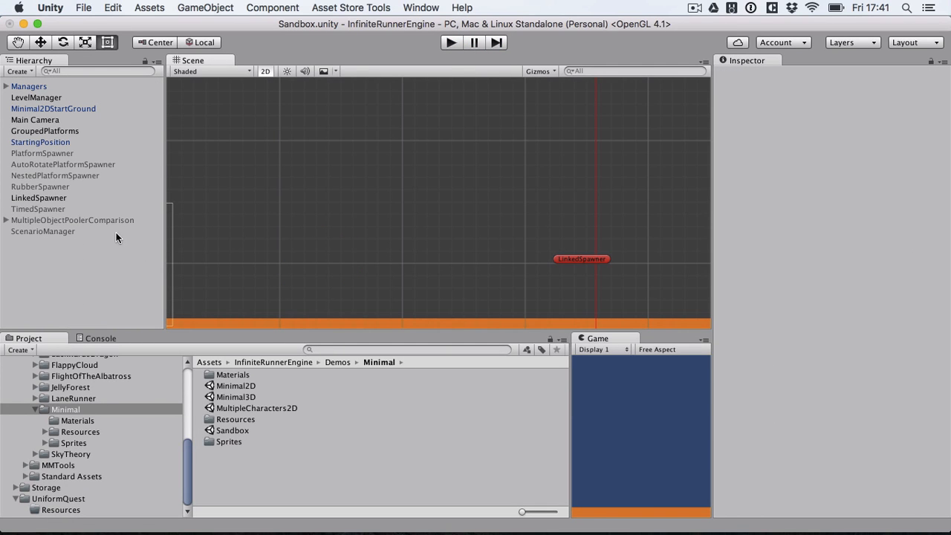
Review the LinkedSpawner and MultipleObjectPoolerComparison's child spawners, then switch that group off.
left_click(39, 197)
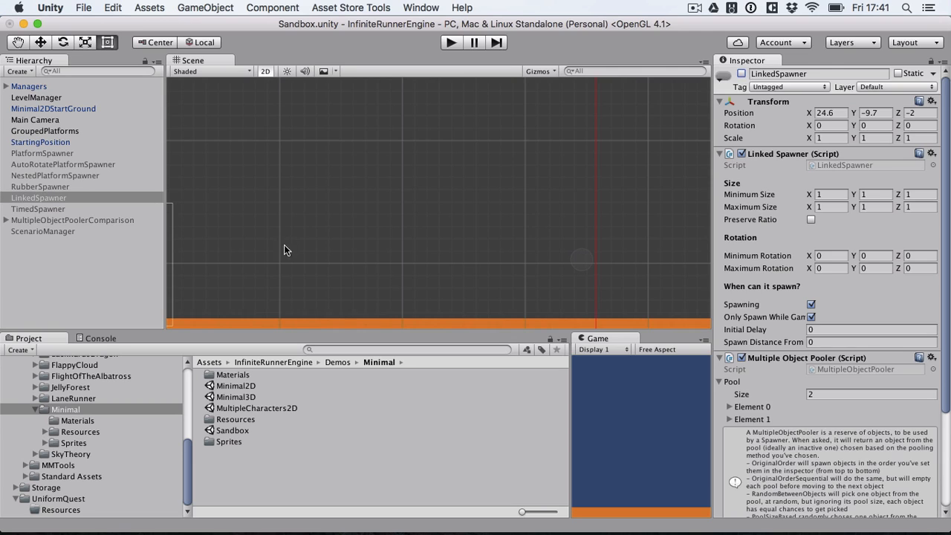
left_click(71, 220)
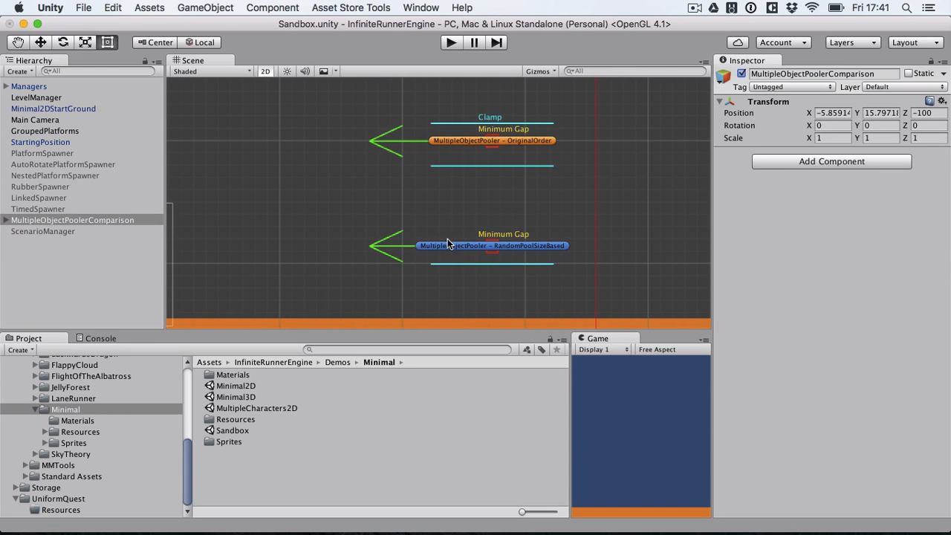
mouse_move(529, 236)
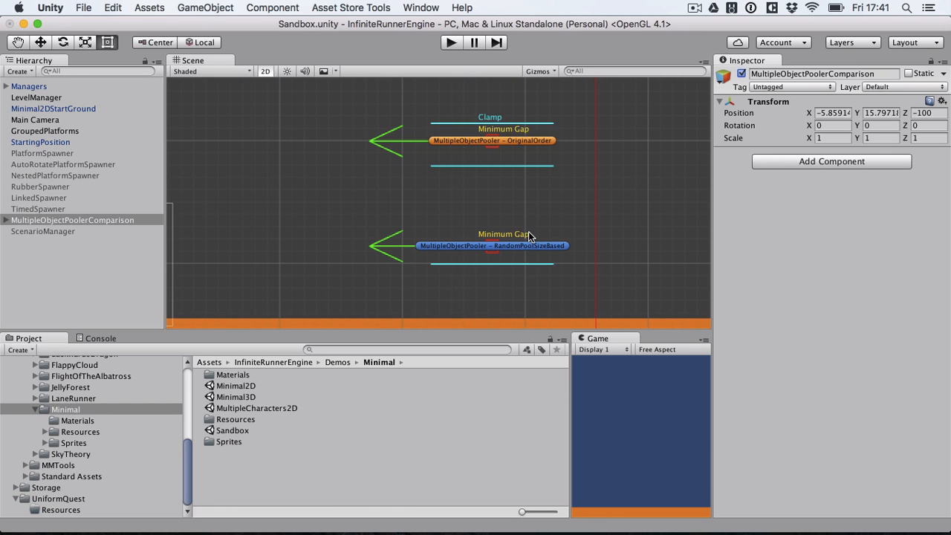
mouse_move(207, 271)
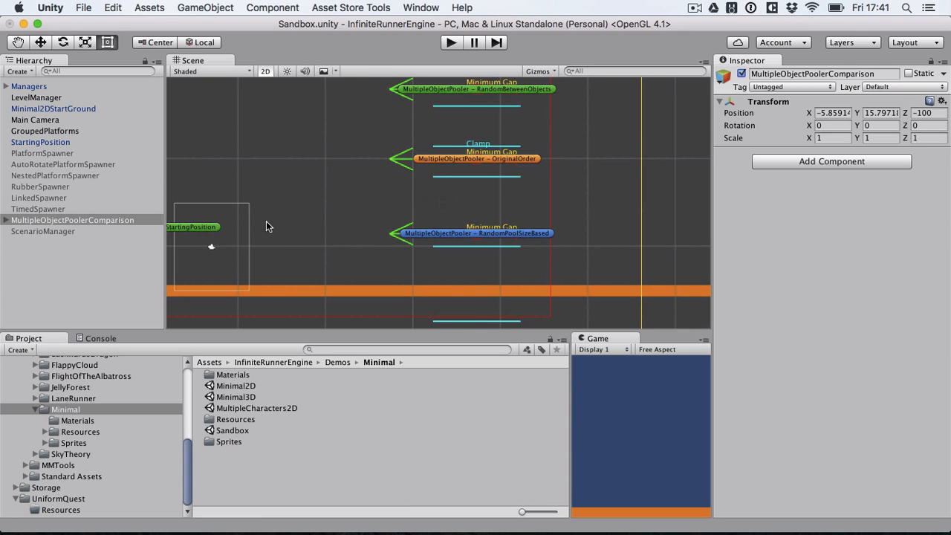
left_click(7, 220)
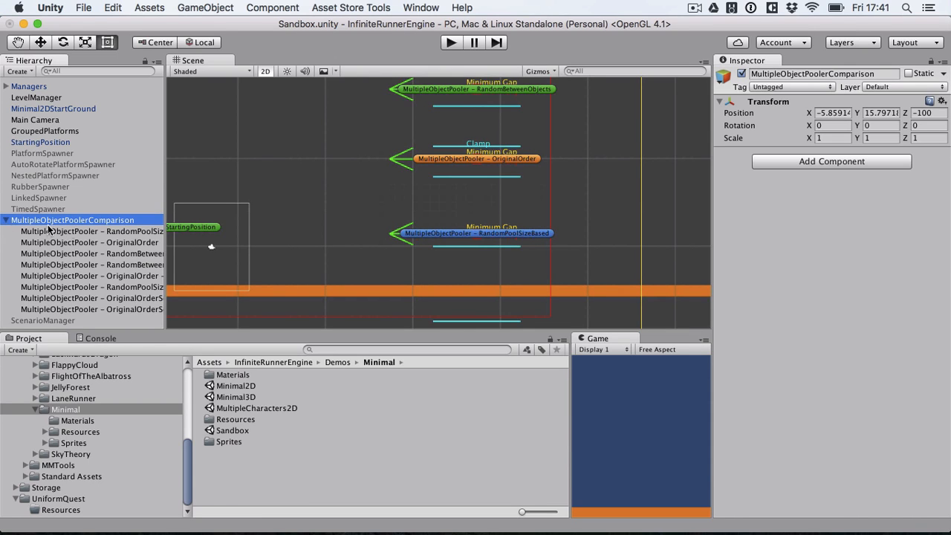
mouse_move(90, 230)
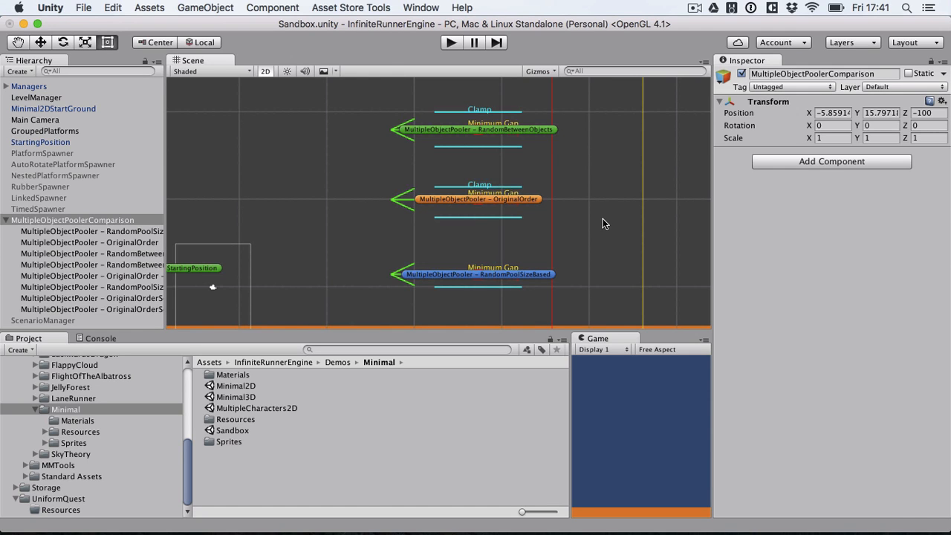
mouse_move(289, 199)
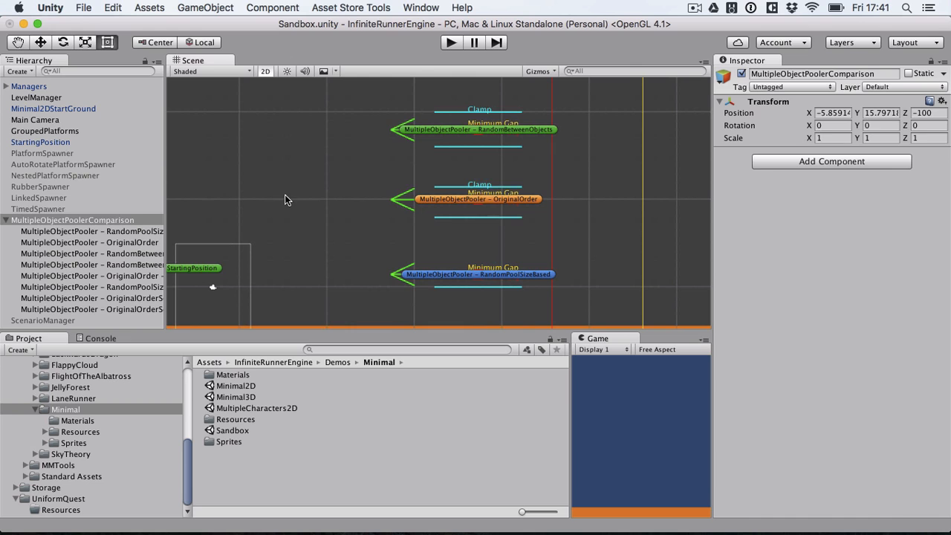
left_click(7, 220)
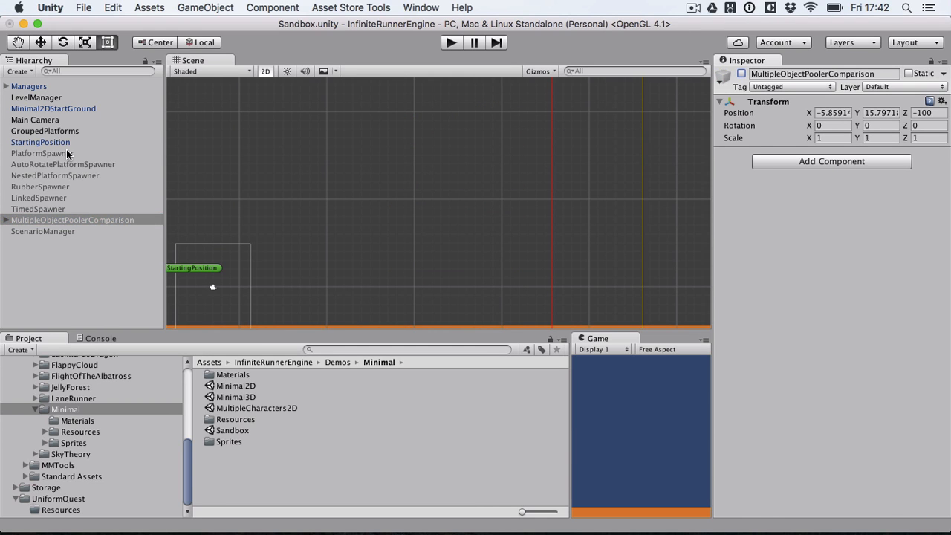
Run the scene with PlatformSpawner selected and pan to follow the spawned platforms.
left_click(38, 153)
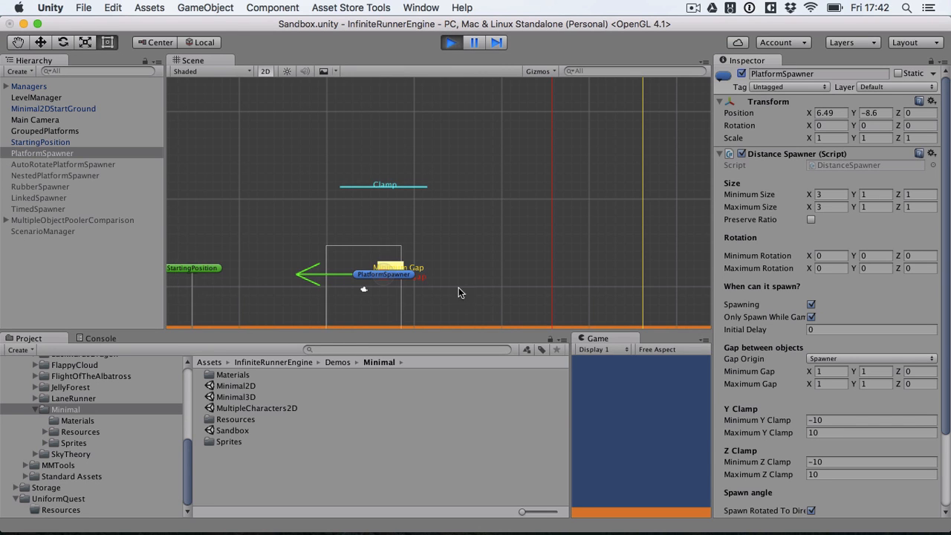
left_click(452, 42)
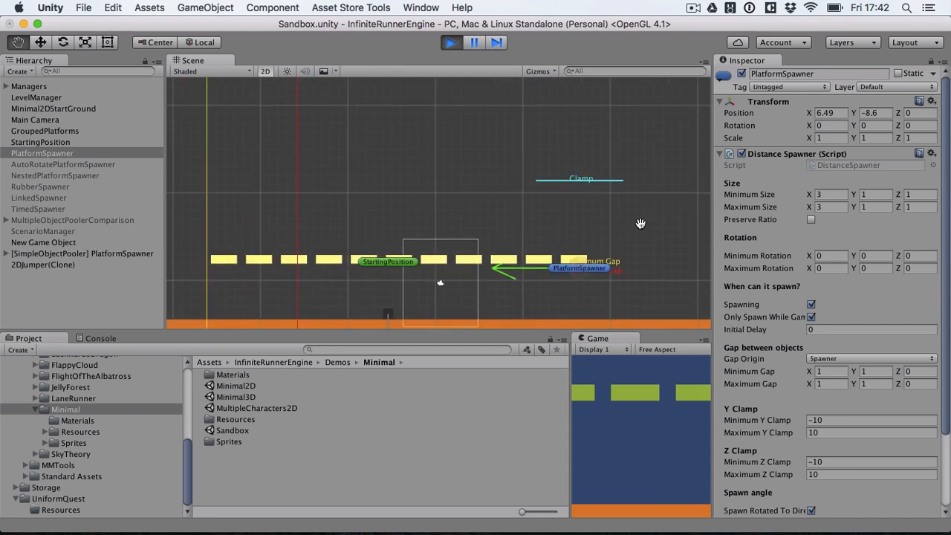
left_click_drag(642, 223, 345, 199)
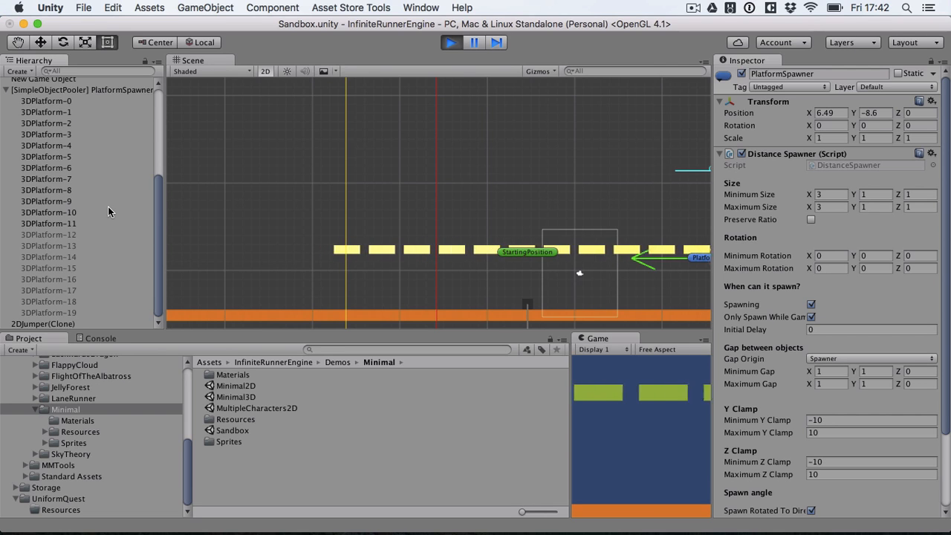
left_click(452, 41)
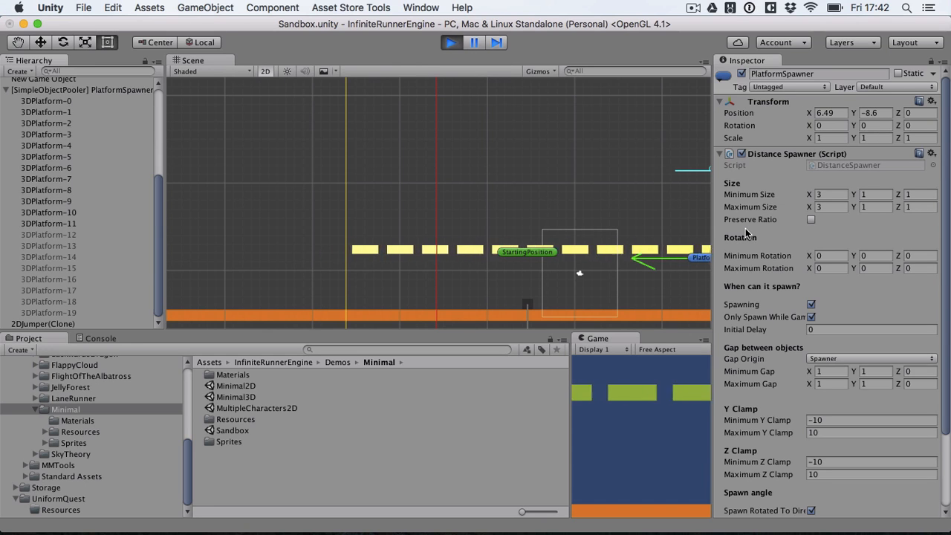
Scroll to the Simple Object Pooler showing its pool of twenty platforms, then stop playback.
scroll("down", 3)
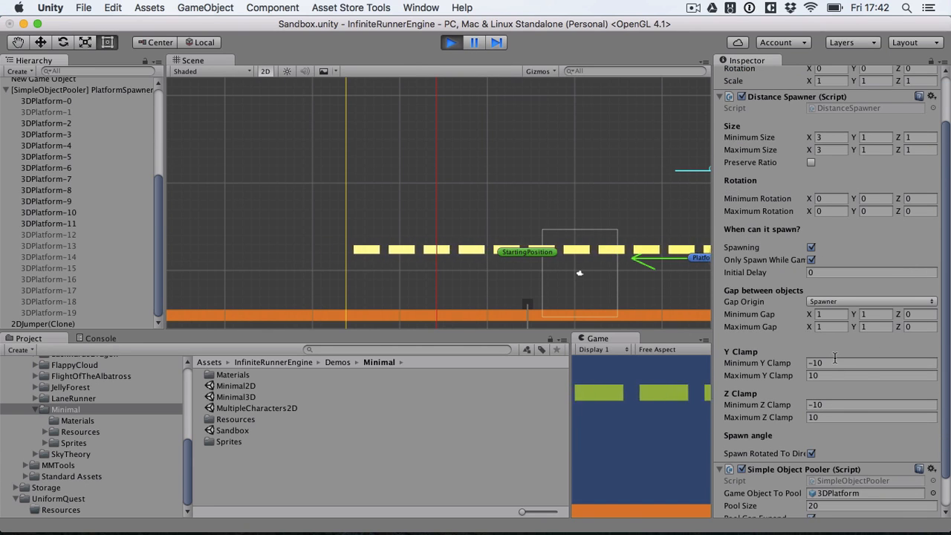
scroll("down", 3)
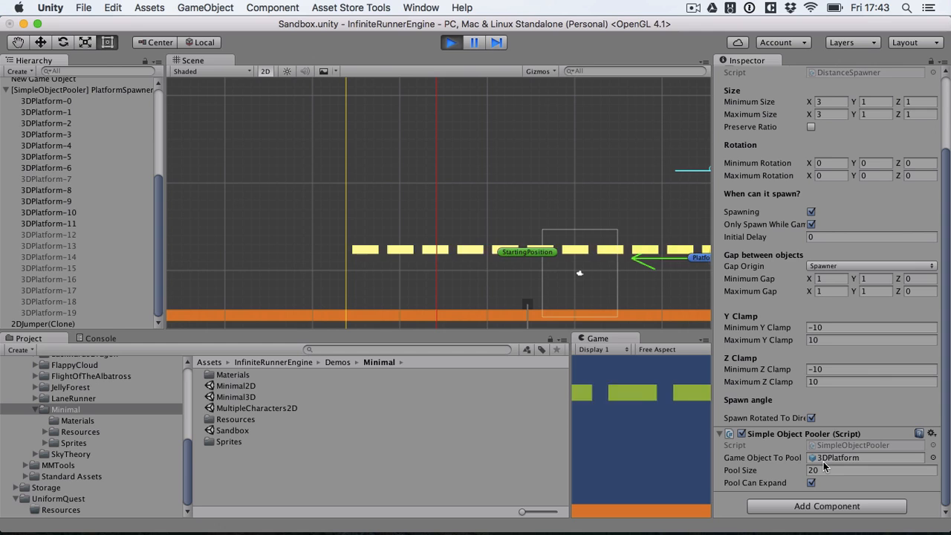
left_click(452, 42)
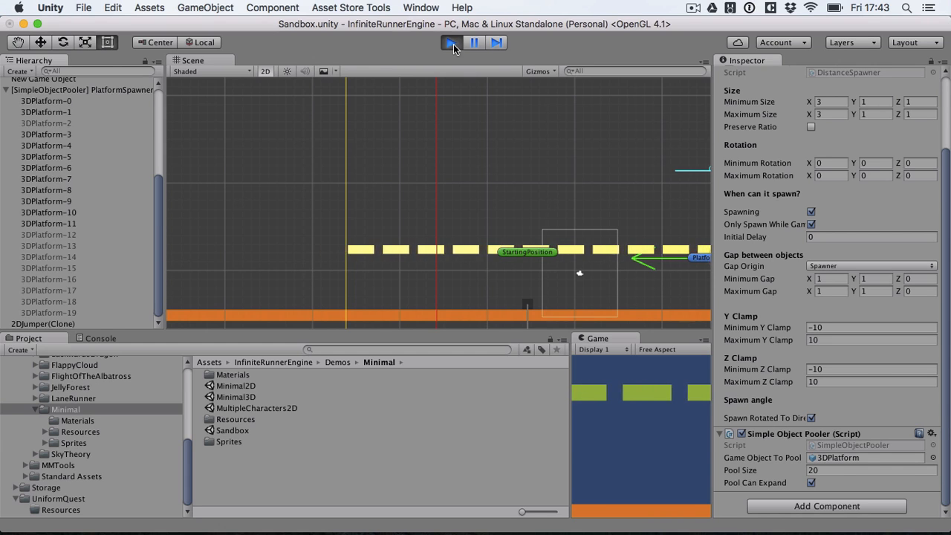
left_click(452, 42)
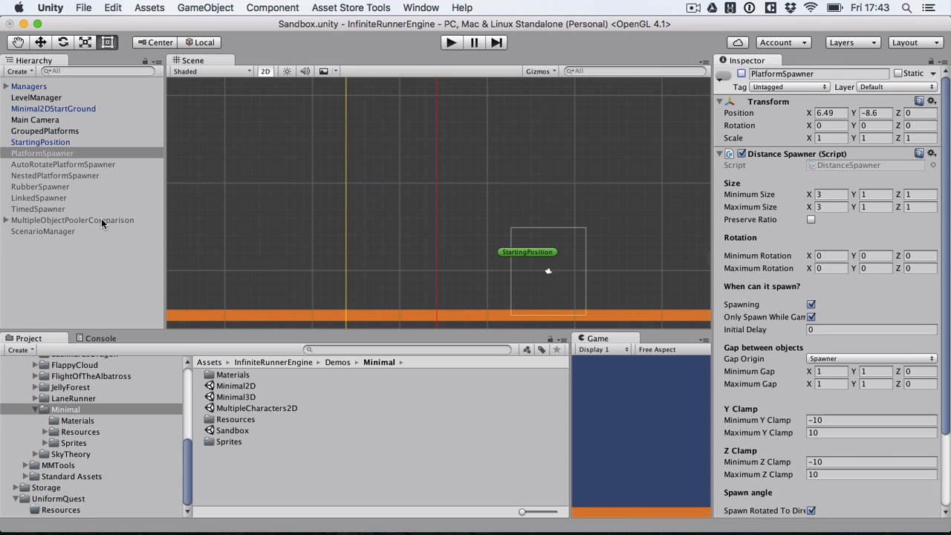
Expand MultipleObjectPoolerComparison and inspect the random pool-size spawner's Multiple Object Pooler component.
left_click(71, 220)
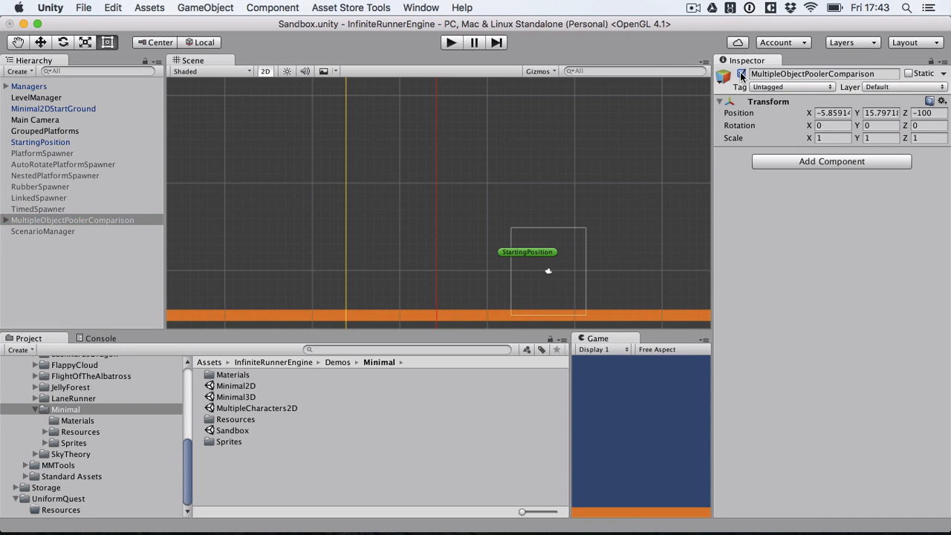
left_click(740, 75)
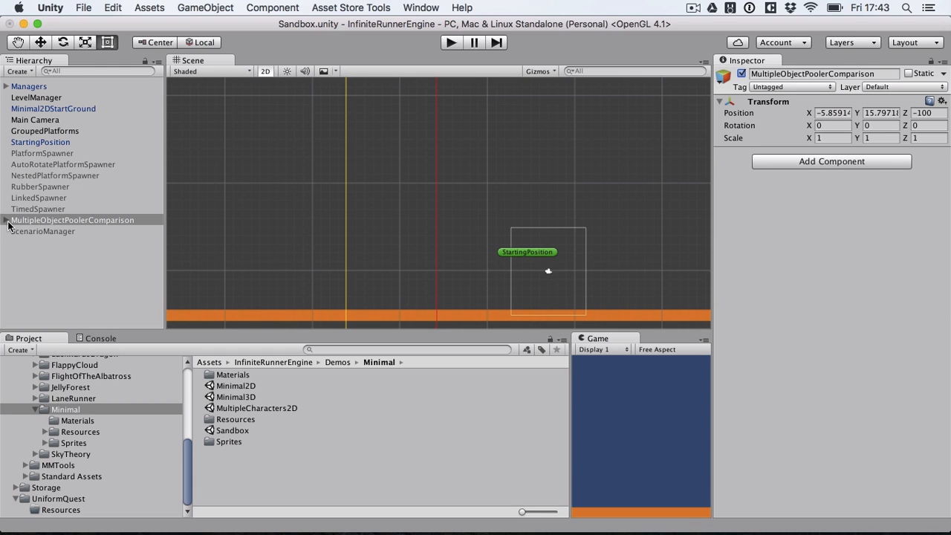
left_click(8, 220)
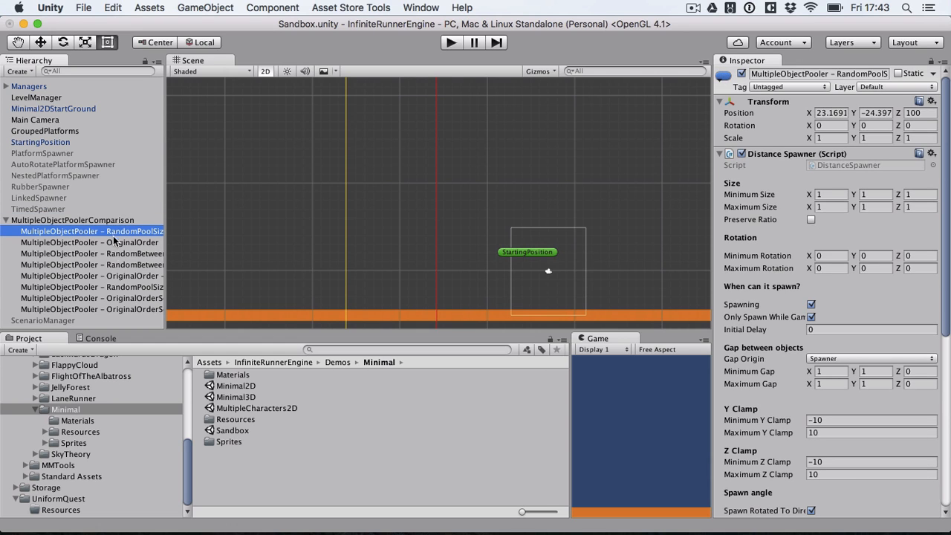
mouse_move(113, 275)
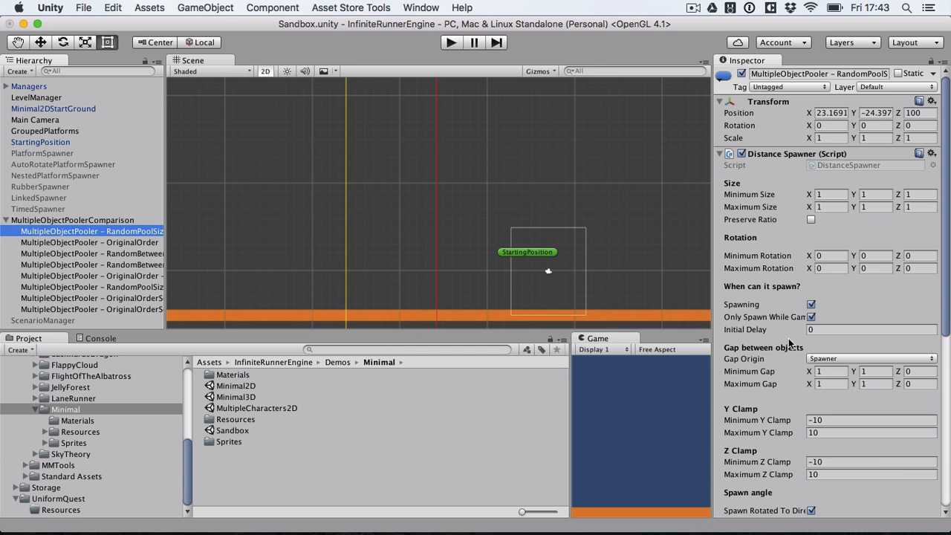
scroll("down", 3)
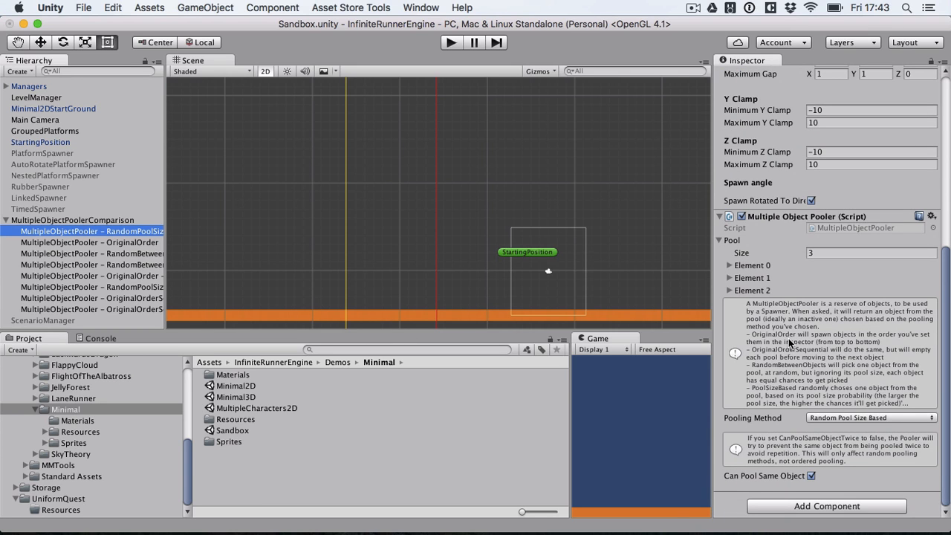
scroll("up", 3)
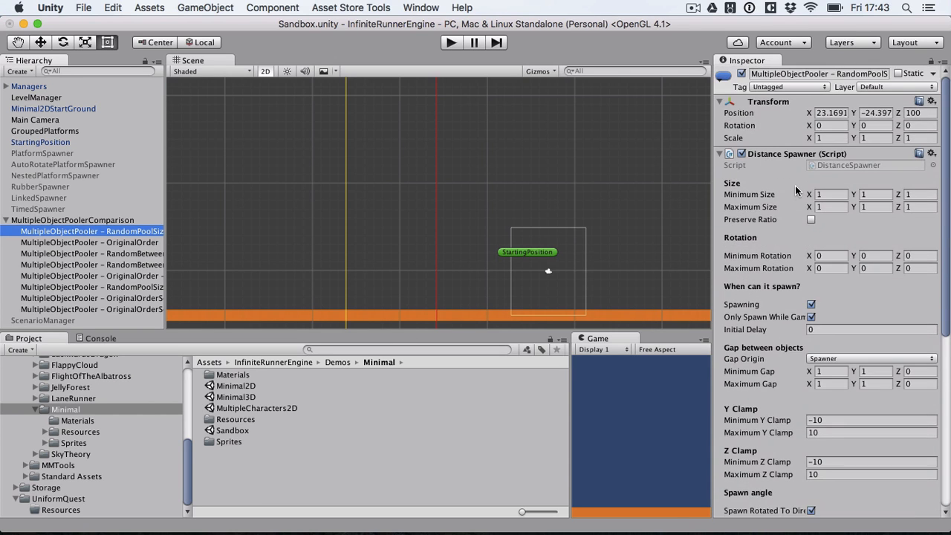
scroll("down", 3)
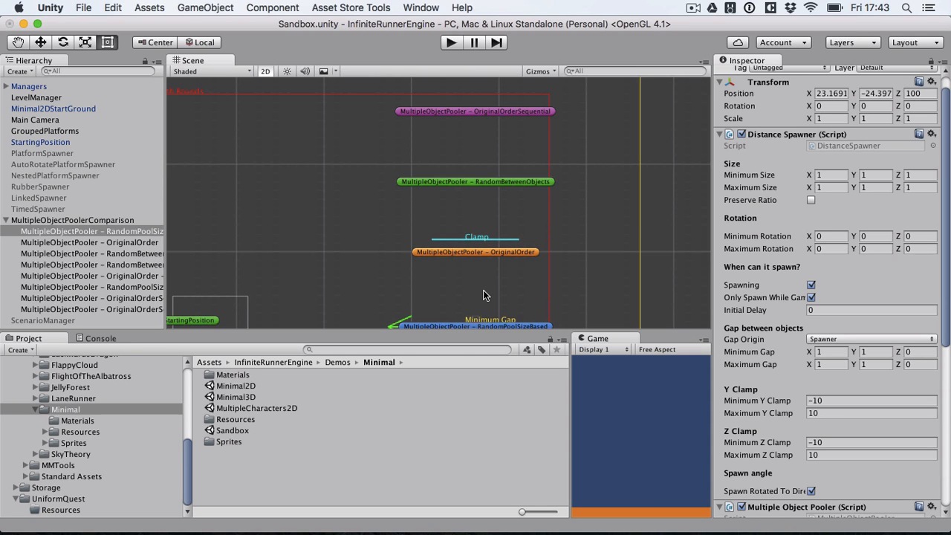
mouse_move(697, 431)
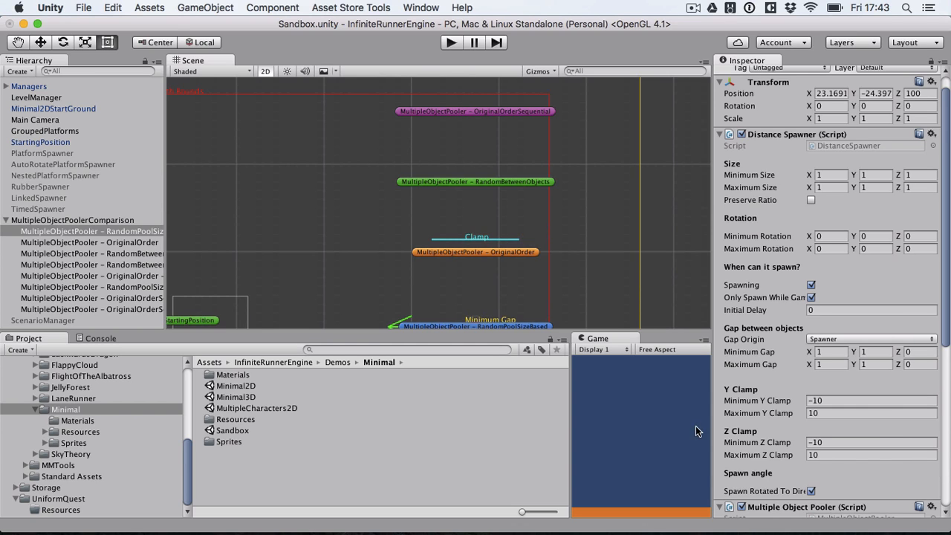
mouse_move(809, 437)
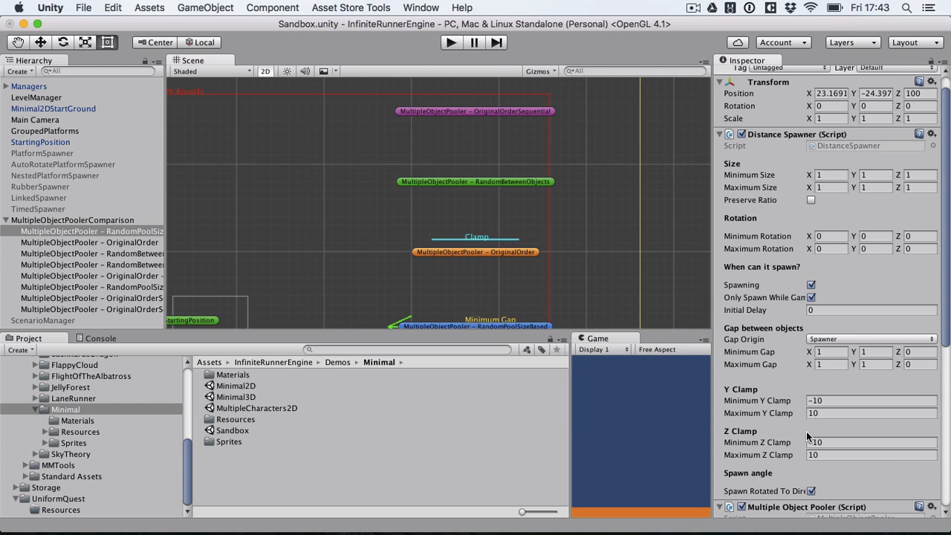
scroll("down", 3)
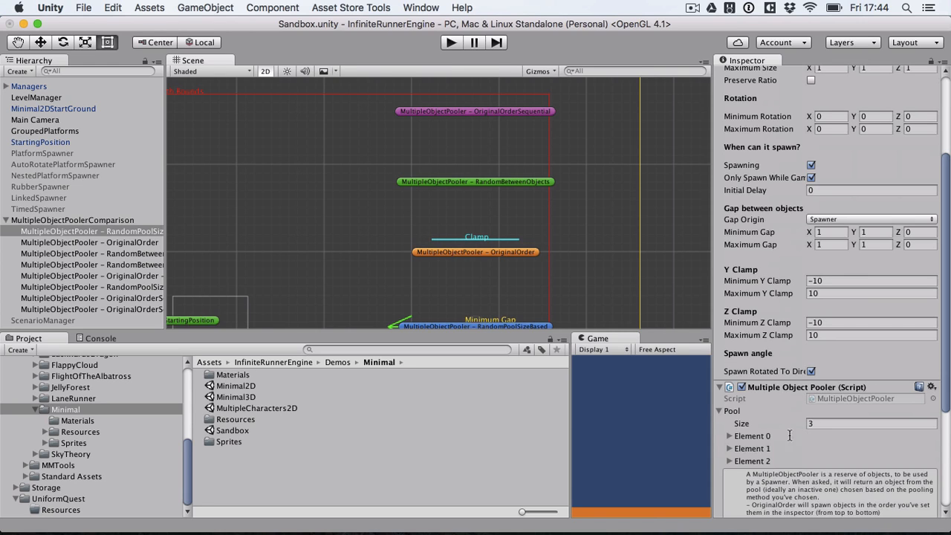
mouse_move(737, 449)
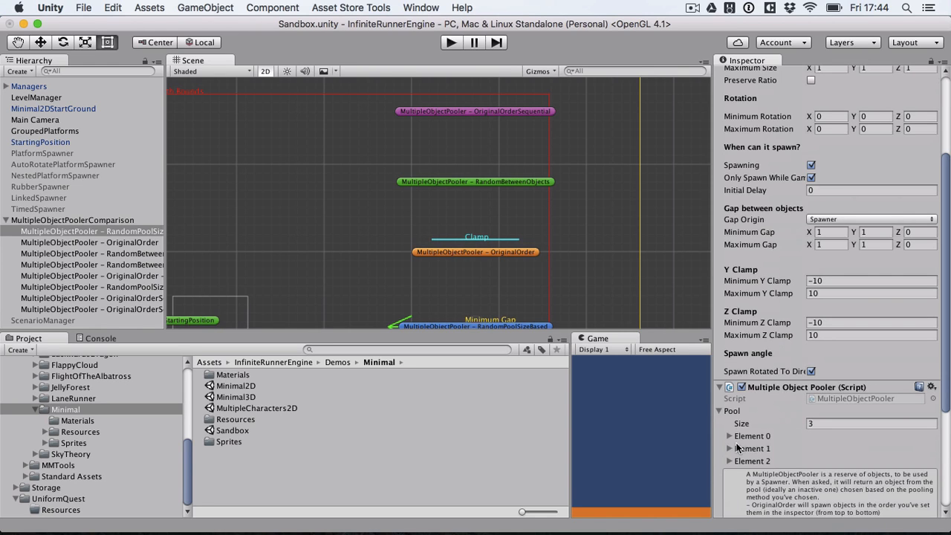
mouse_move(803, 244)
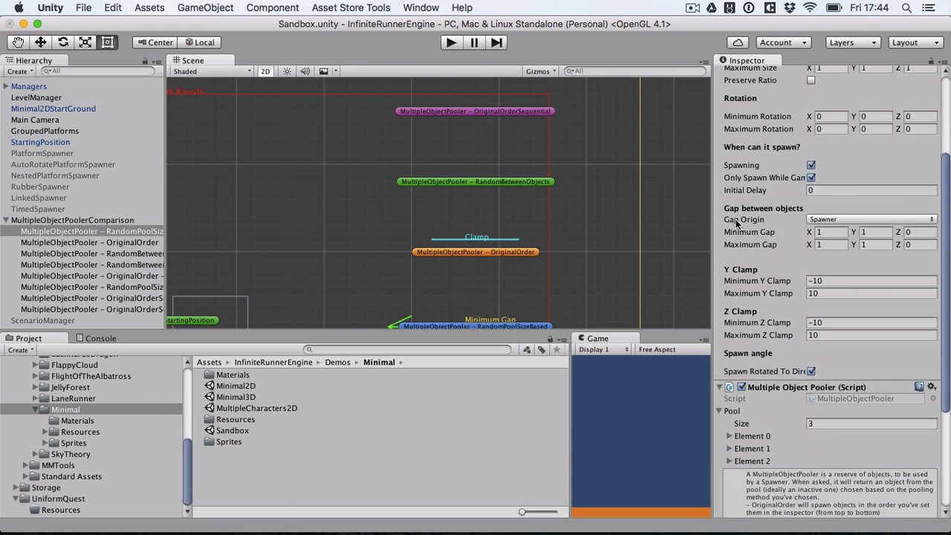
mouse_move(723, 422)
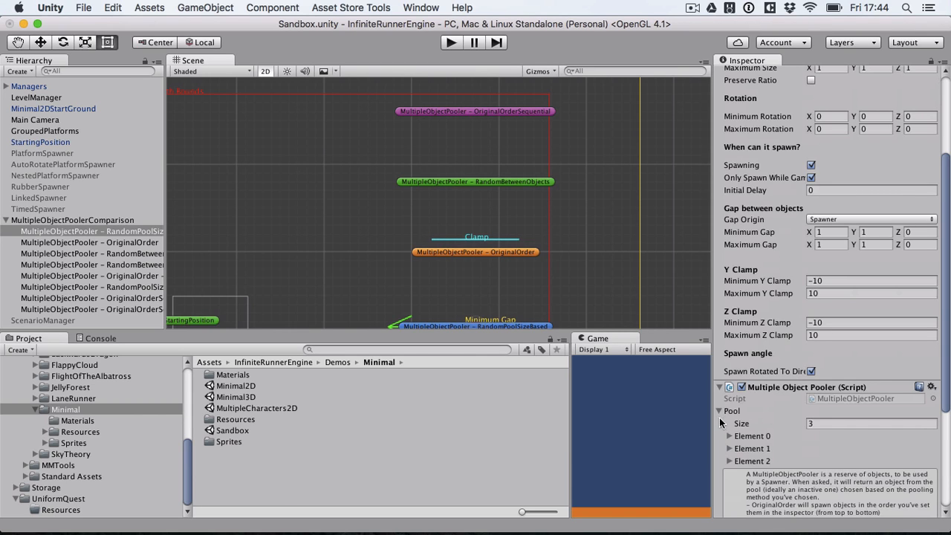
mouse_move(766, 424)
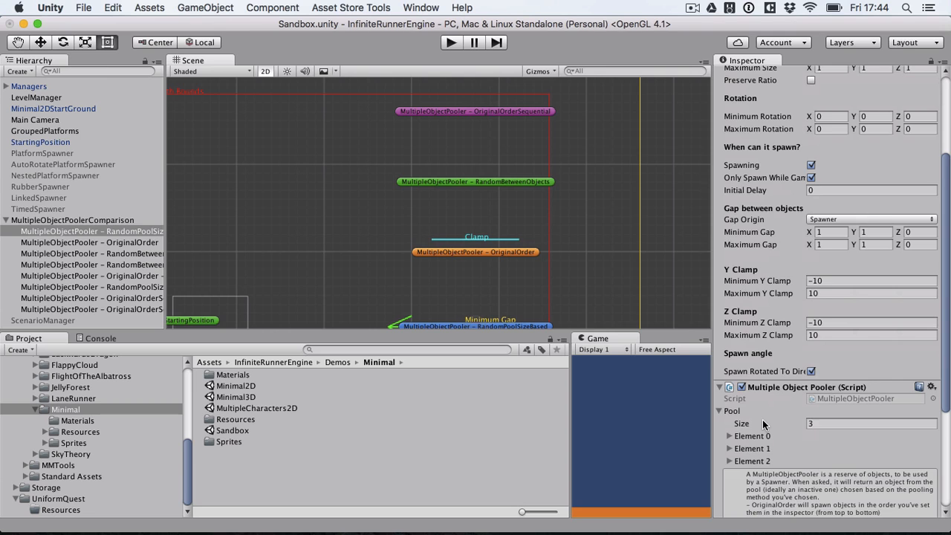
scroll("down", 3)
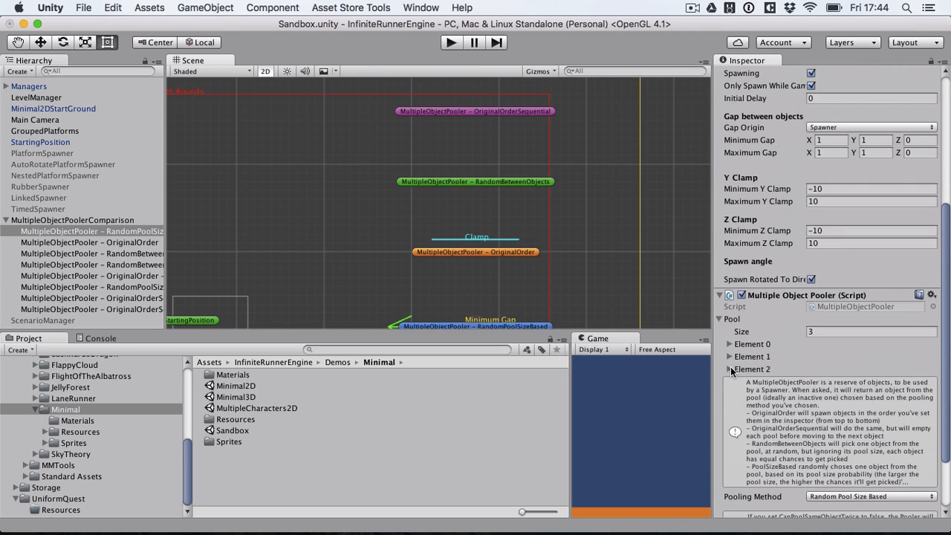
Select the OriginalOrderSequential pooler and expand its Cloud1, Rock1 and Tree1 pools sized 2, 4 and 6.
left_click(86, 309)
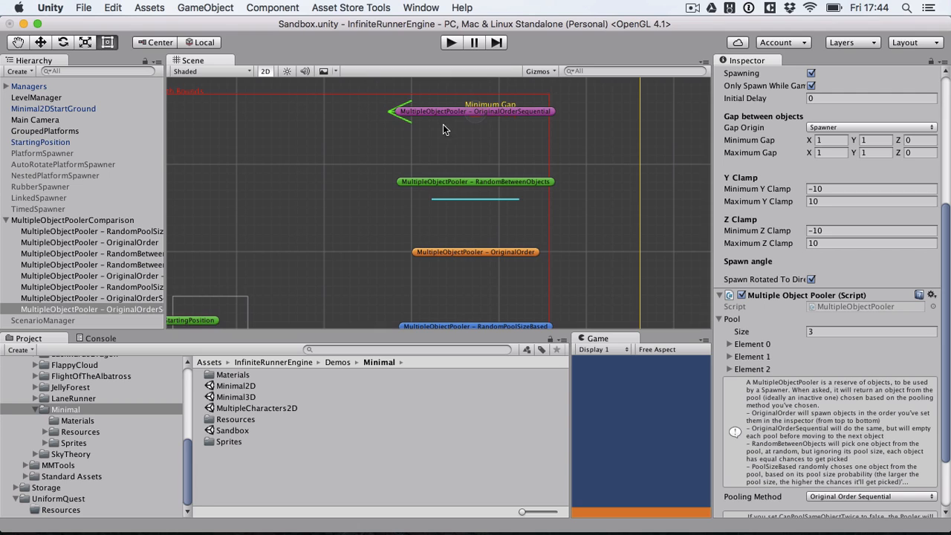
mouse_move(506, 134)
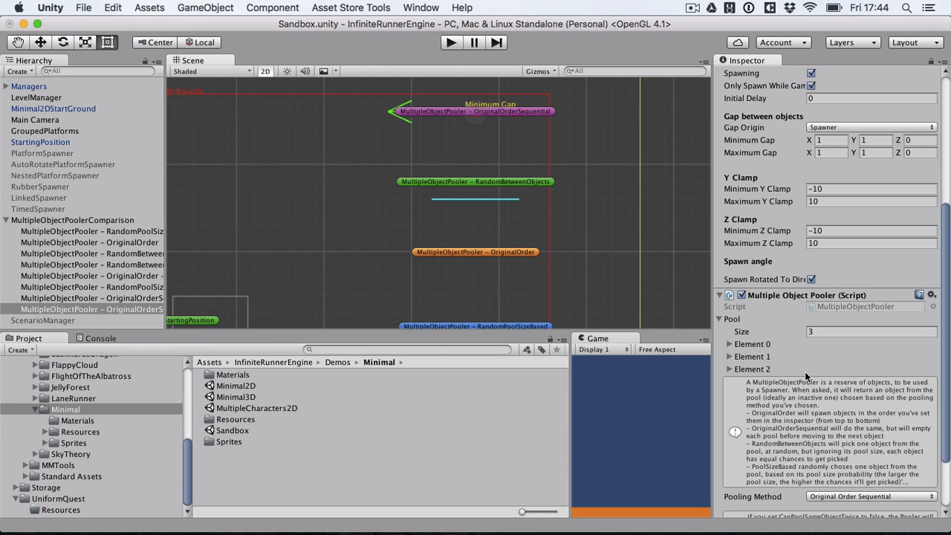
scroll("down", 3)
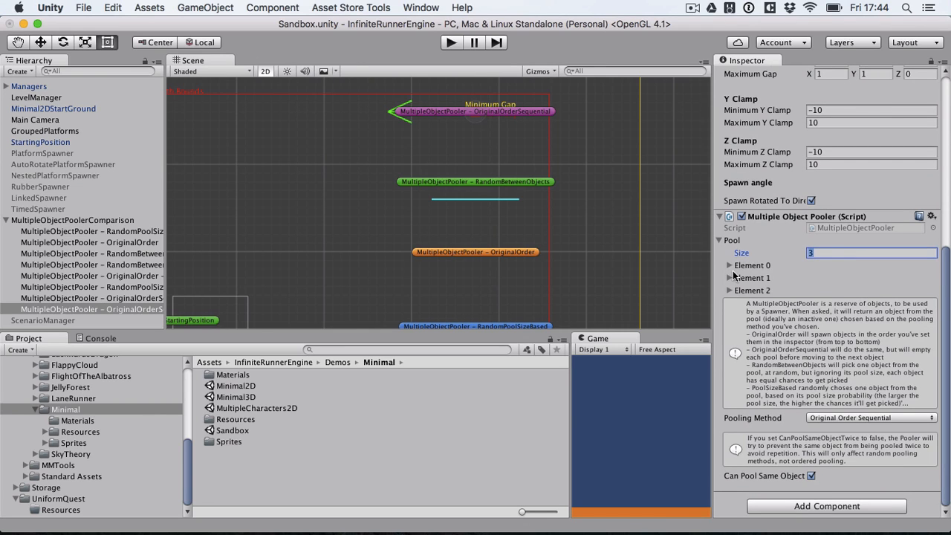
left_click(730, 278)
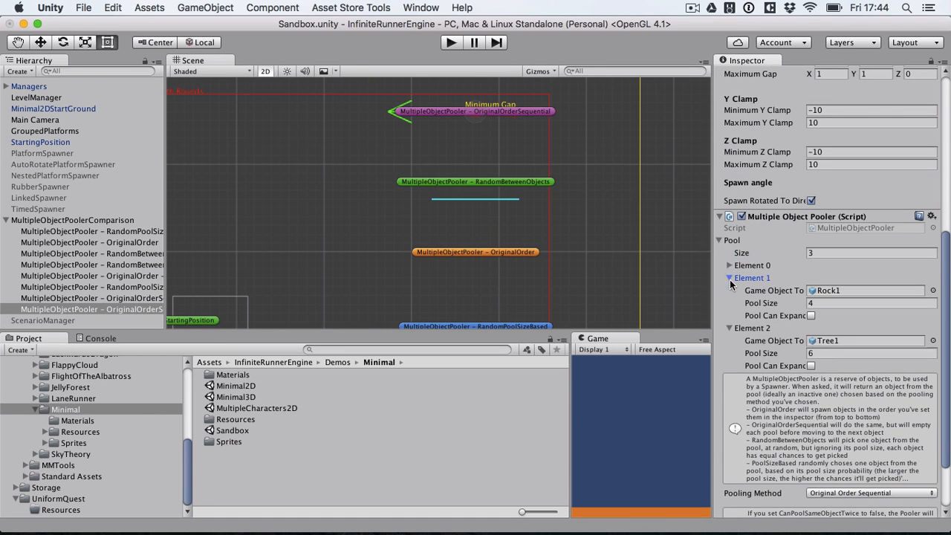
left_click(730, 265)
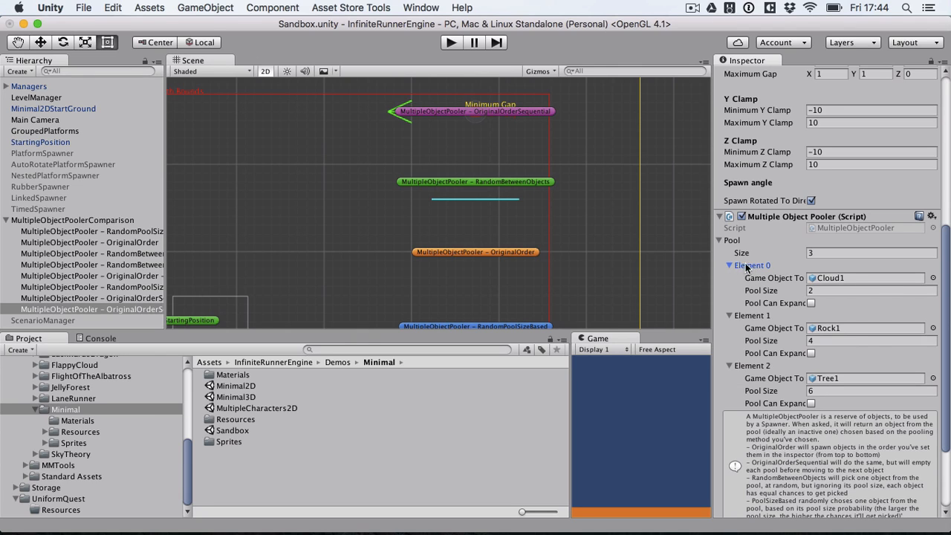
scroll("down", 3)
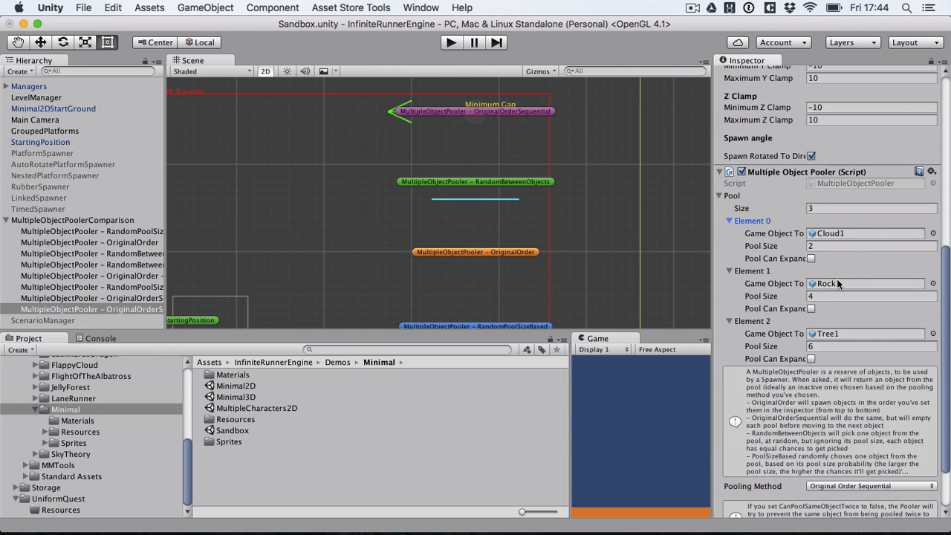
mouse_move(850, 342)
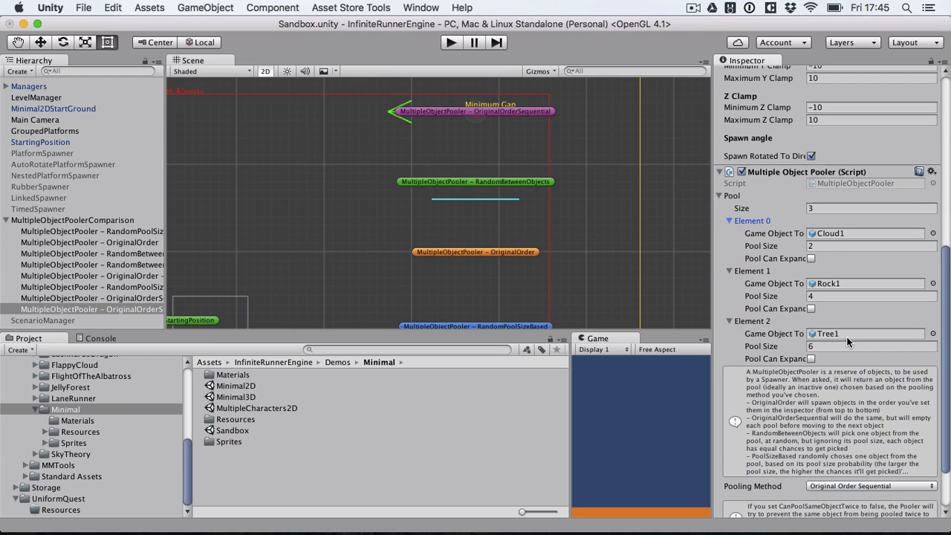
mouse_move(172, 304)
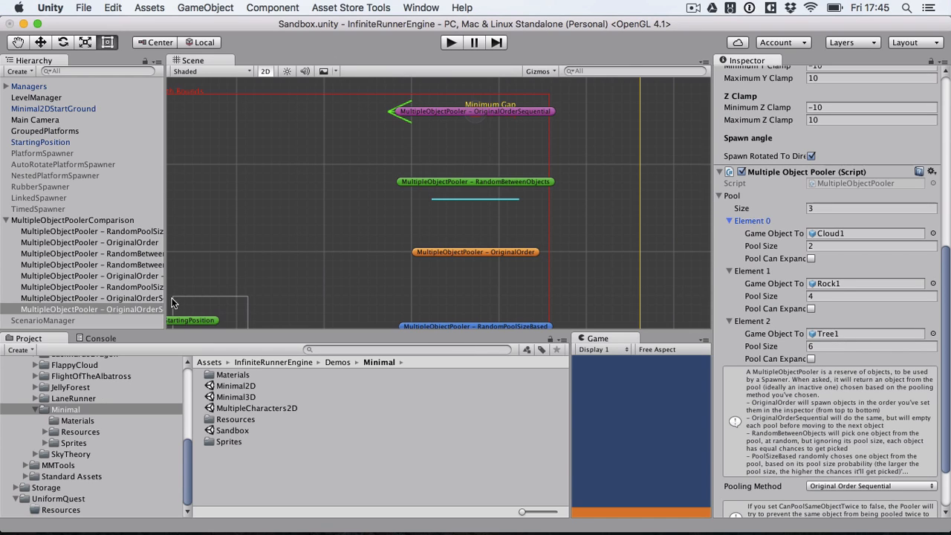
mouse_move(110, 229)
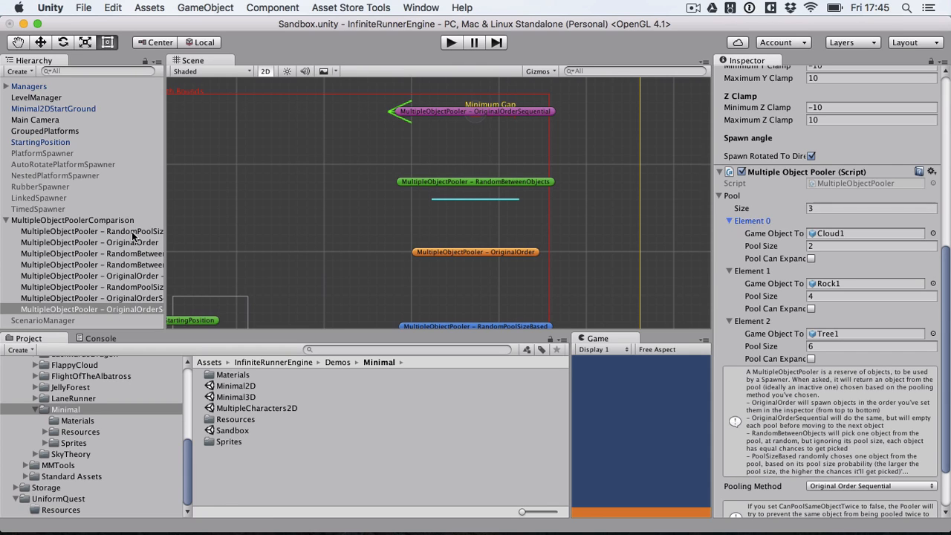
mouse_move(848, 249)
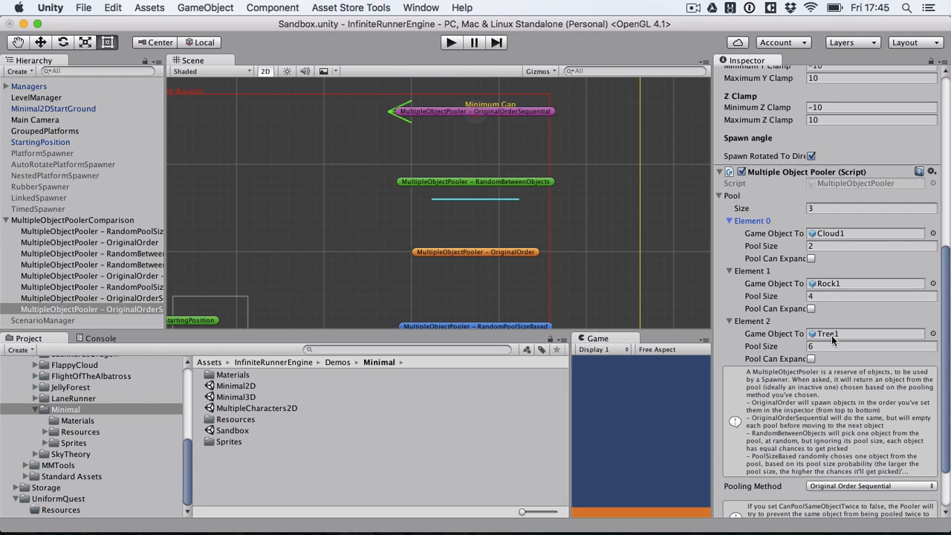
scroll("down", 3)
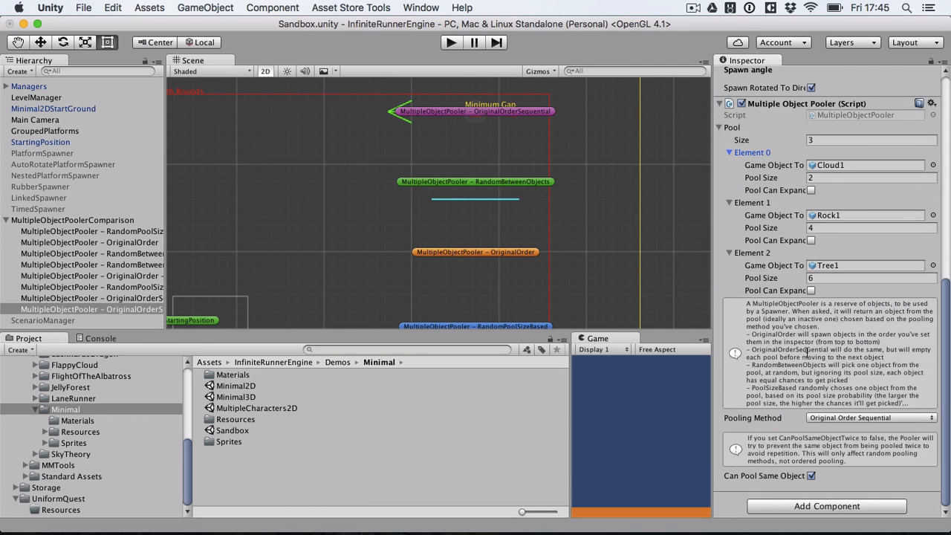
Run the scene so the poolers spawn rows of clouds, rocks and trees, then pause it.
left_click(452, 41)
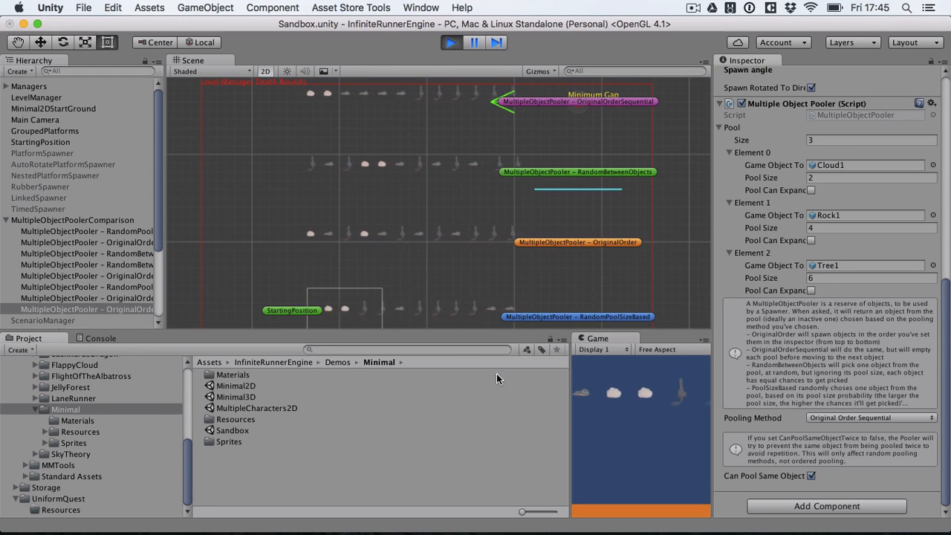
left_click(474, 41)
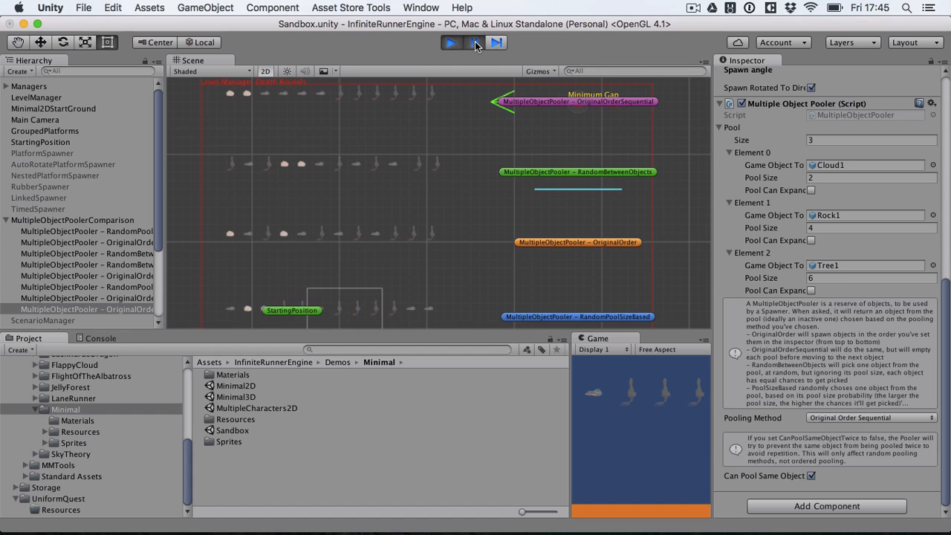
left_click(451, 41)
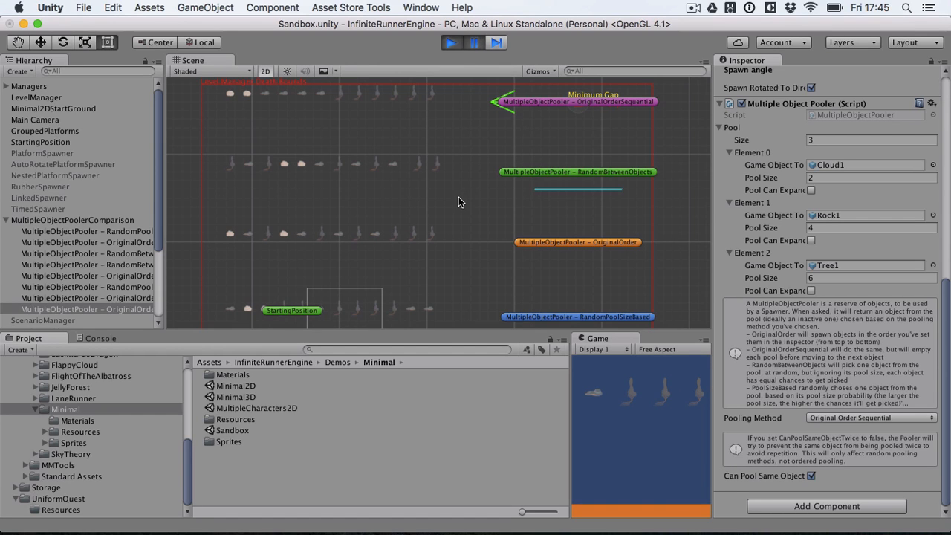
mouse_move(677, 250)
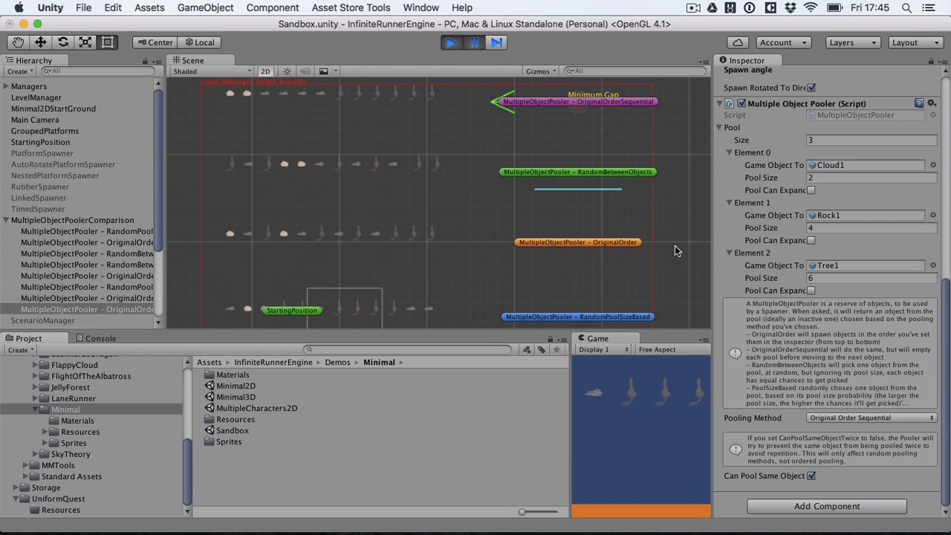
mouse_move(810, 268)
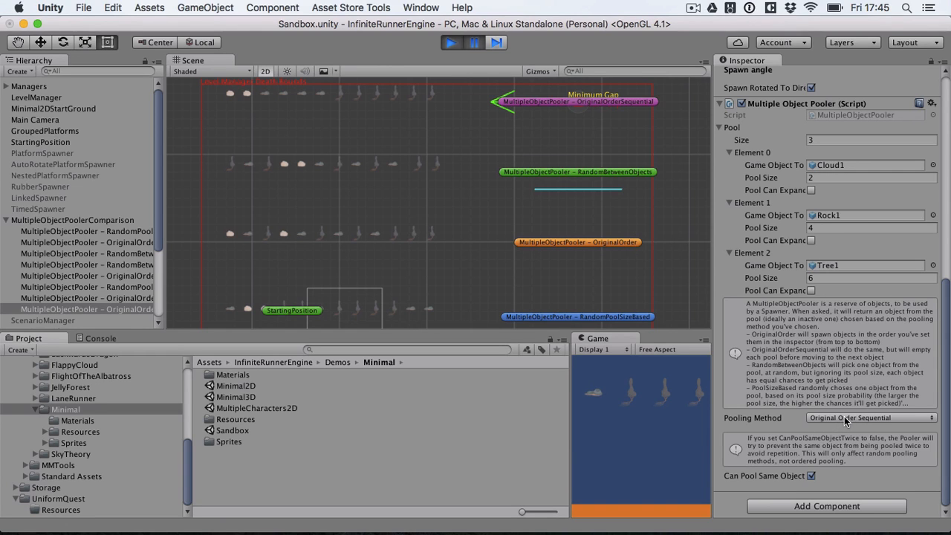
Review the pooling method dropdown's alternatives and keep Original Order Sequential selected.
left_click(869, 417)
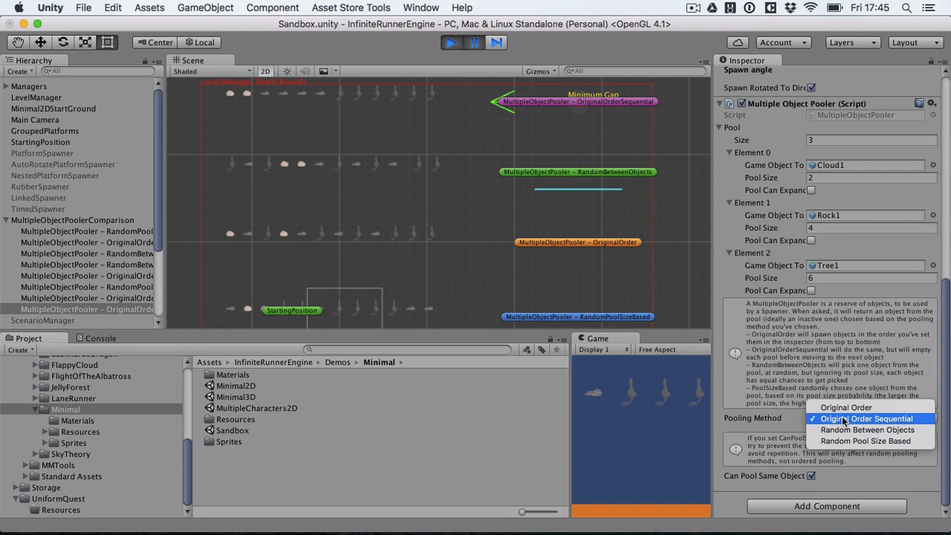
mouse_move(846, 407)
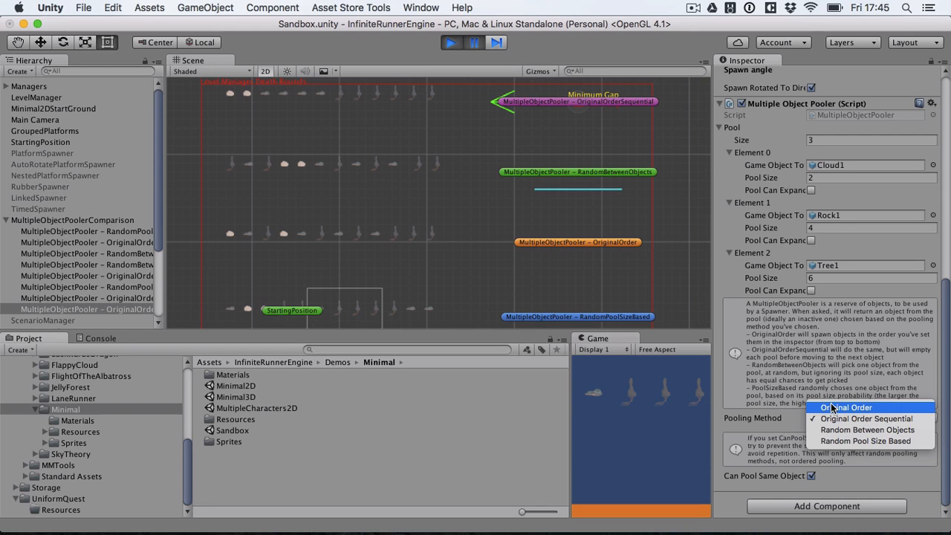
mouse_move(868, 419)
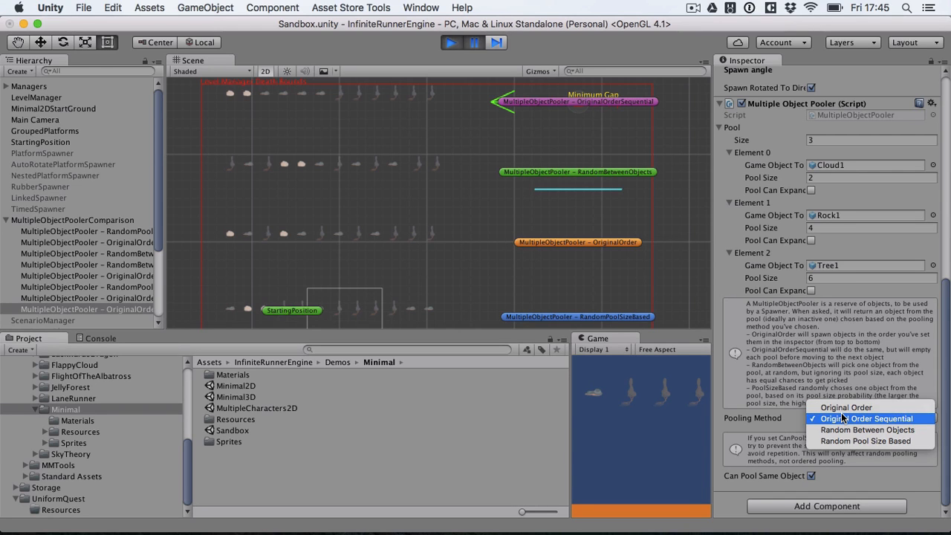
mouse_move(868, 430)
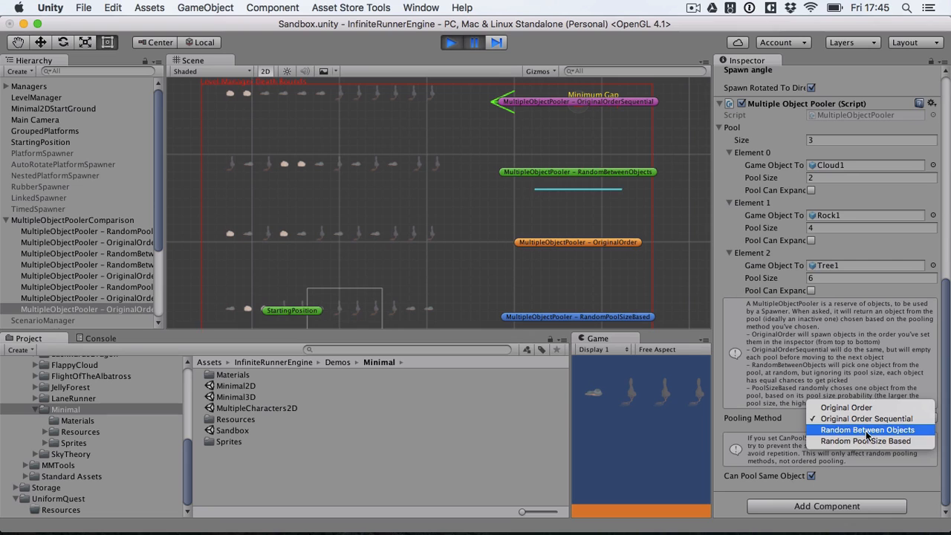
mouse_move(865, 440)
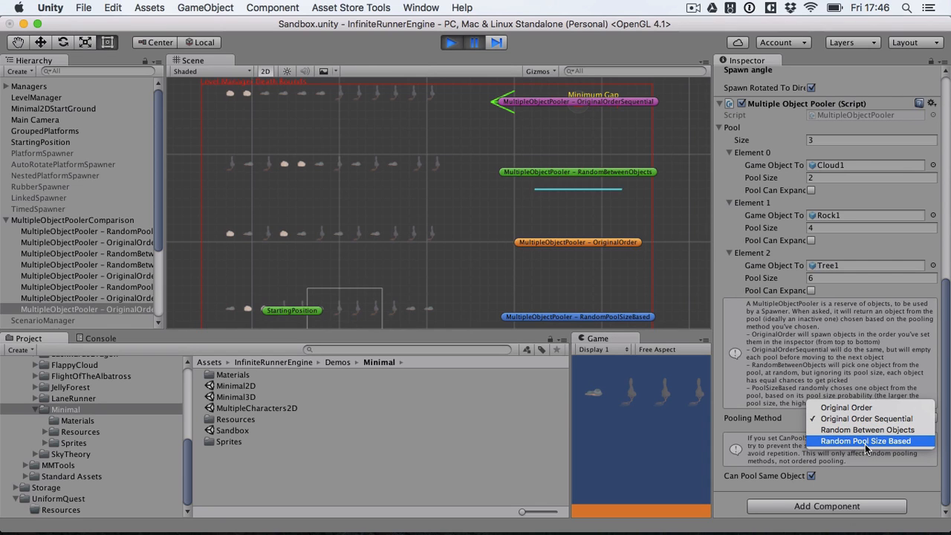
left_click(865, 420)
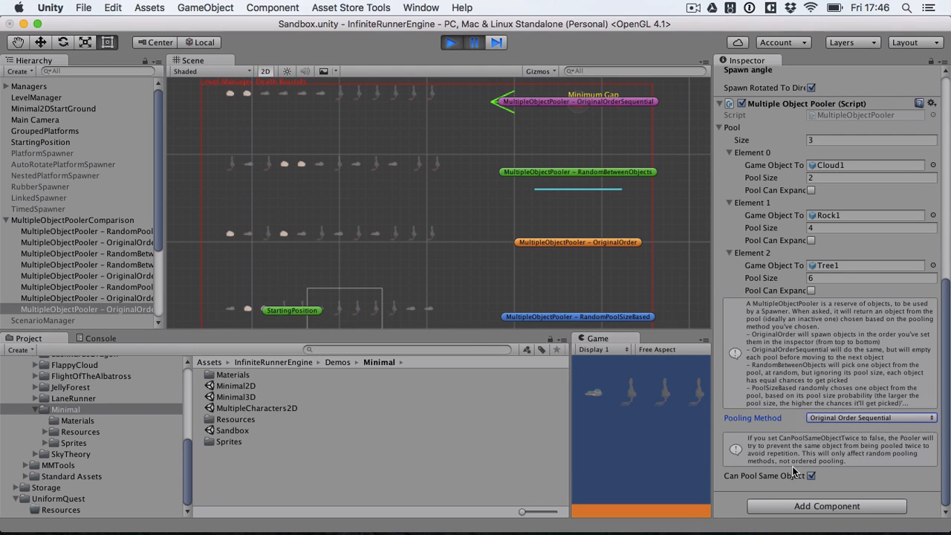
mouse_move(815, 298)
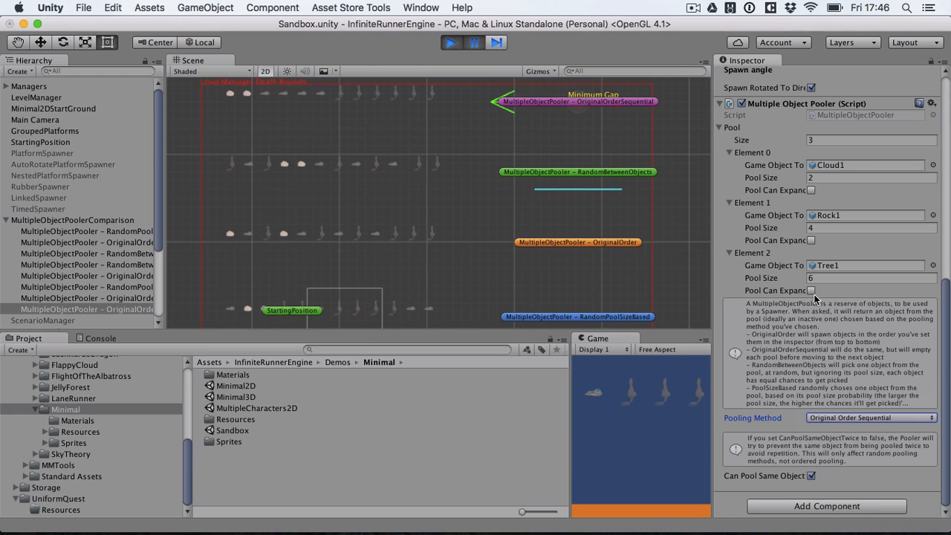
mouse_move(817, 290)
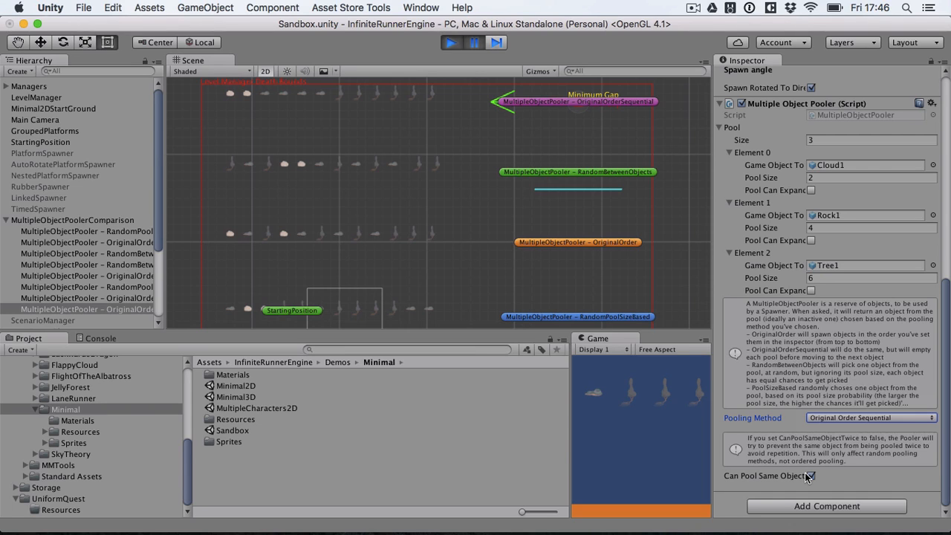
mouse_move(681, 370)
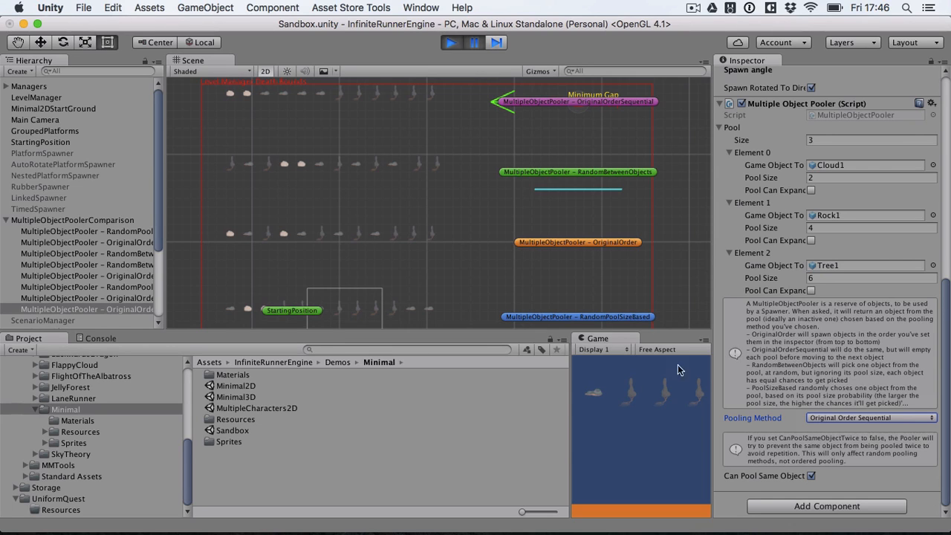
mouse_move(491, 150)
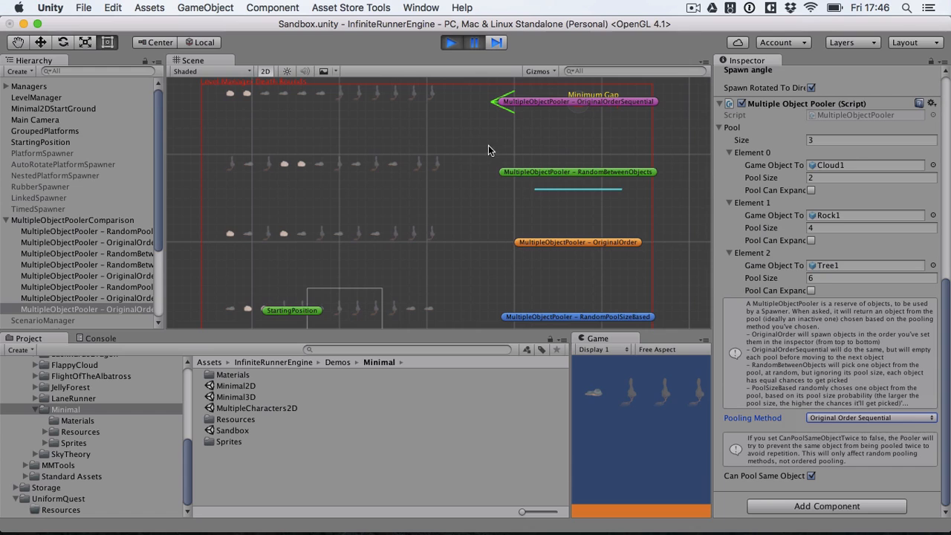
mouse_move(470, 148)
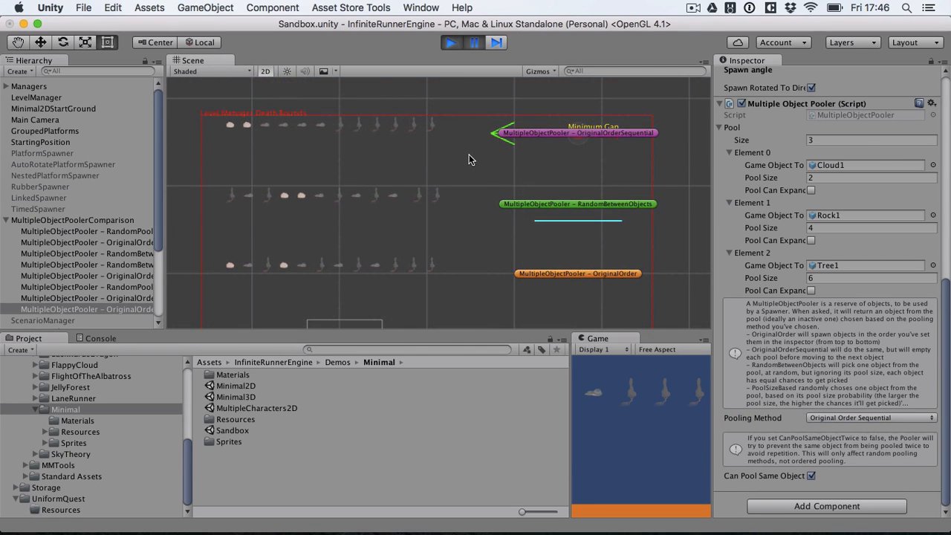
mouse_move(502, 312)
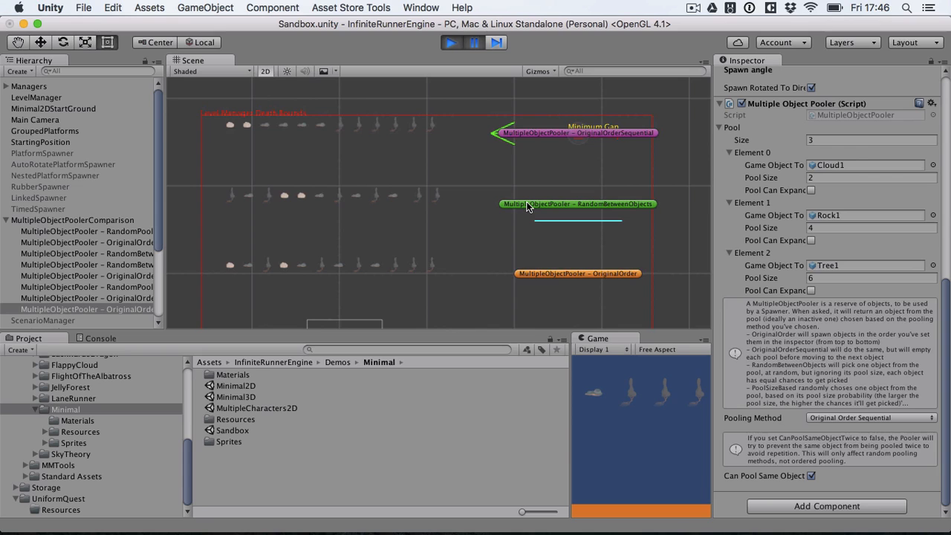
mouse_move(443, 205)
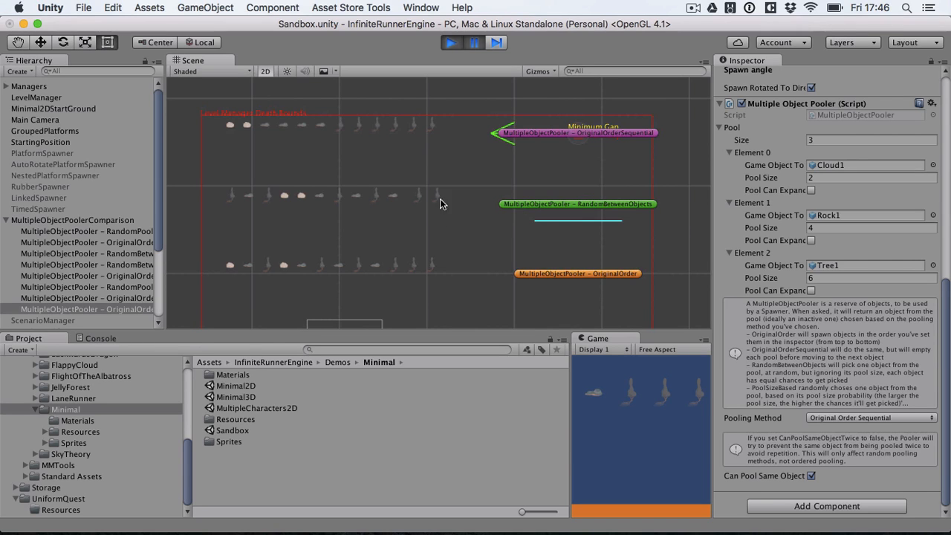
mouse_move(443, 225)
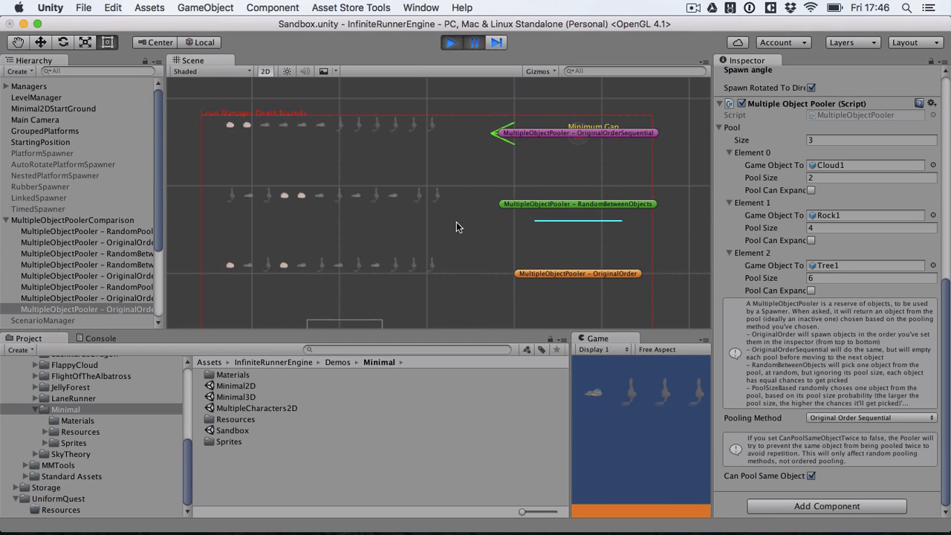
mouse_move(514, 167)
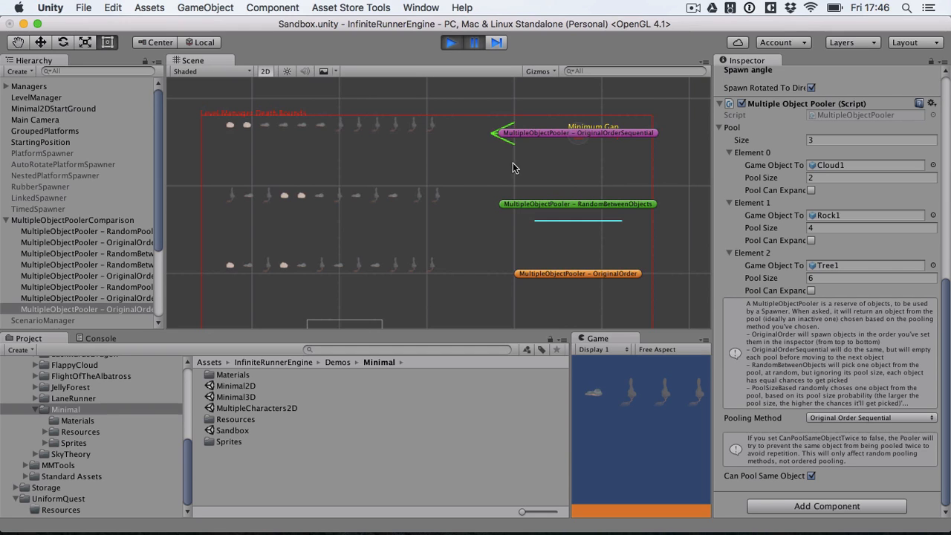
mouse_move(595, 146)
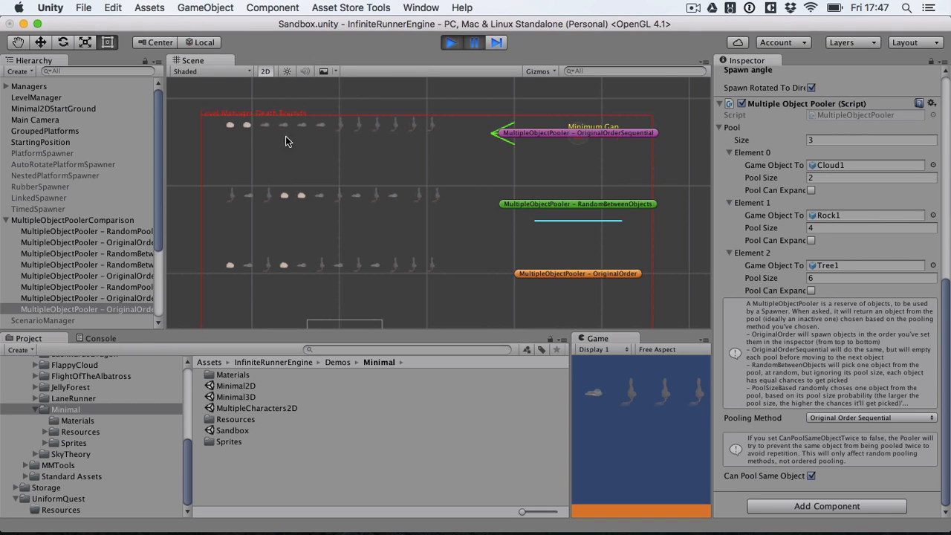
mouse_move(423, 126)
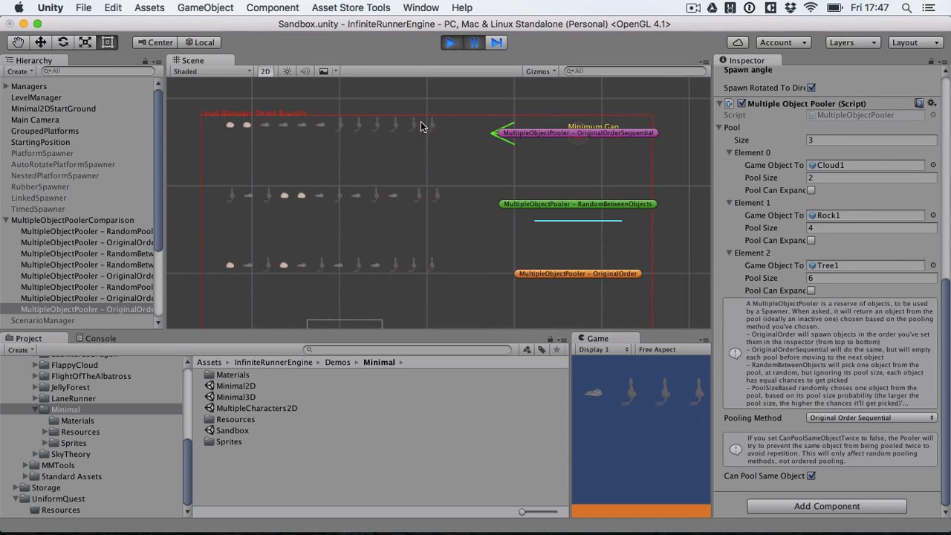
mouse_move(434, 131)
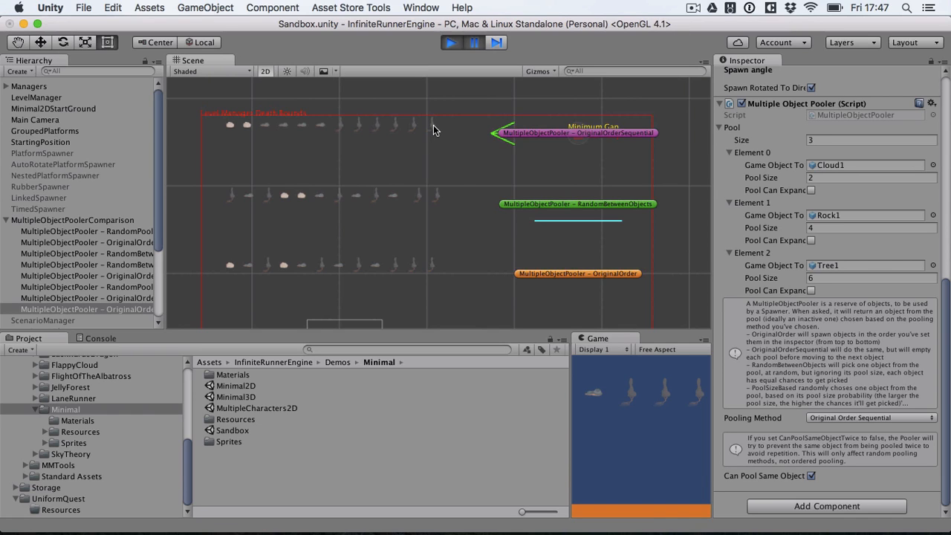
mouse_move(482, 209)
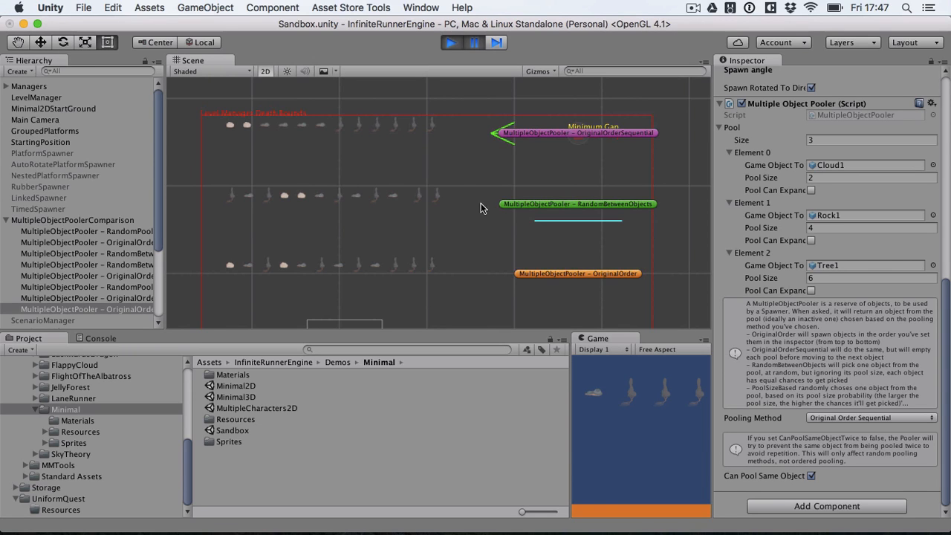
mouse_move(561, 211)
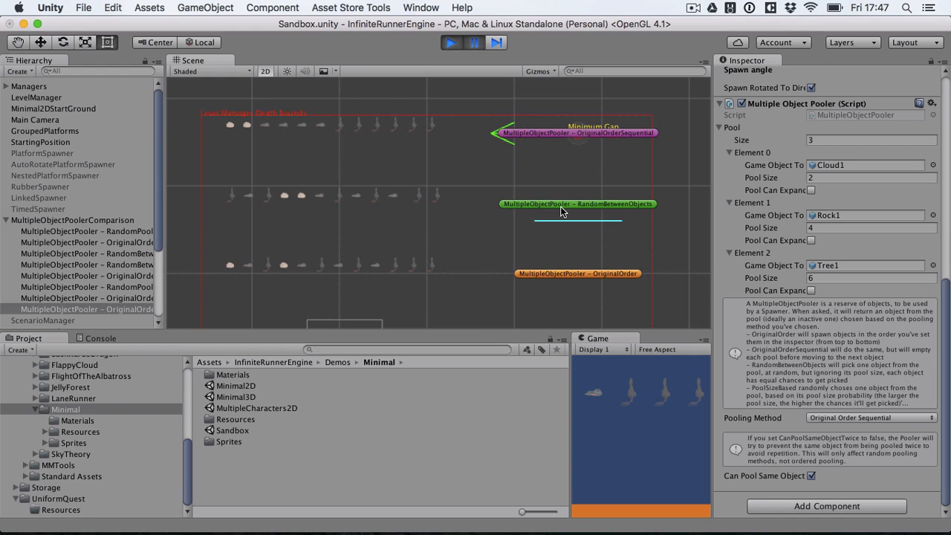
mouse_move(469, 214)
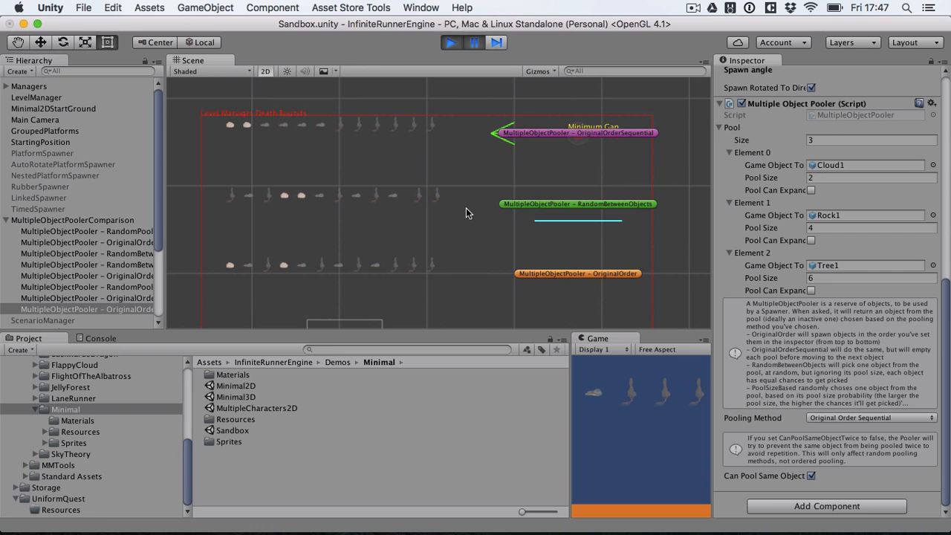
mouse_move(220, 199)
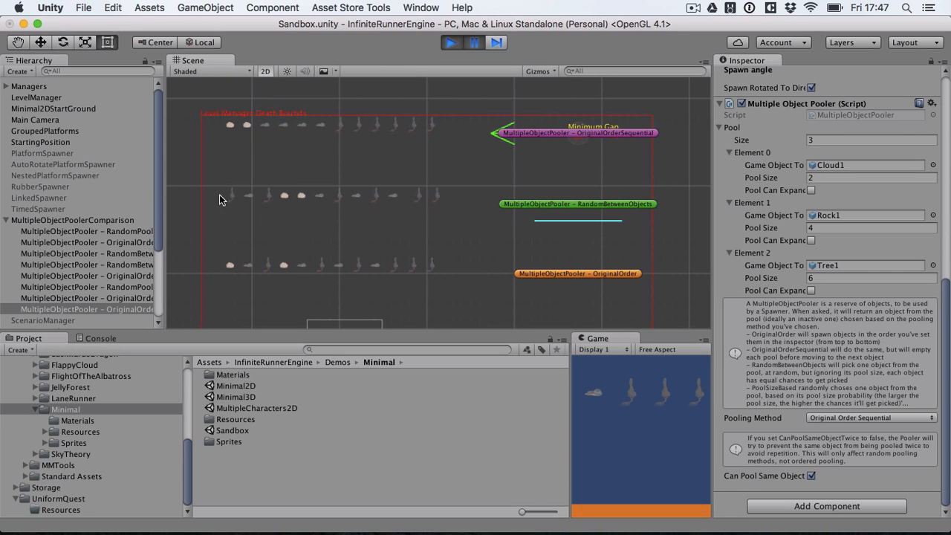
mouse_move(686, 195)
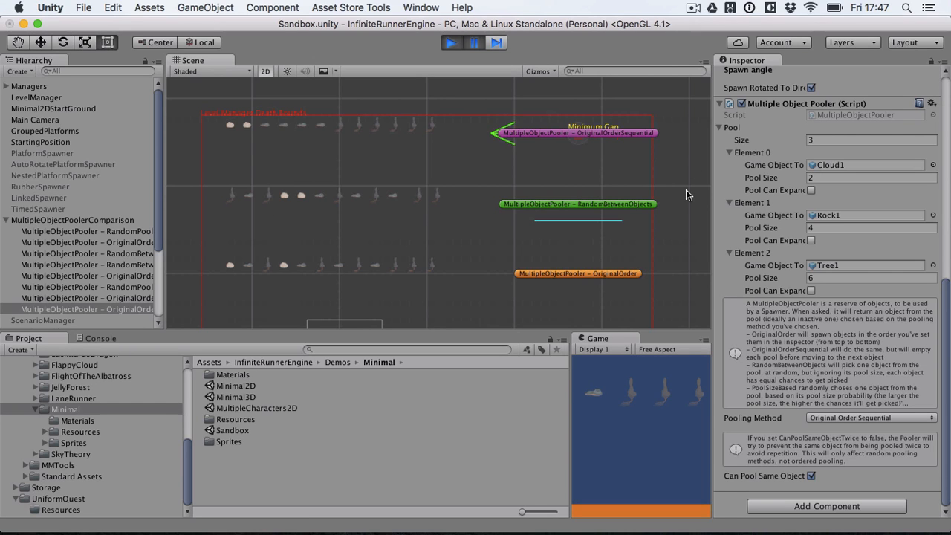
mouse_move(821, 172)
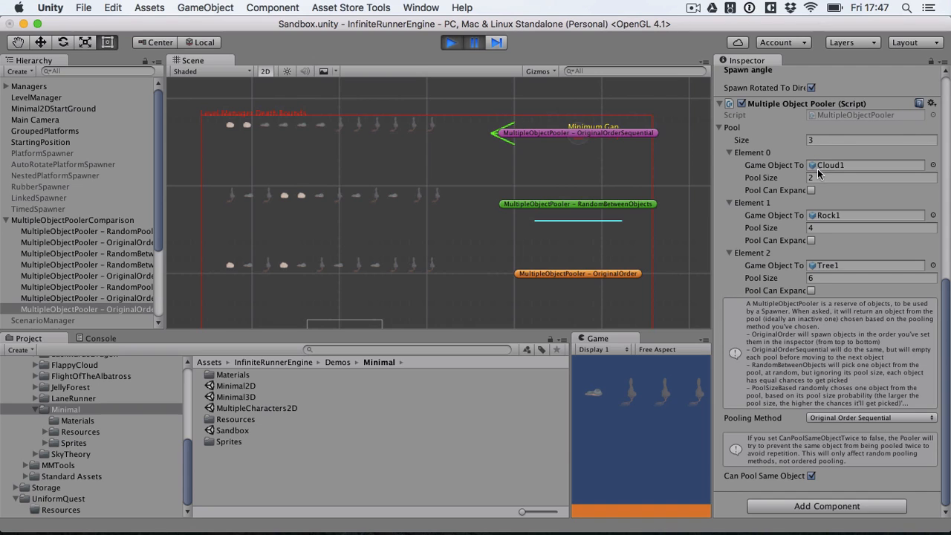
mouse_move(824, 300)
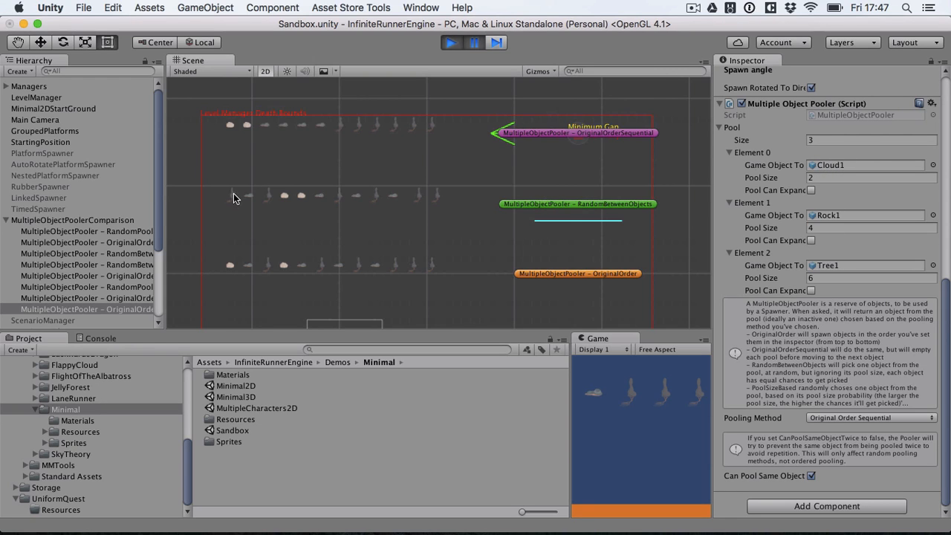
mouse_move(256, 205)
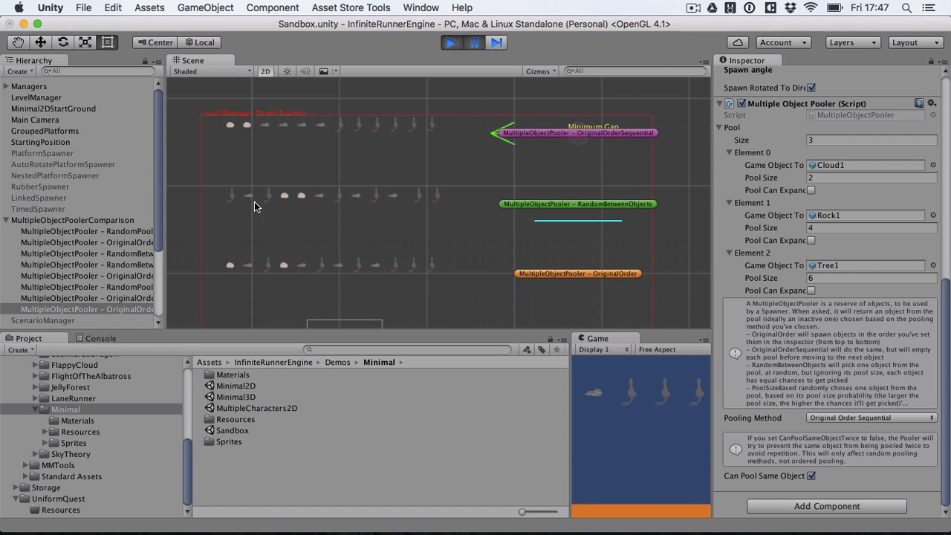
mouse_move(476, 205)
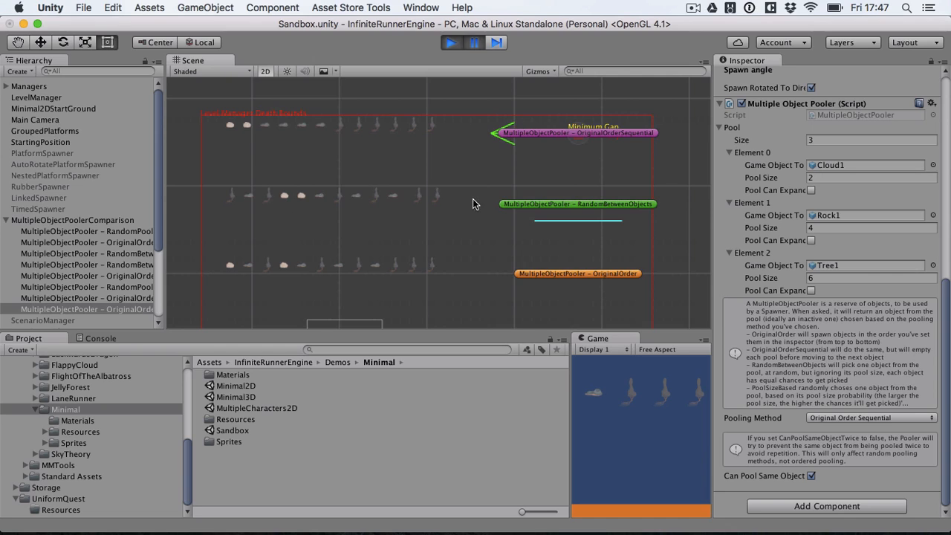
mouse_move(454, 220)
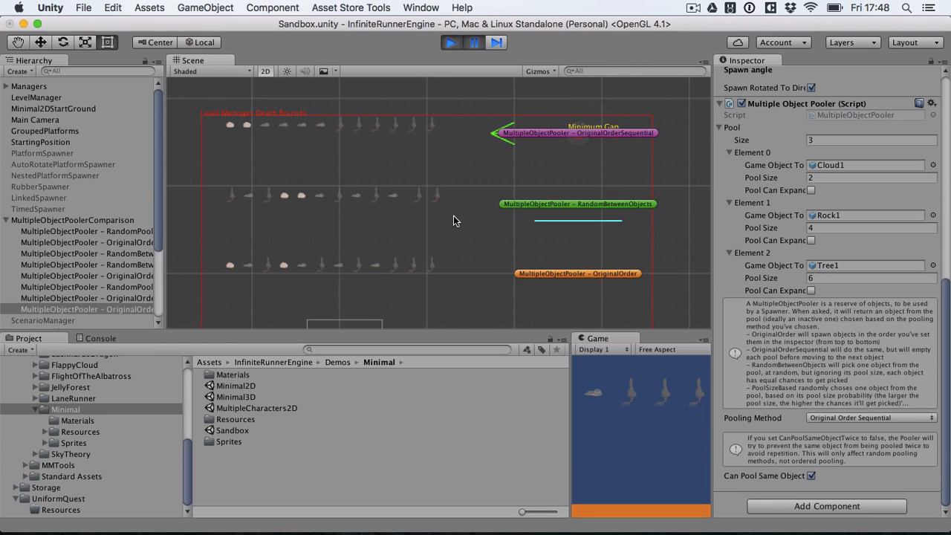
mouse_move(365, 199)
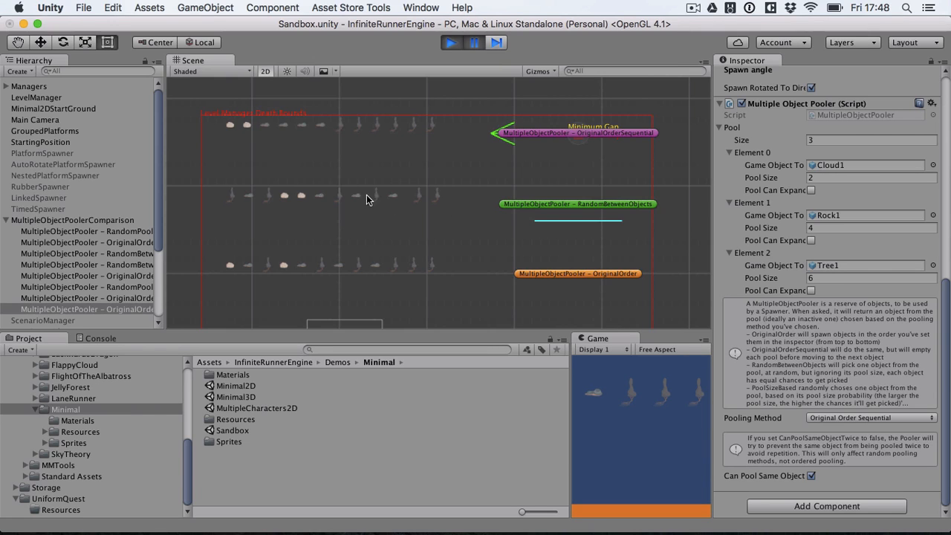
mouse_move(476, 201)
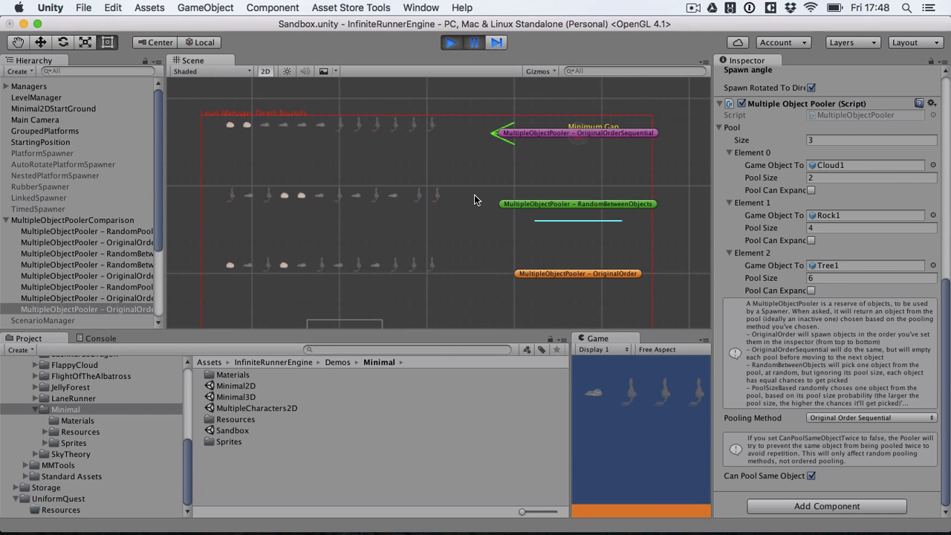
mouse_move(479, 217)
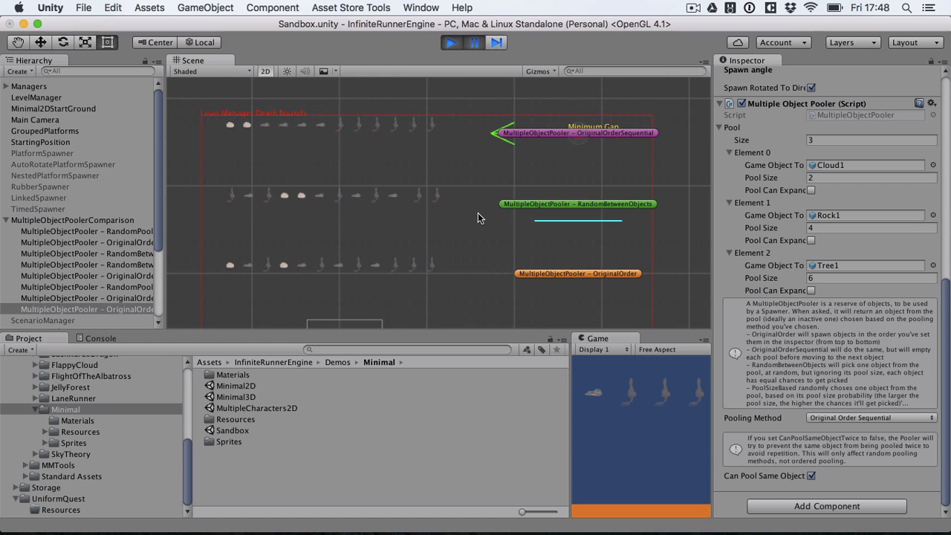
mouse_move(675, 298)
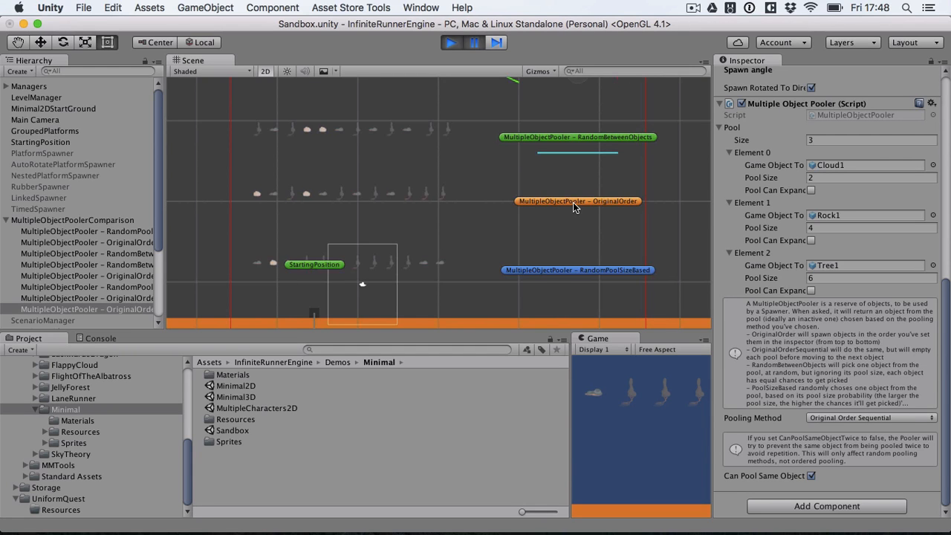
mouse_move(824, 169)
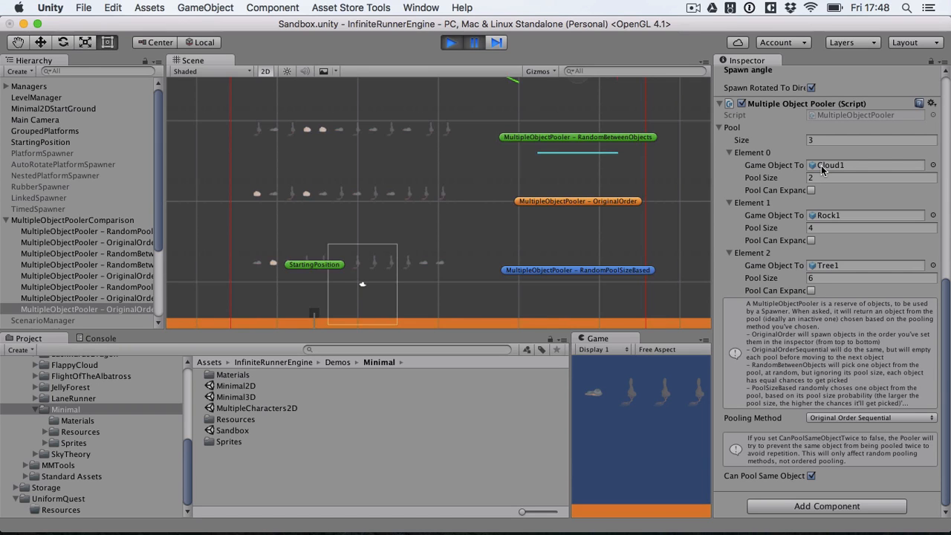
mouse_move(846, 205)
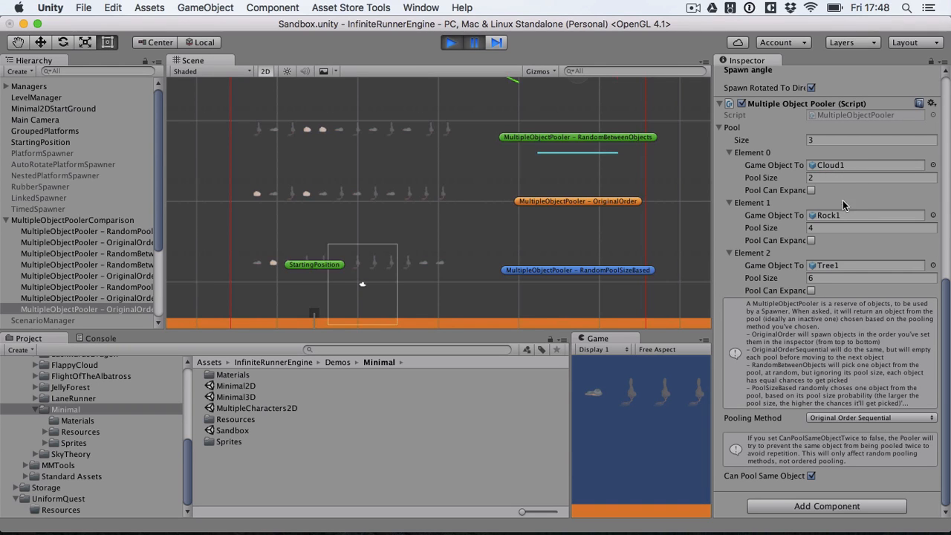
mouse_move(849, 173)
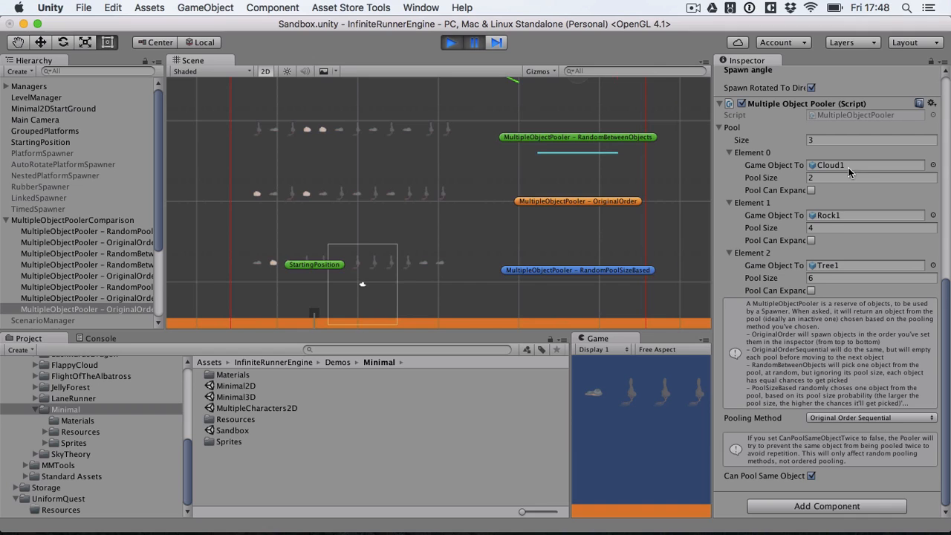
mouse_move(863, 177)
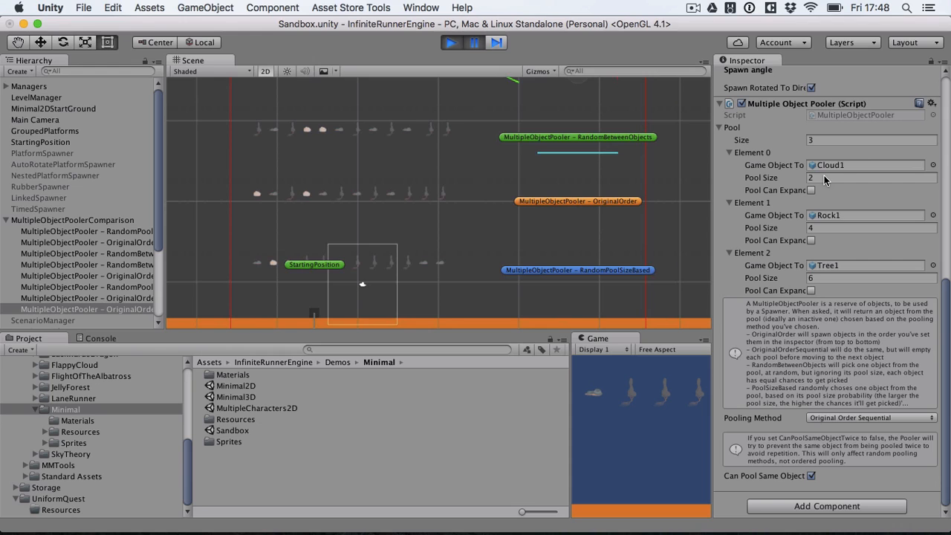
mouse_move(829, 268)
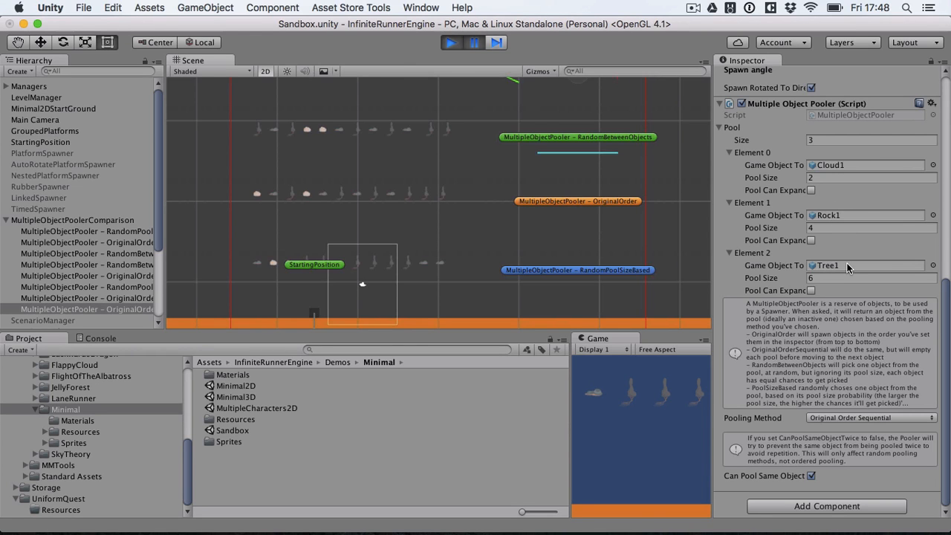
mouse_move(716, 245)
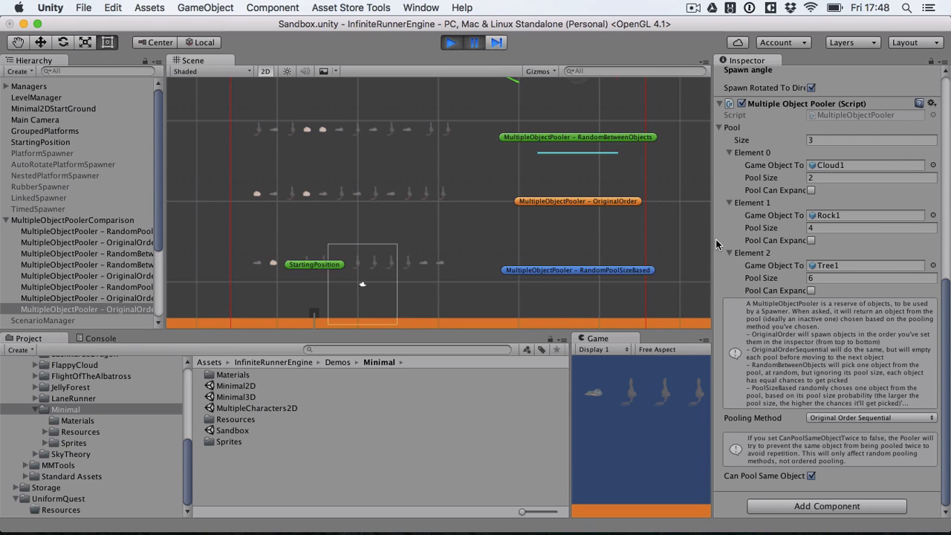
mouse_move(816, 224)
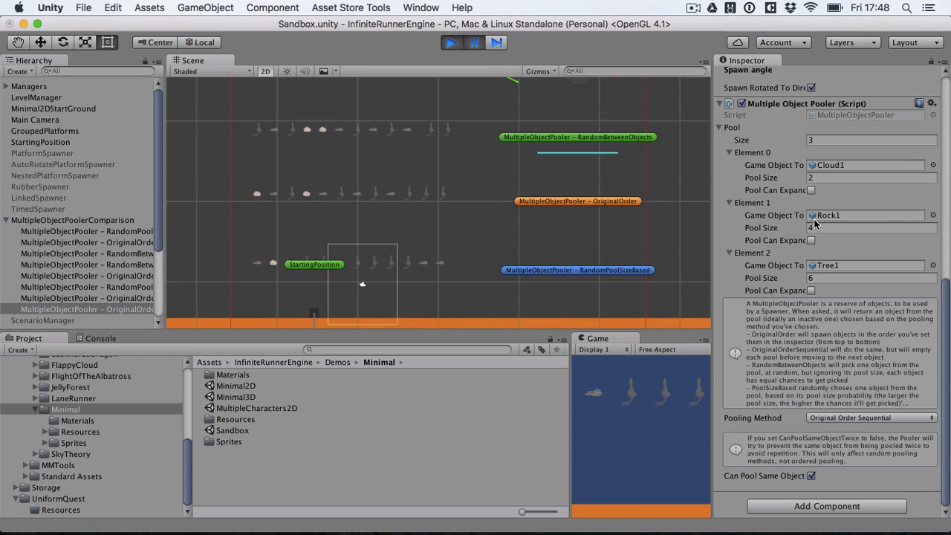
mouse_move(838, 275)
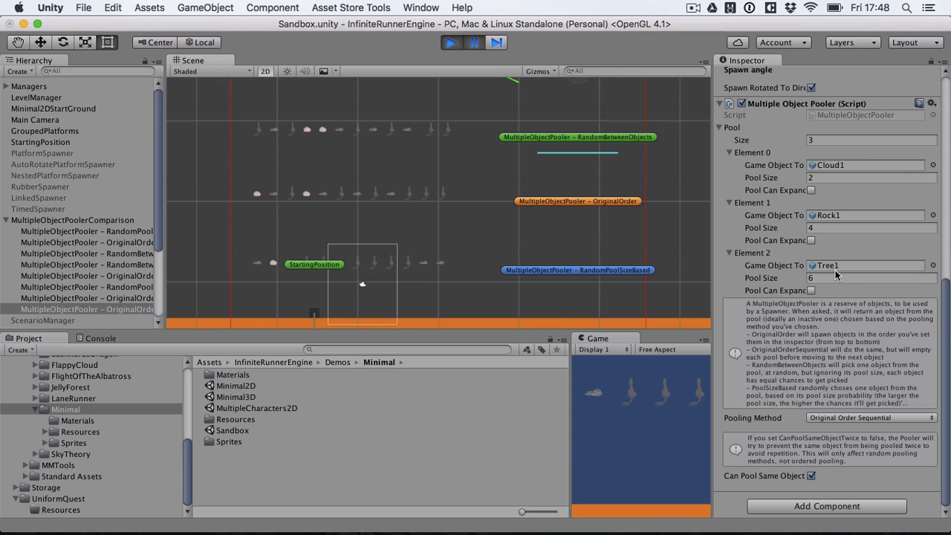
mouse_move(553, 243)
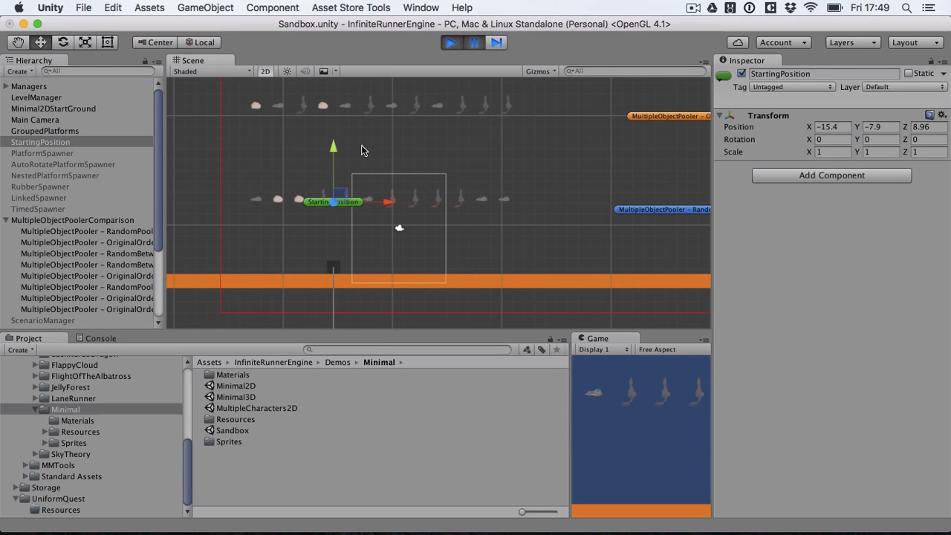
Show the RandomPoolSizeBased pooler's Cloud1, Rock1 and Tree1 pools sized 2, 4 and 6.
left_click_drag(332, 202, 281, 247)
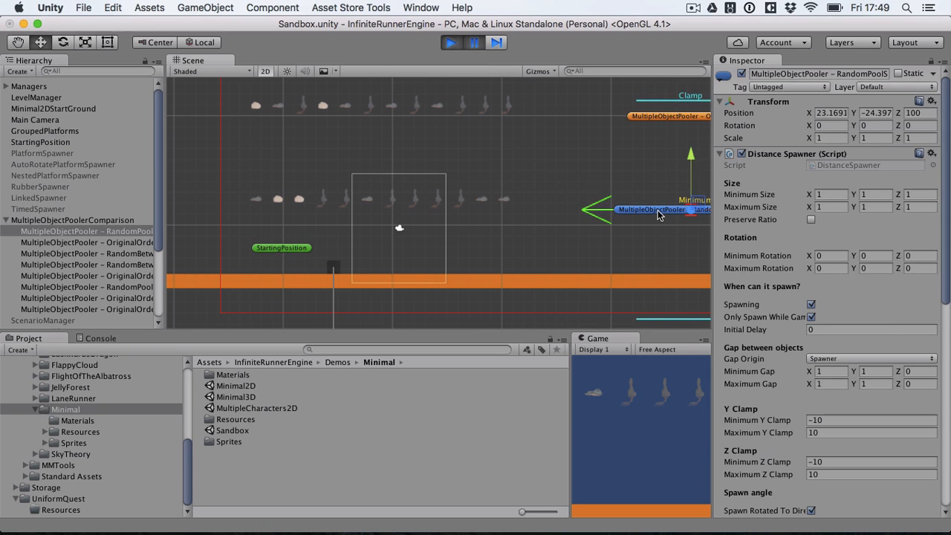
scroll("down", 3)
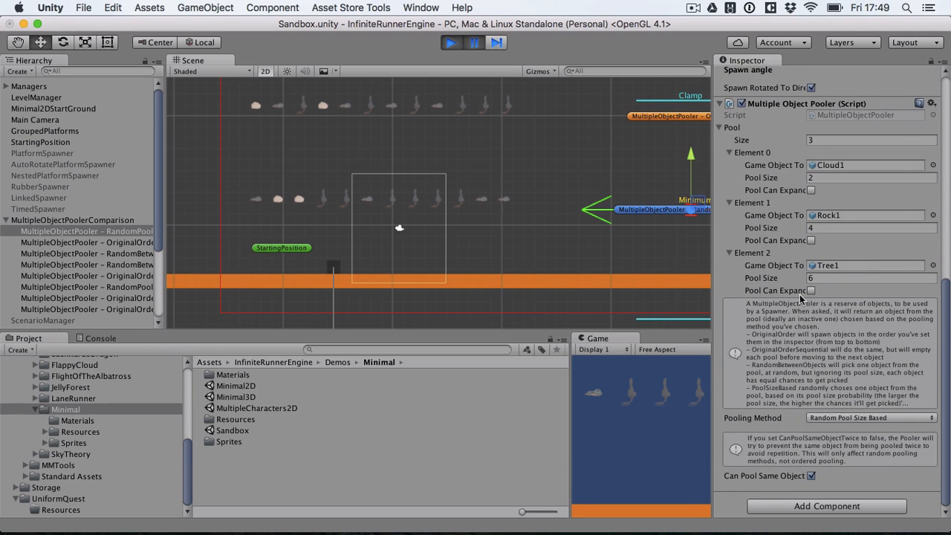
mouse_move(621, 235)
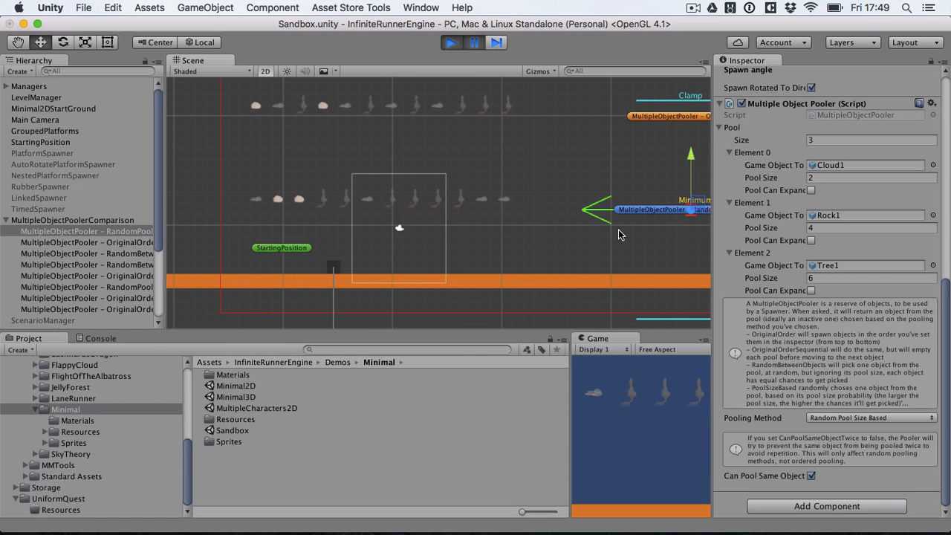
mouse_move(852, 171)
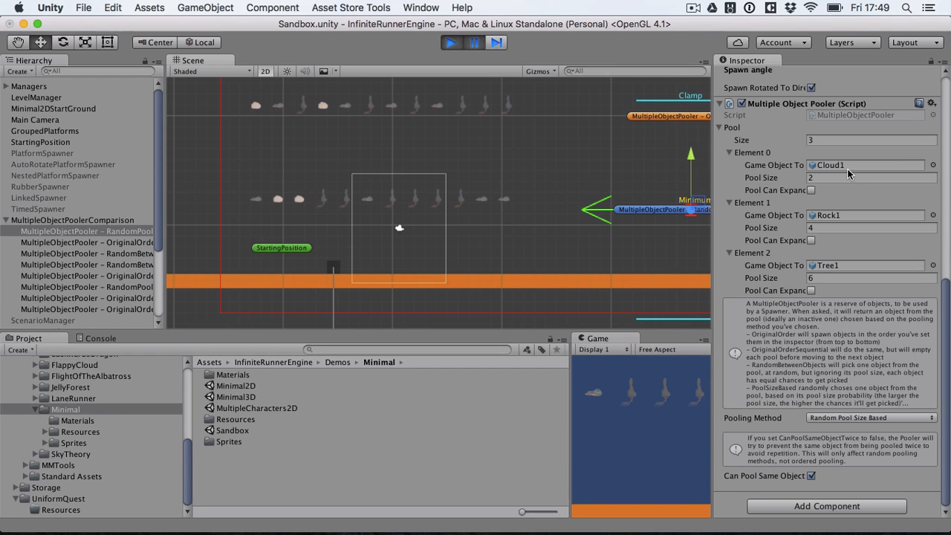
mouse_move(455, 158)
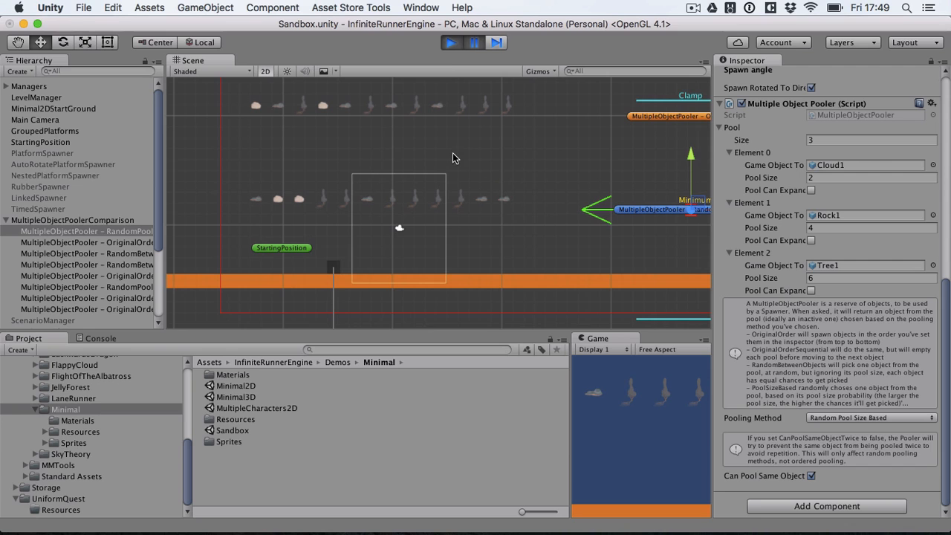
mouse_move(470, 202)
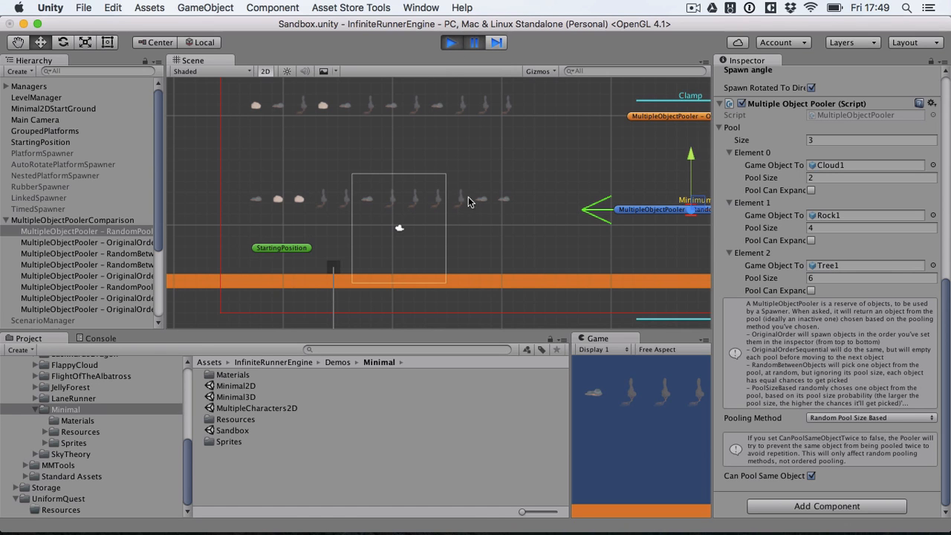
Play and pause the Sandbox scene so all four poolers spawn rows of clouds, rocks and trees.
left_click(452, 42)
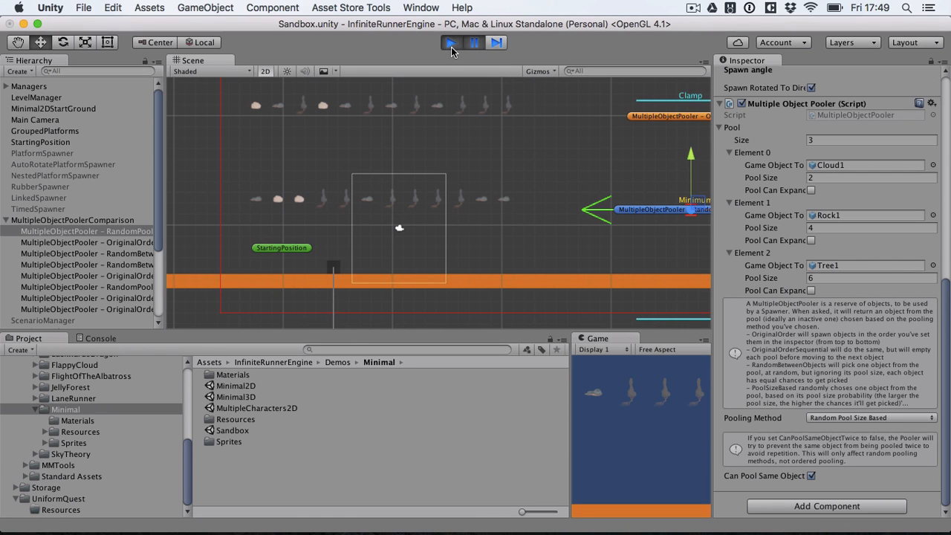
left_click(451, 42)
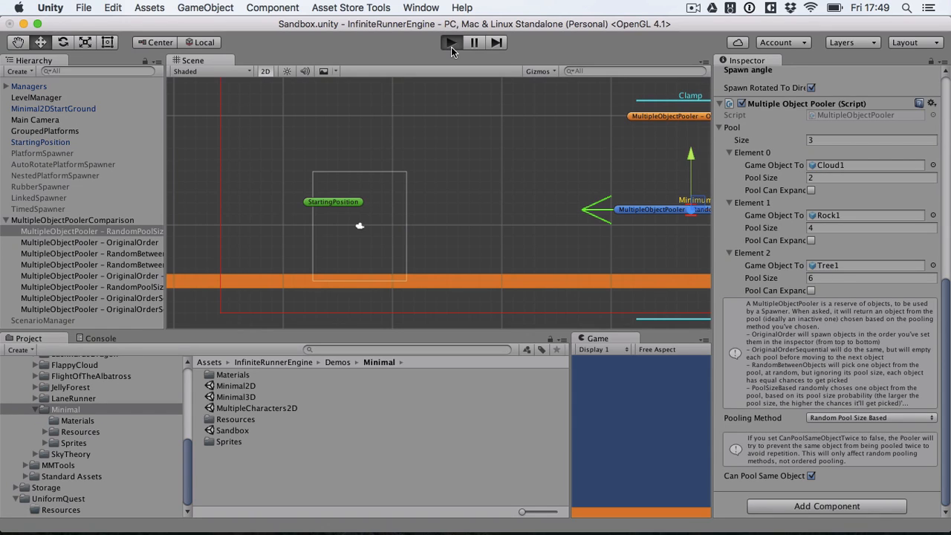
left_click(452, 42)
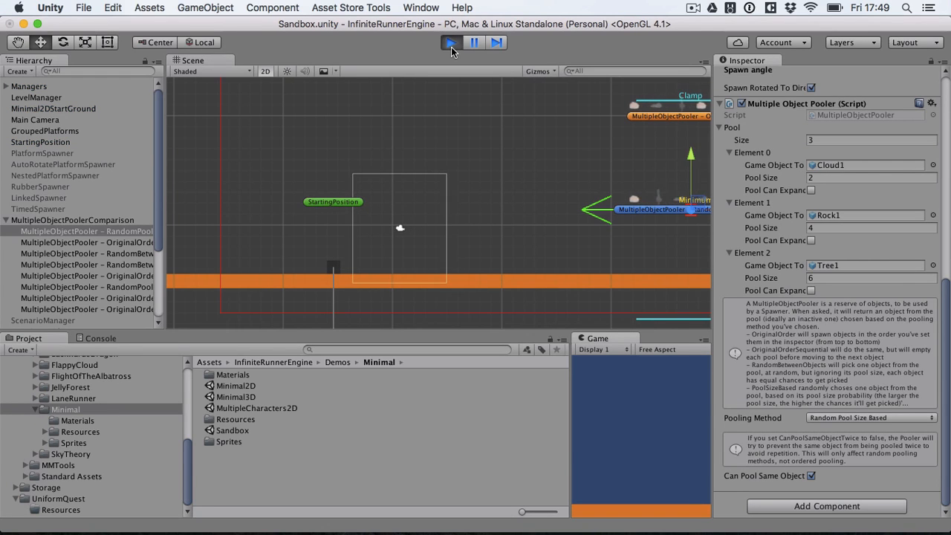
left_click(452, 42)
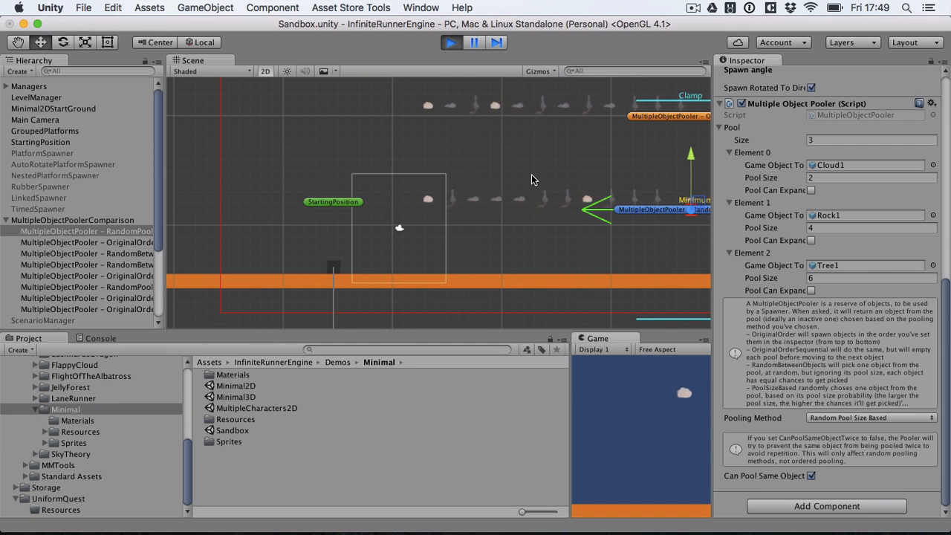
left_click(474, 42)
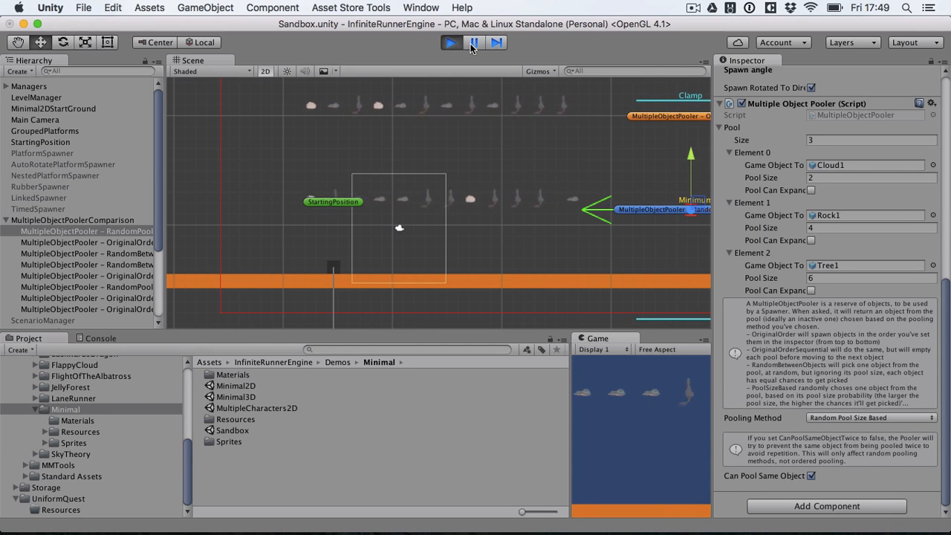
left_click(451, 42)
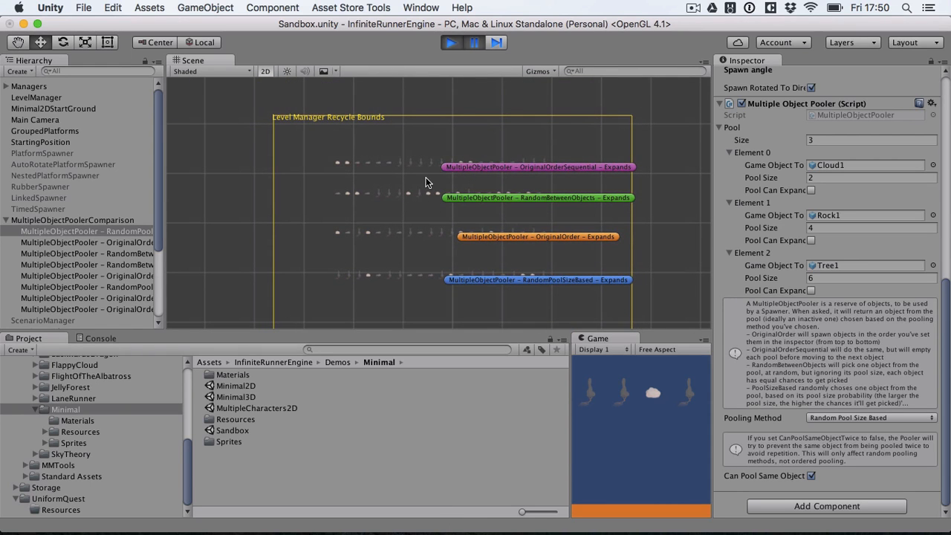
left_click(450, 41)
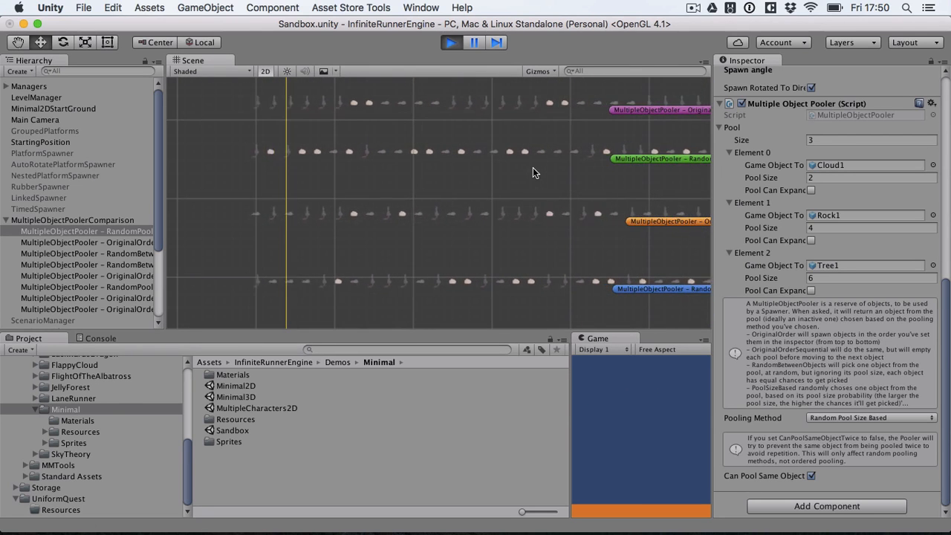
left_click(475, 42)
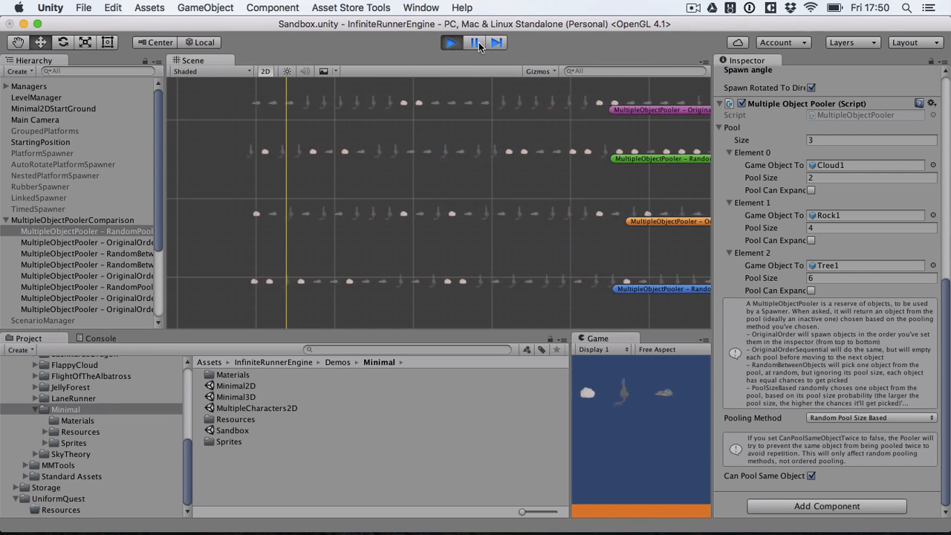
left_click(474, 41)
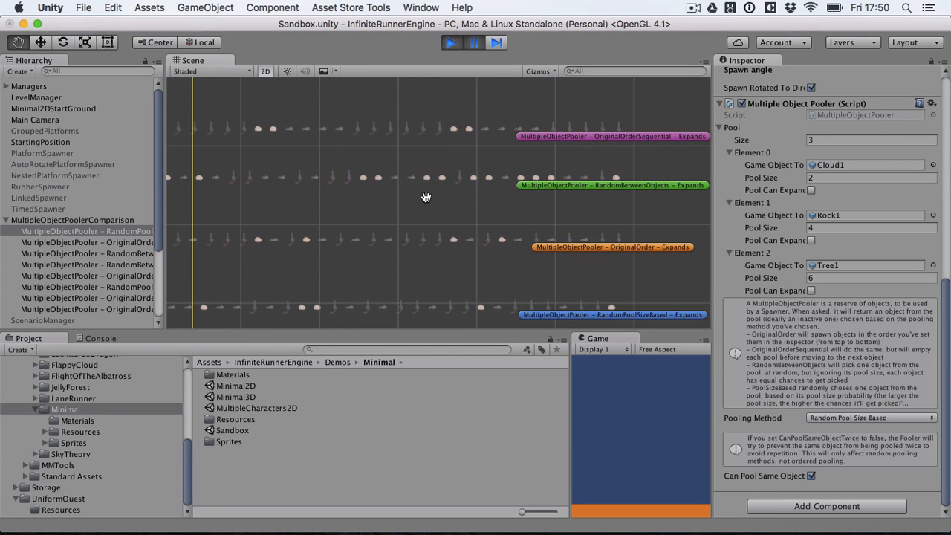
mouse_move(624, 146)
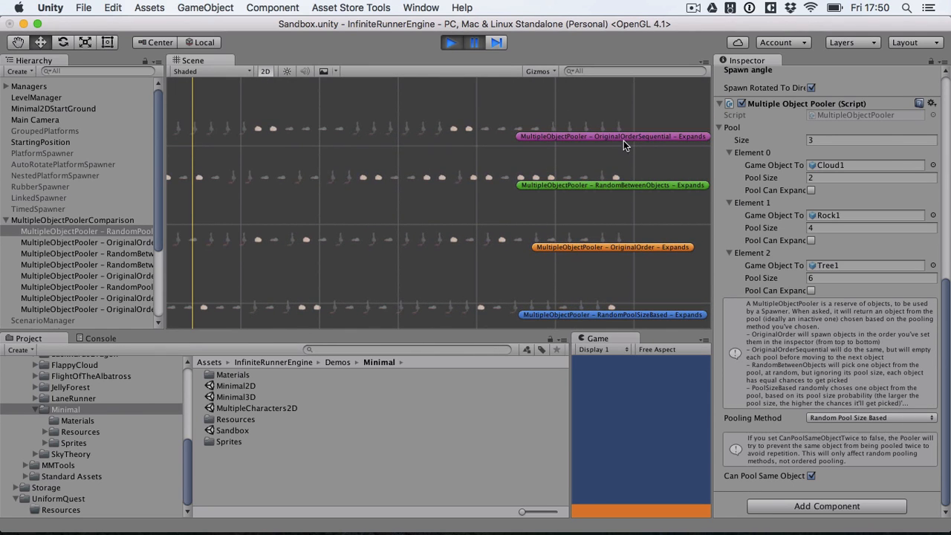
mouse_move(844, 140)
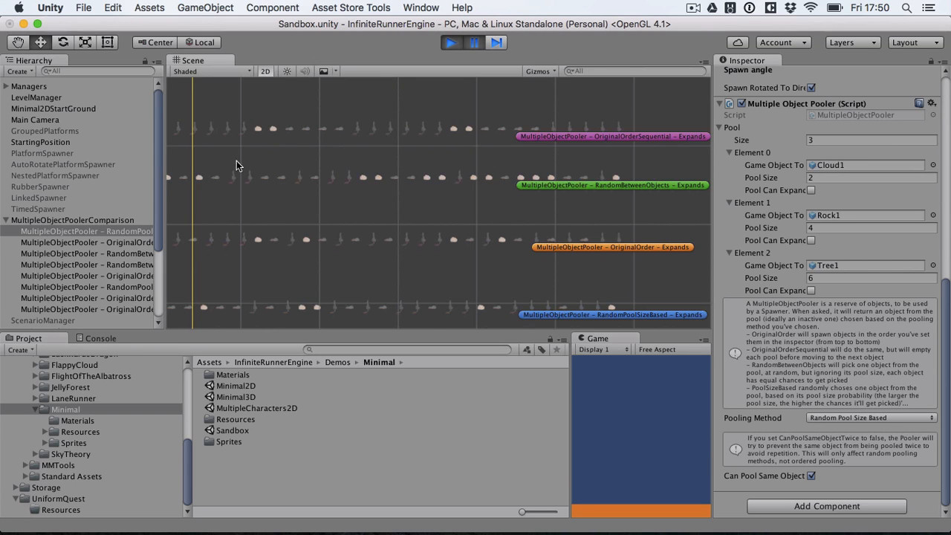
mouse_move(261, 139)
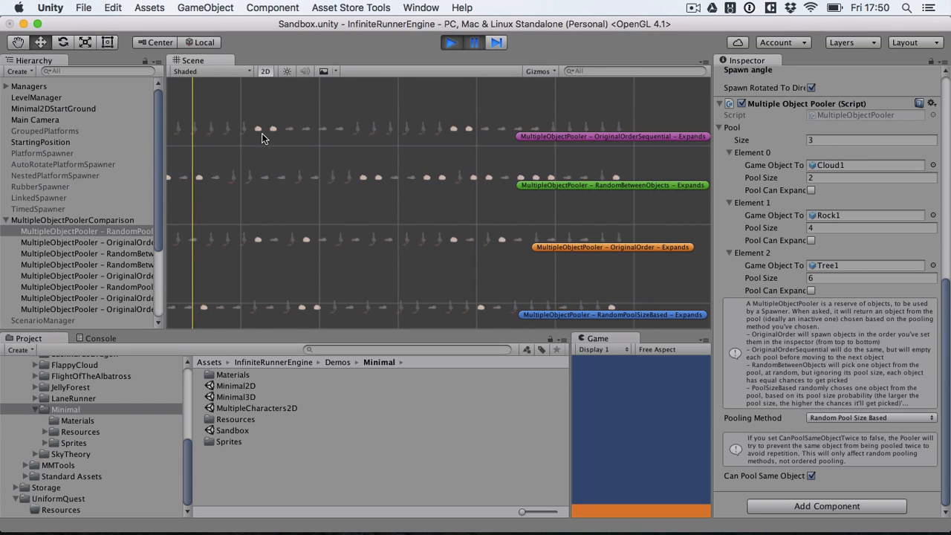
mouse_move(270, 143)
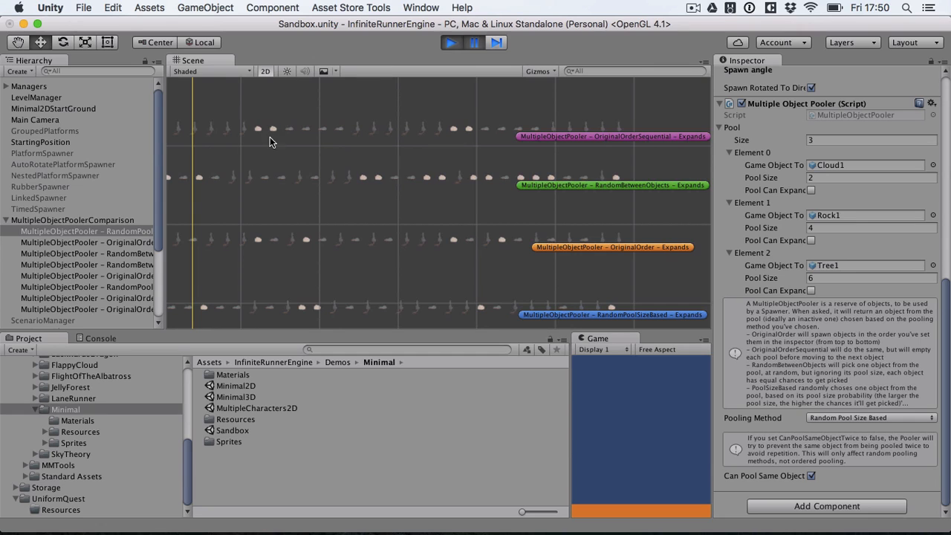
mouse_move(439, 146)
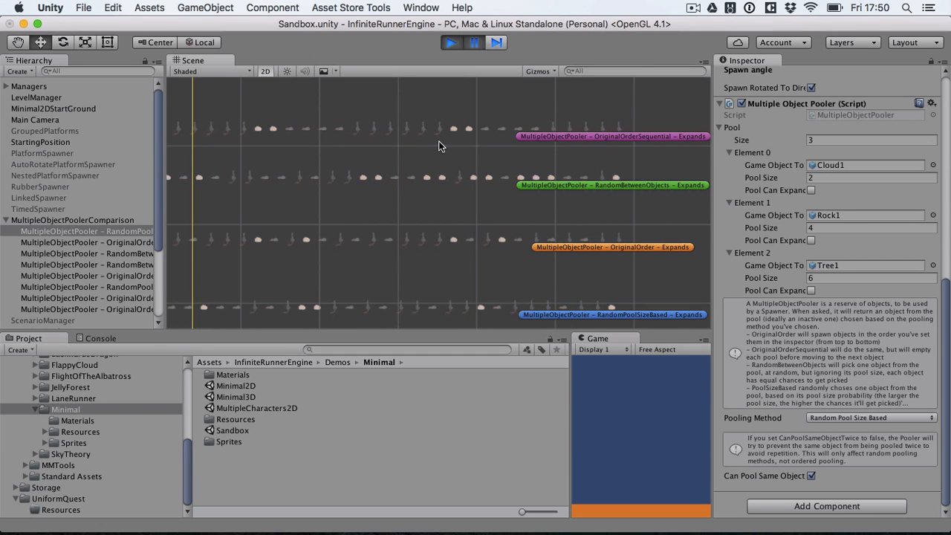
mouse_move(642, 148)
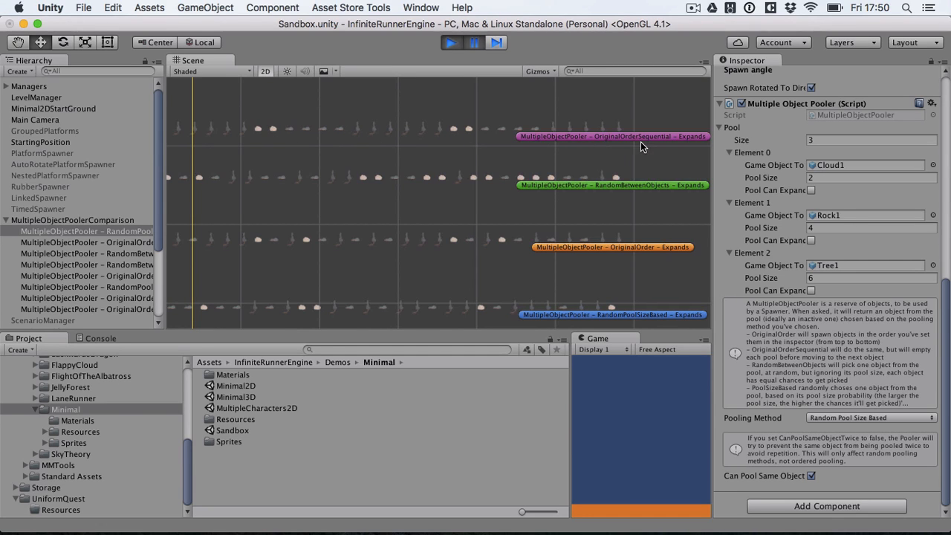
mouse_move(479, 196)
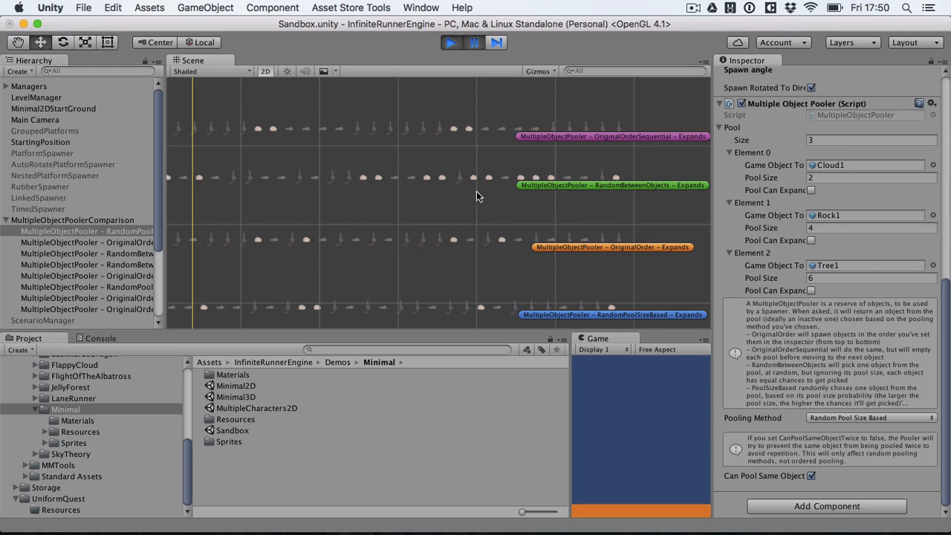
mouse_move(470, 252)
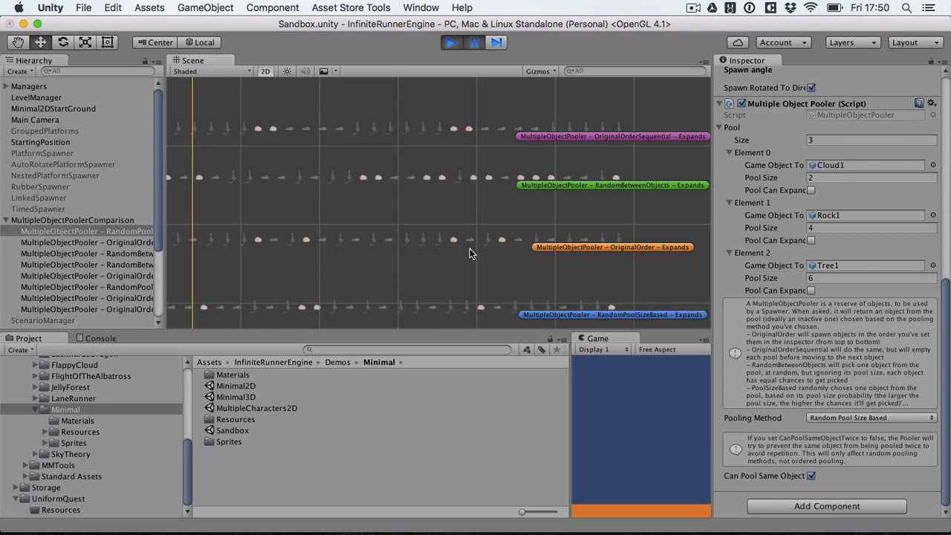
mouse_move(370, 256)
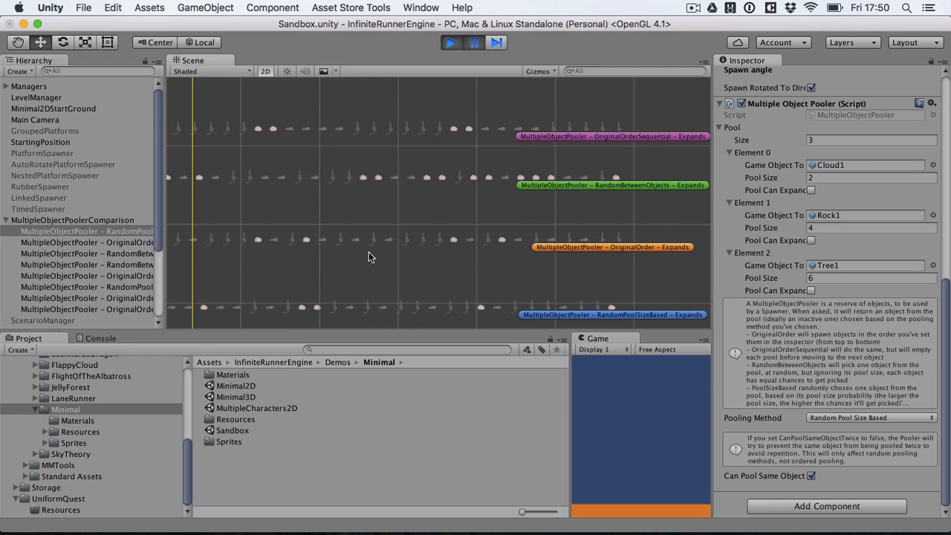
mouse_move(314, 256)
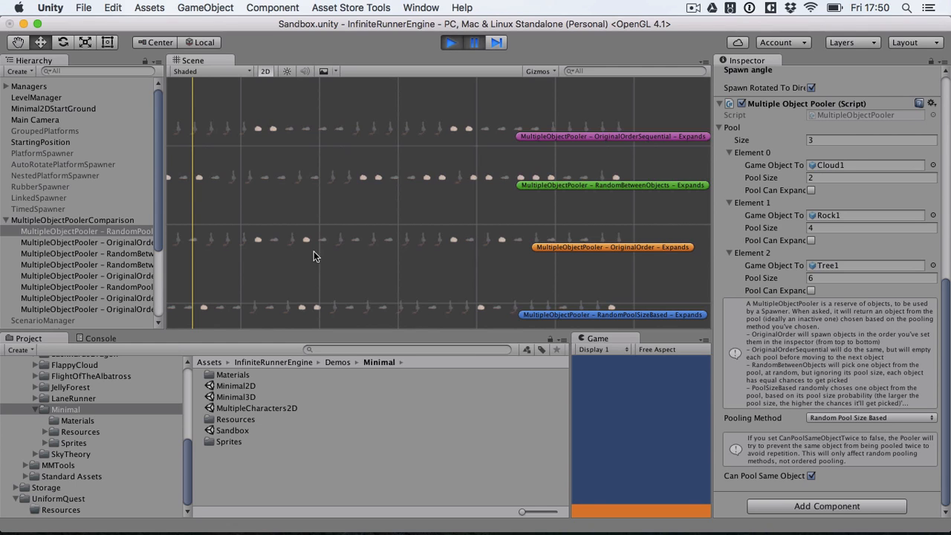
mouse_move(275, 256)
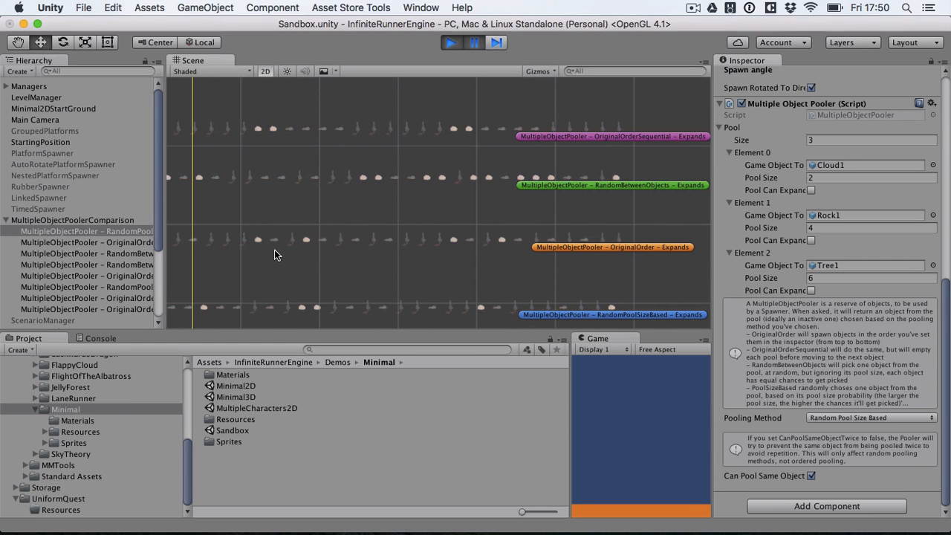
mouse_move(354, 259)
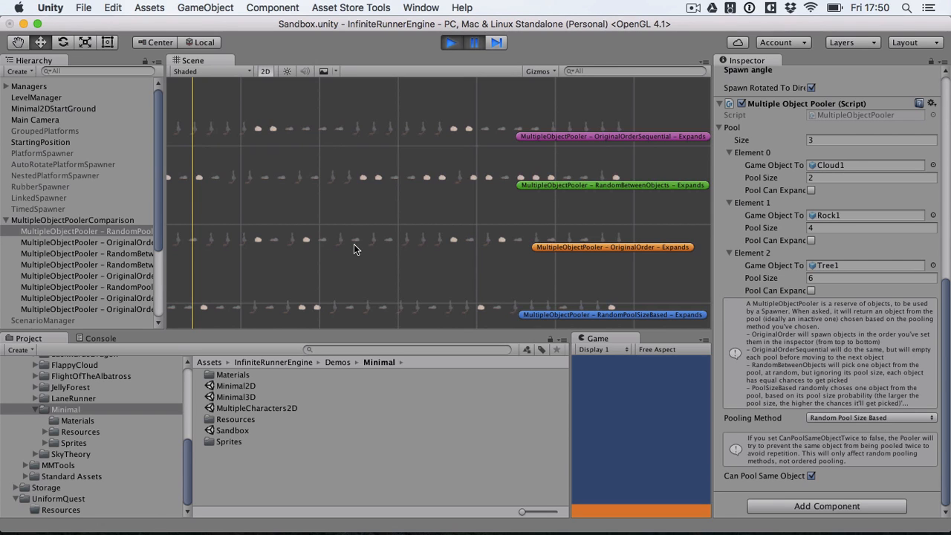
mouse_move(366, 249)
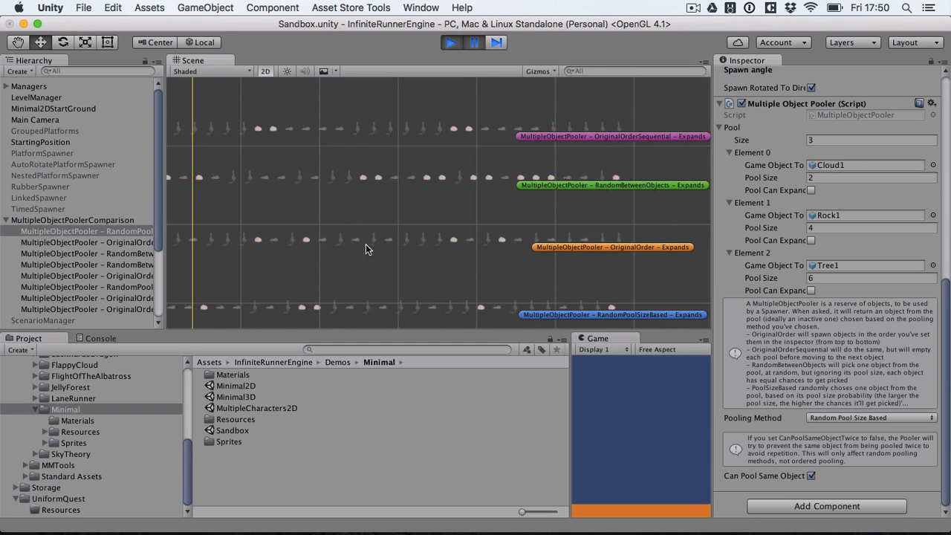
mouse_move(420, 247)
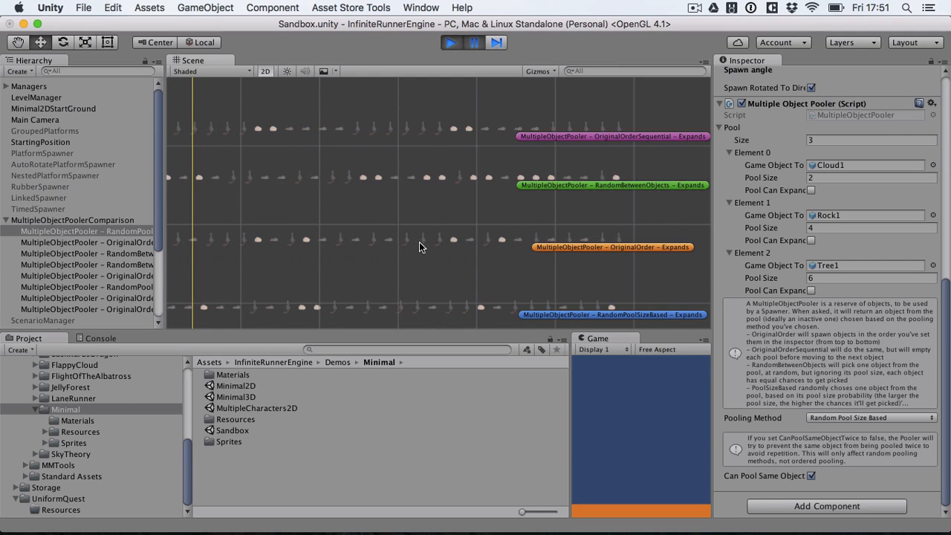
mouse_move(467, 257)
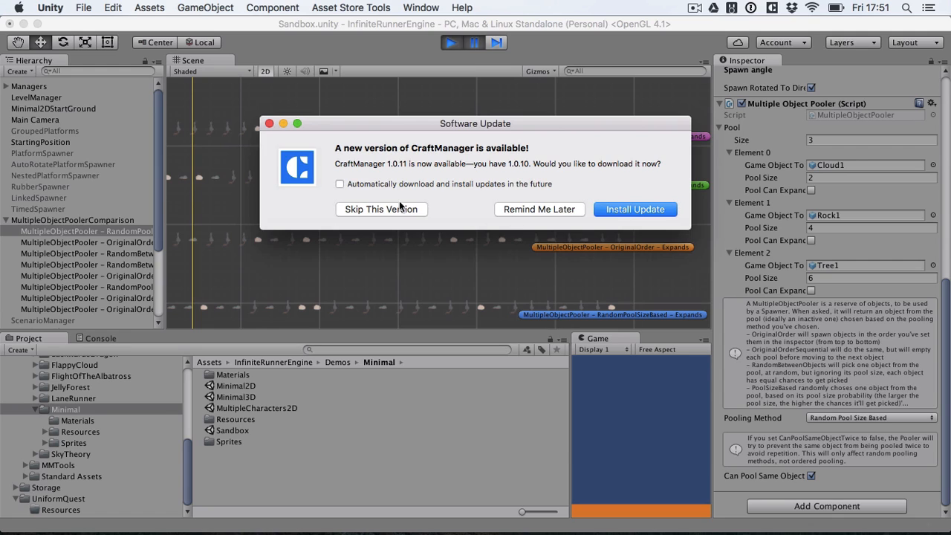
mouse_move(517, 214)
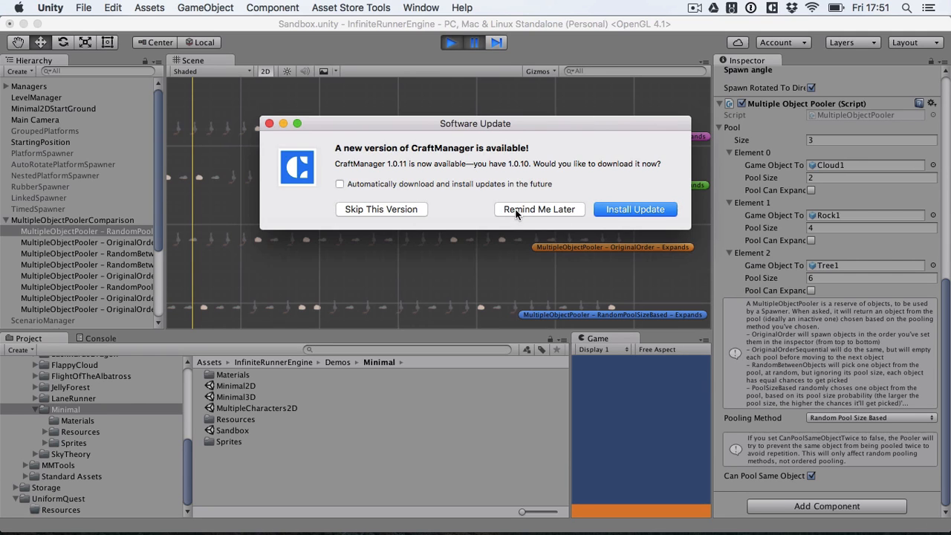
left_click(538, 209)
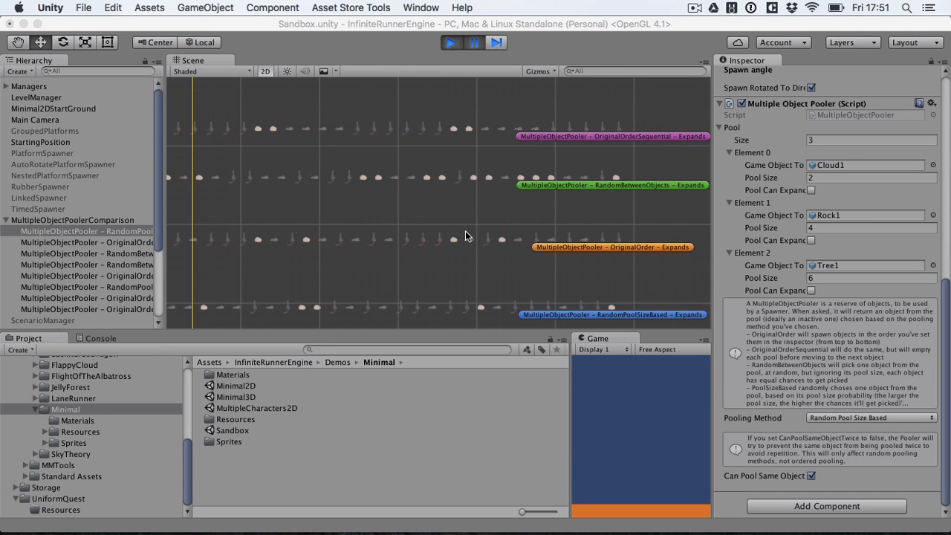
mouse_move(534, 256)
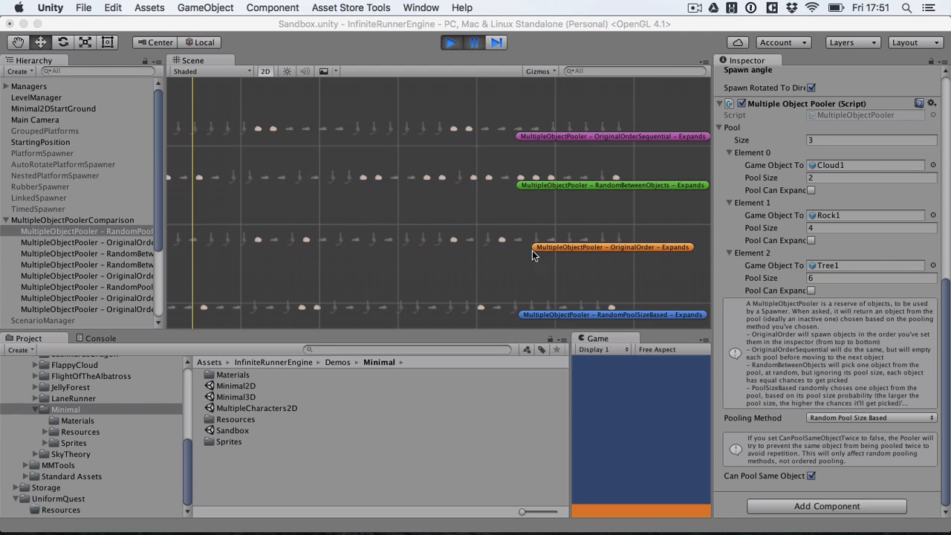
mouse_move(514, 245)
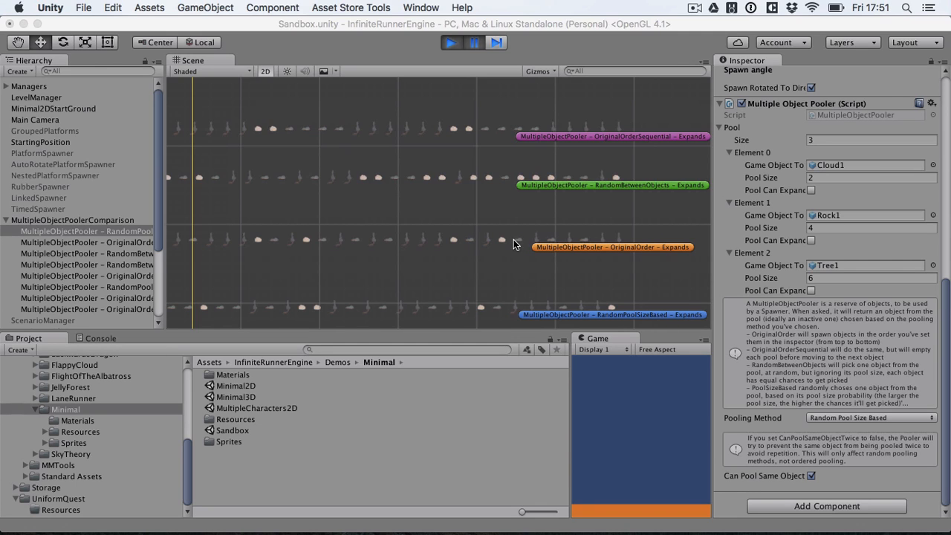
mouse_move(606, 190)
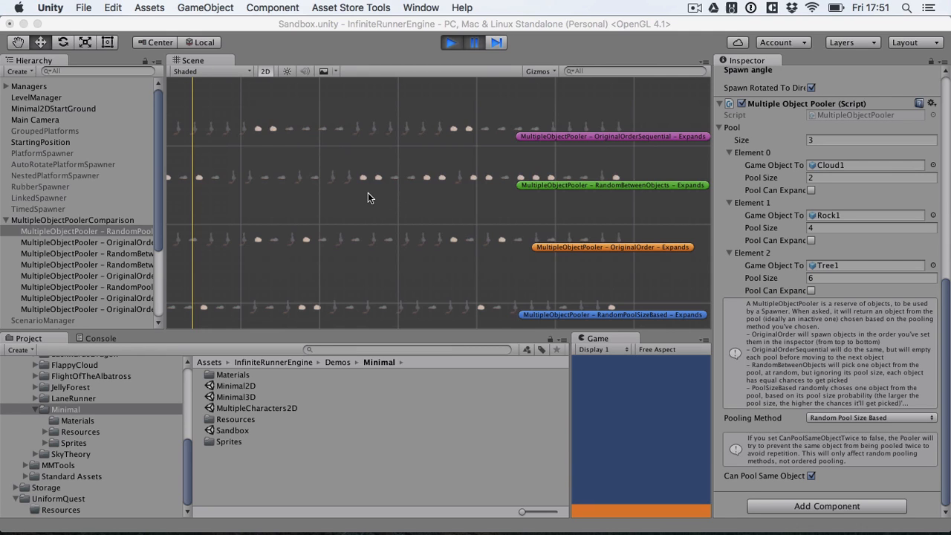
mouse_move(776, 158)
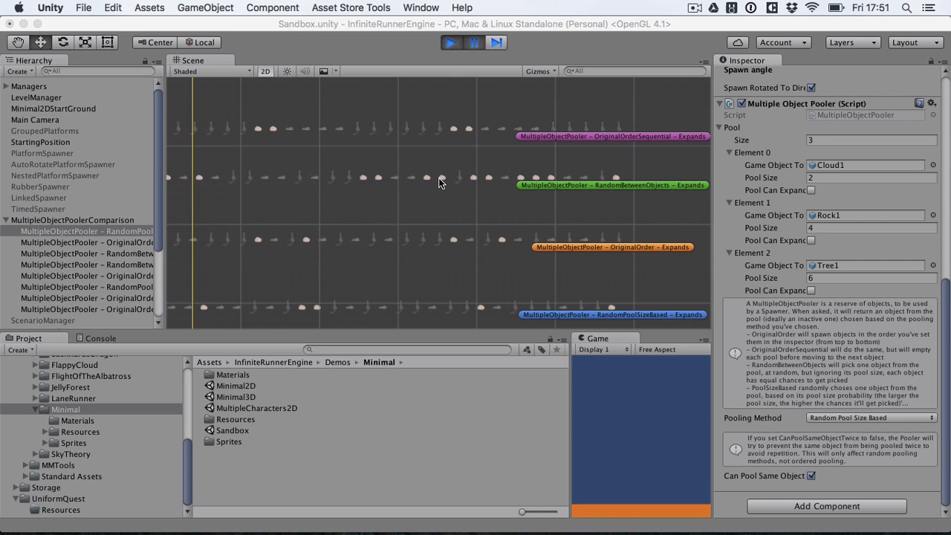
mouse_move(444, 258)
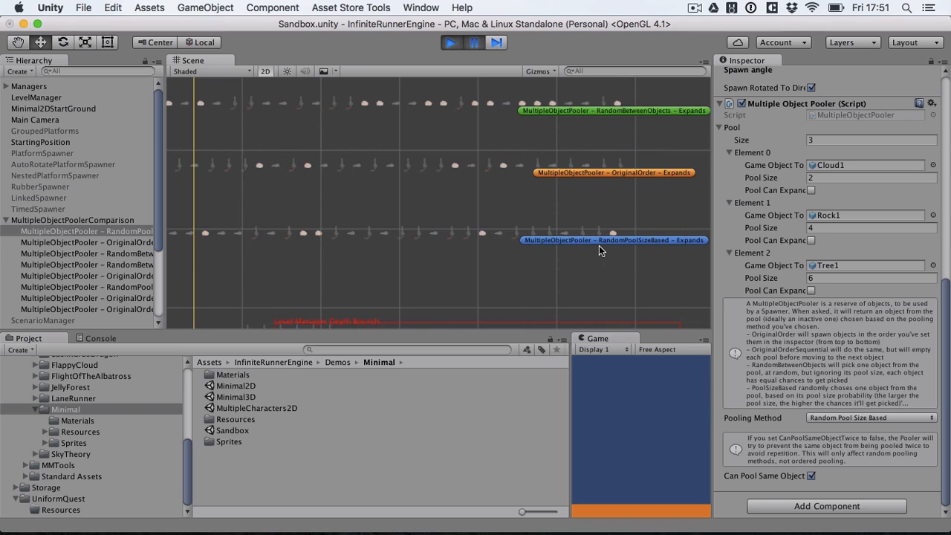
mouse_move(604, 247)
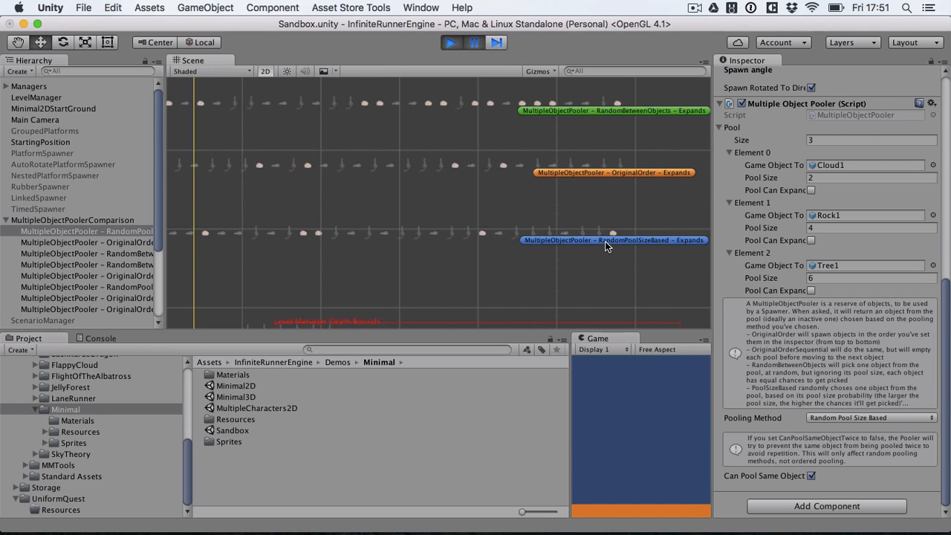
mouse_move(442, 247)
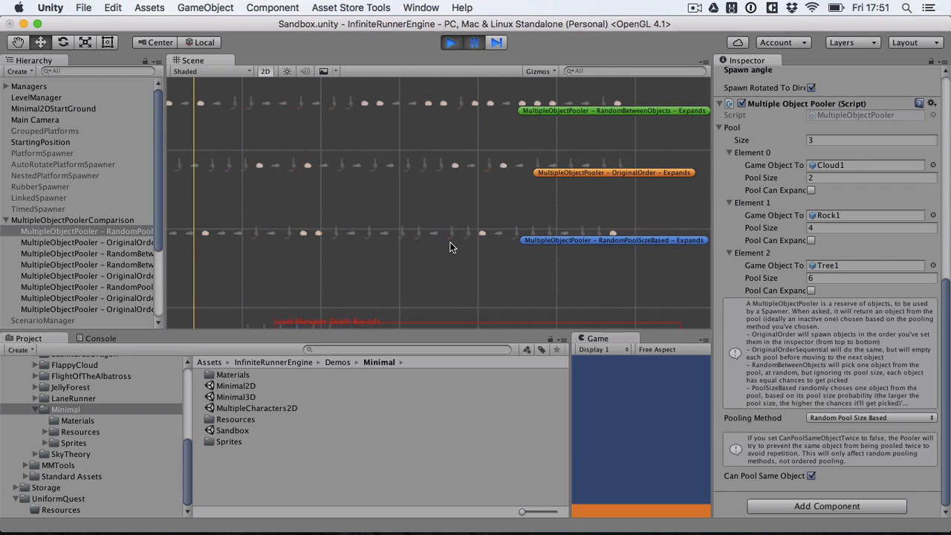
mouse_move(478, 232)
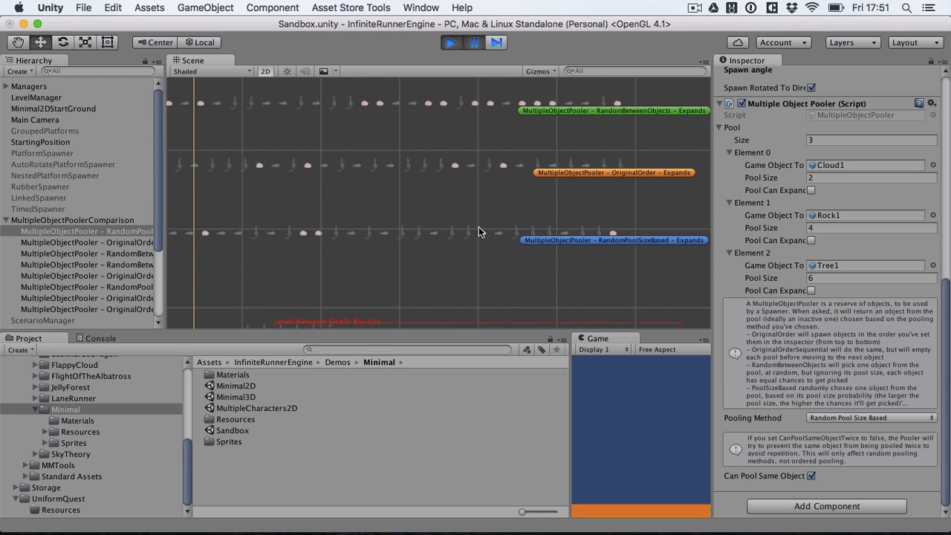
mouse_move(324, 237)
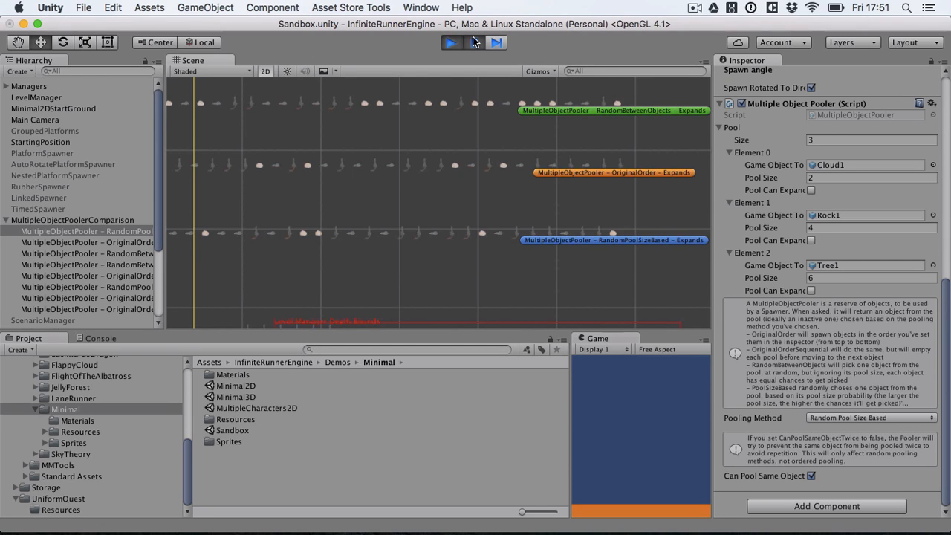
left_click(450, 42)
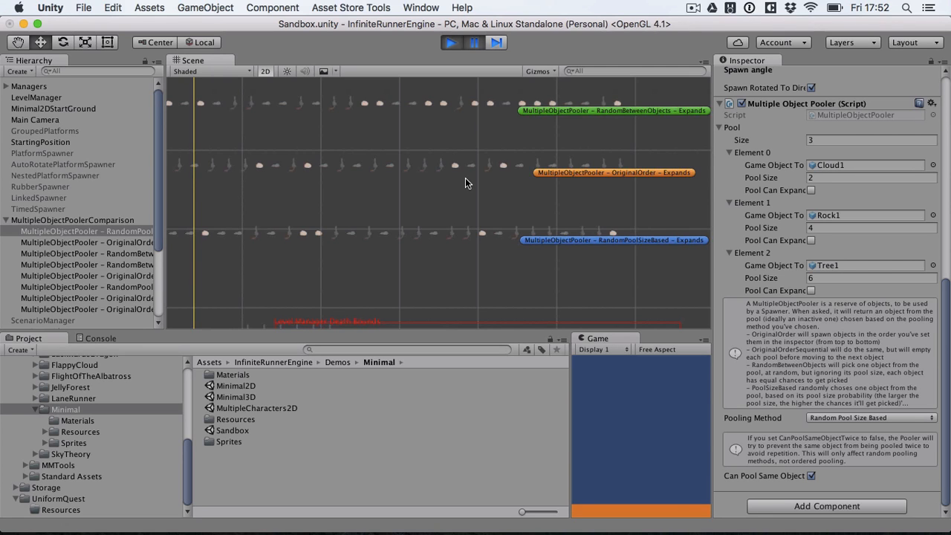
mouse_move(478, 132)
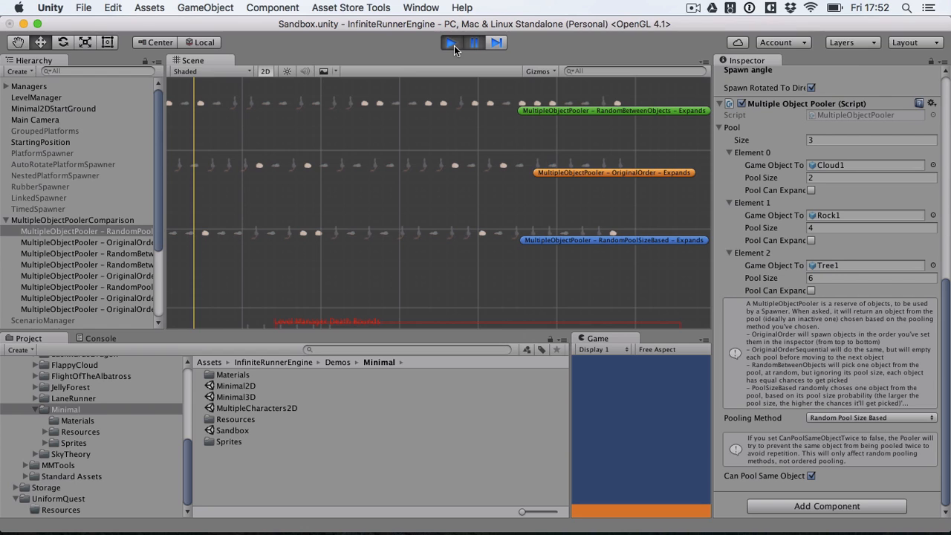
Exit Play mode, clearing the spawned clouds, rocks and trees from the Sandbox scene.
left_click(452, 42)
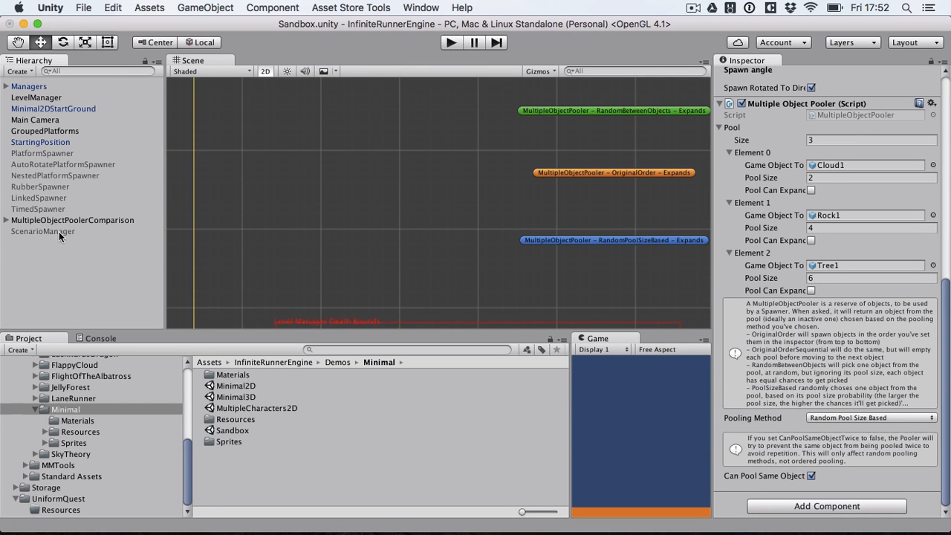
Select ScenarioManager to show its Example Scenario component, with the Console visible.
left_click(71, 220)
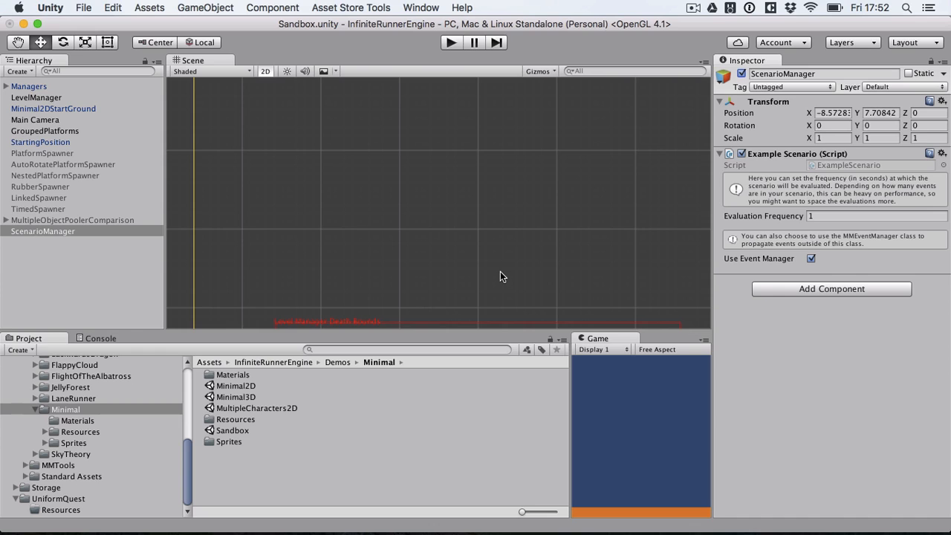
mouse_move(113, 345)
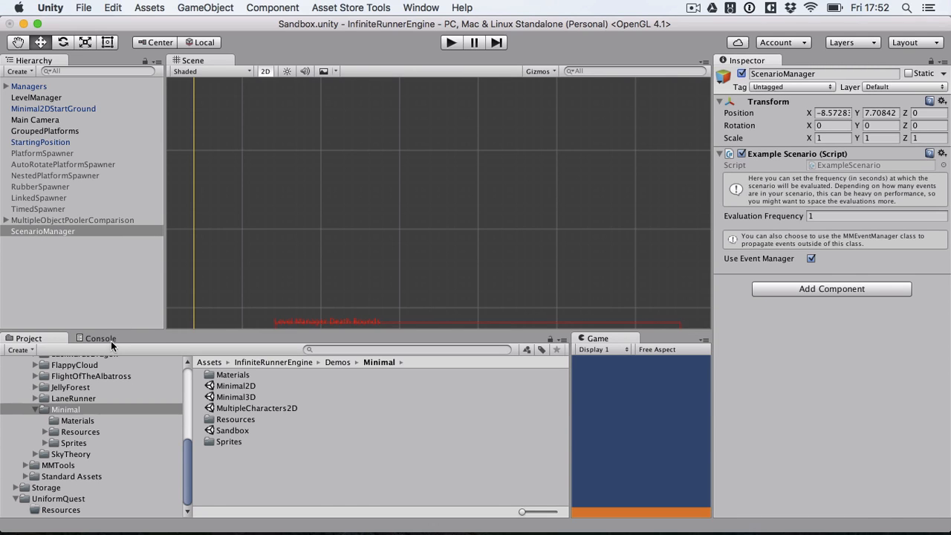
left_click(101, 339)
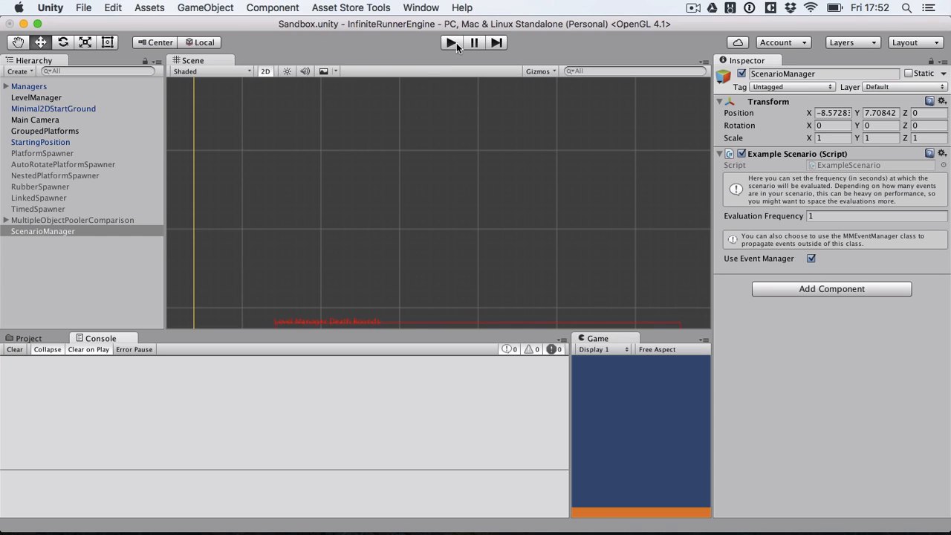
Run the scene until the Console logs the one, five, seven and ten second events, then stop.
left_click(450, 42)
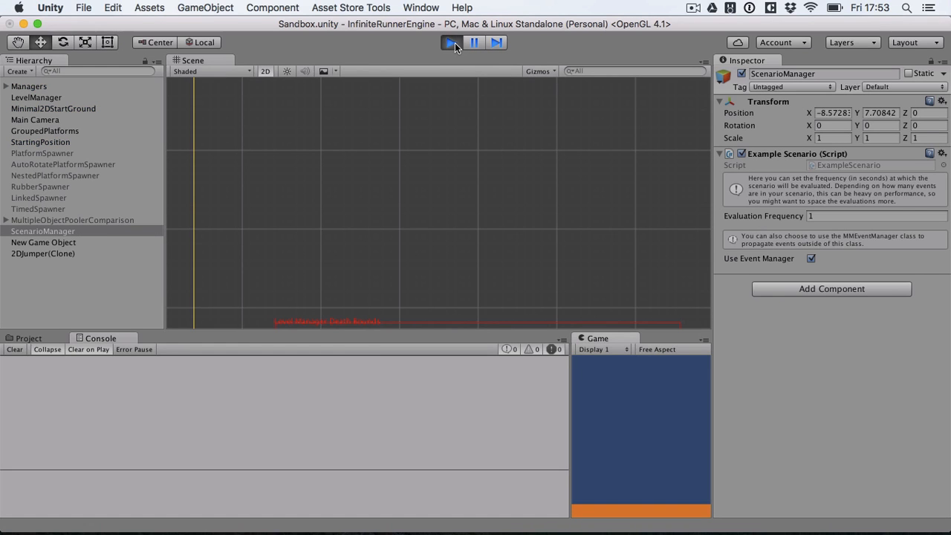
left_click(451, 42)
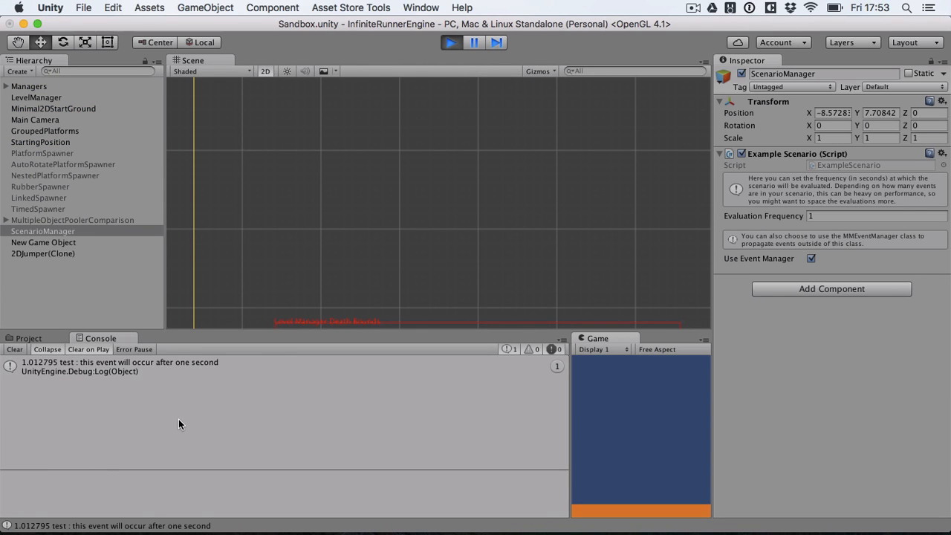
mouse_move(386, 282)
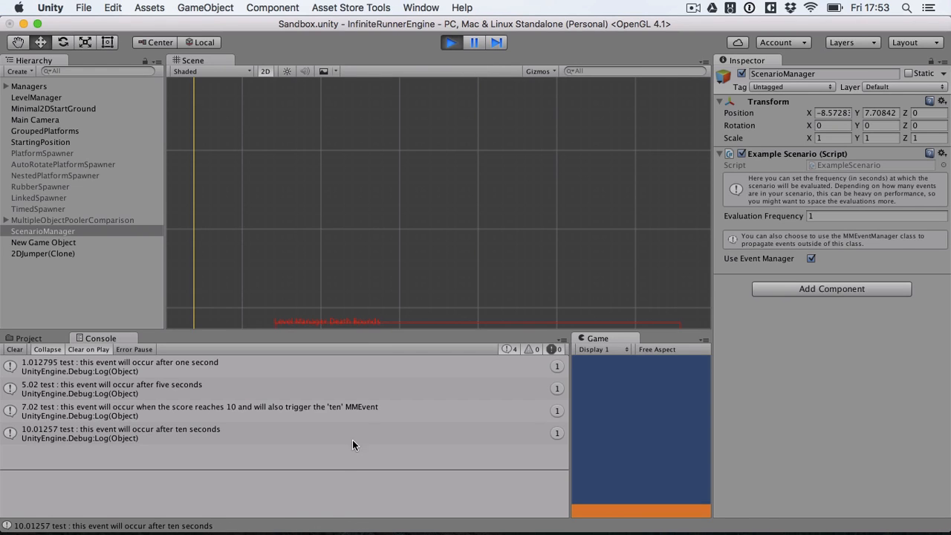
mouse_move(321, 449)
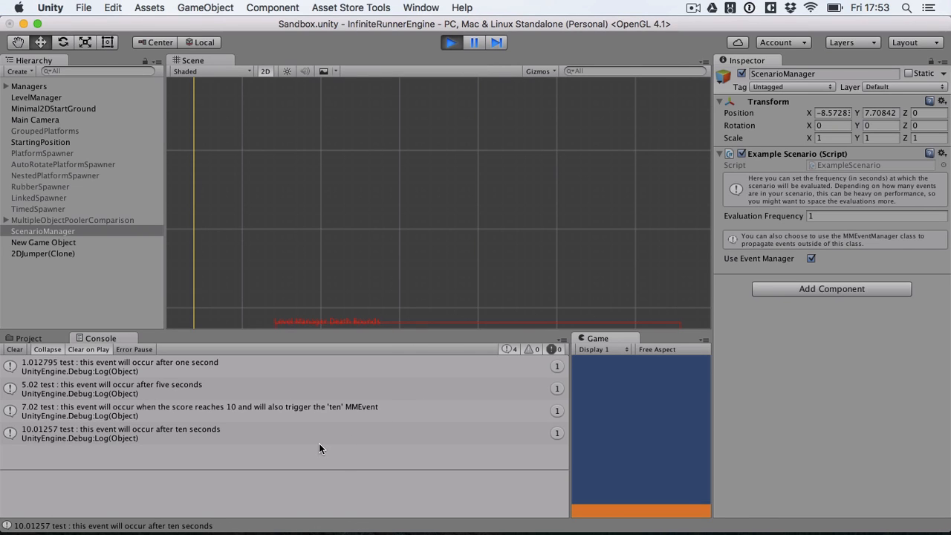
mouse_move(518, 70)
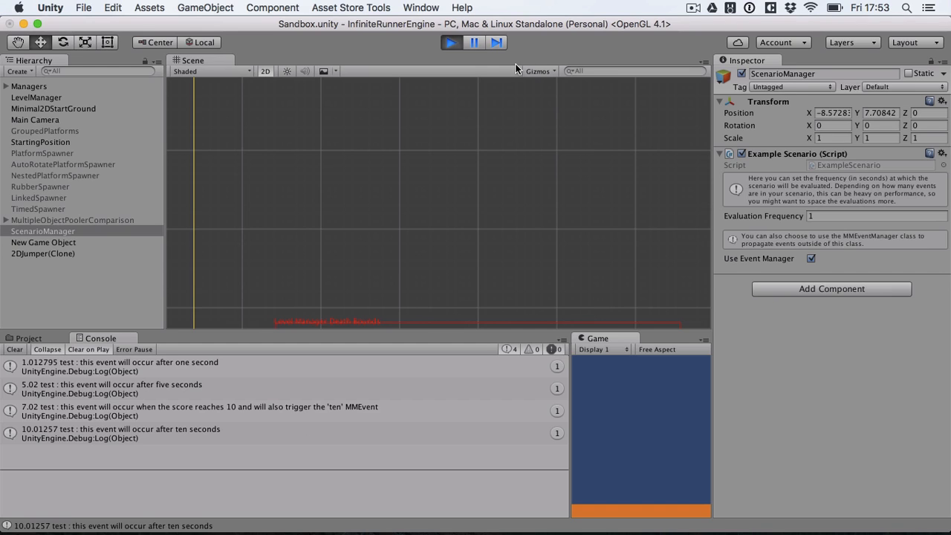
left_click(452, 41)
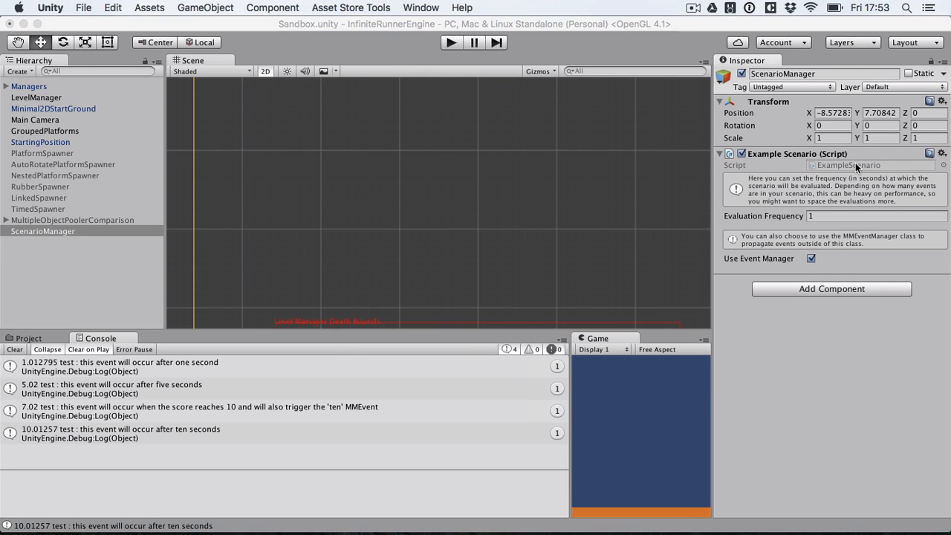
mouse_move(853, 171)
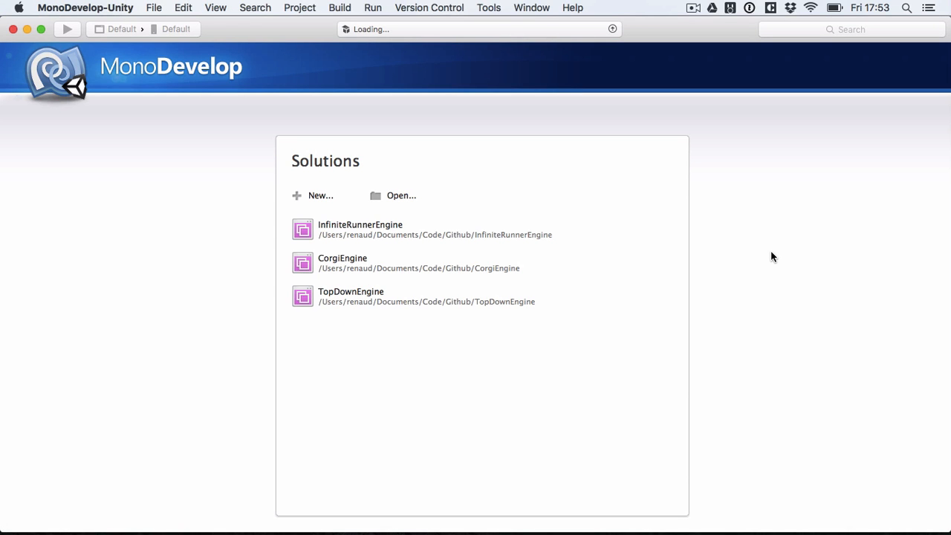
left_click(359, 229)
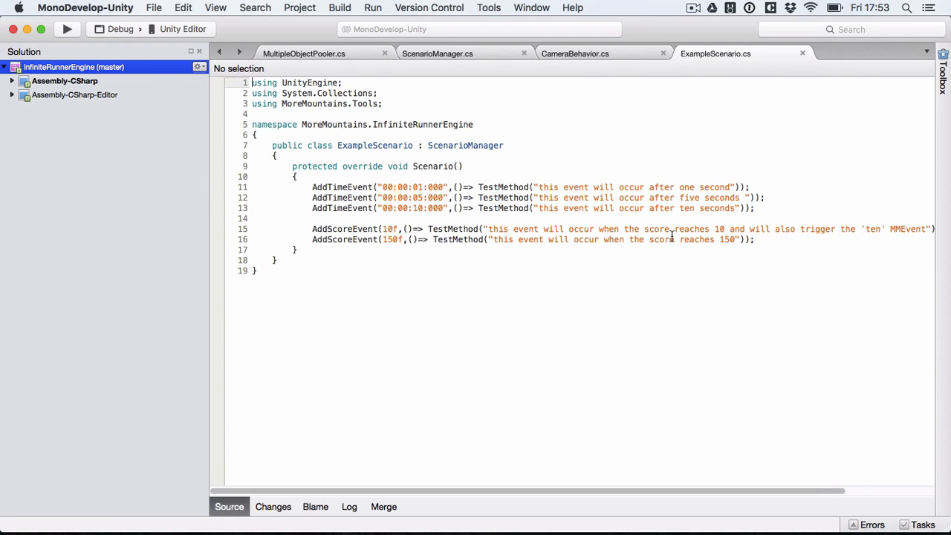
mouse_move(360, 184)
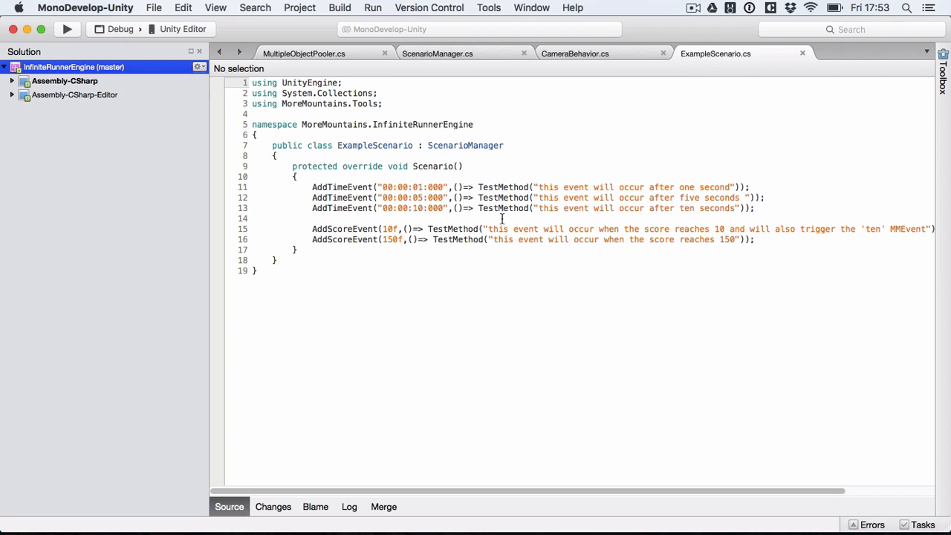
mouse_move(504, 187)
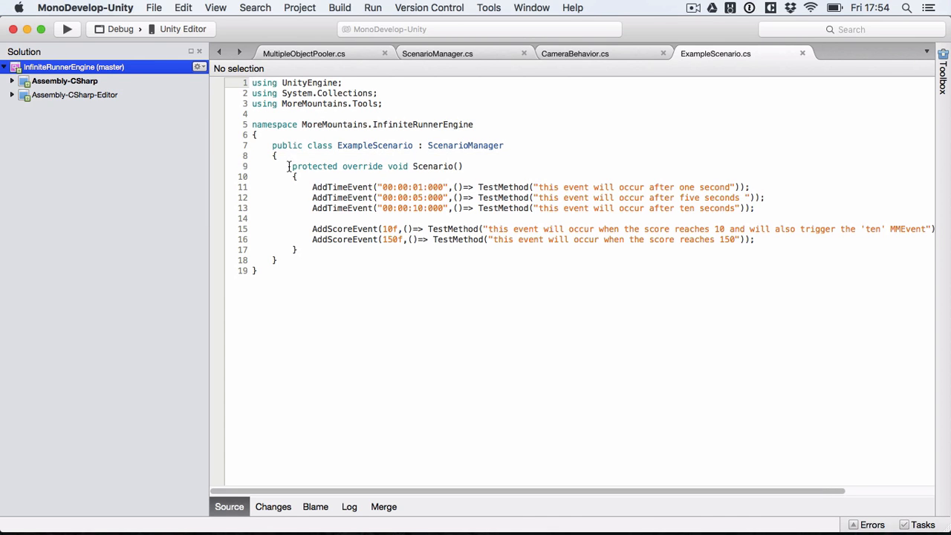
left_click_drag(291, 166, 327, 249)
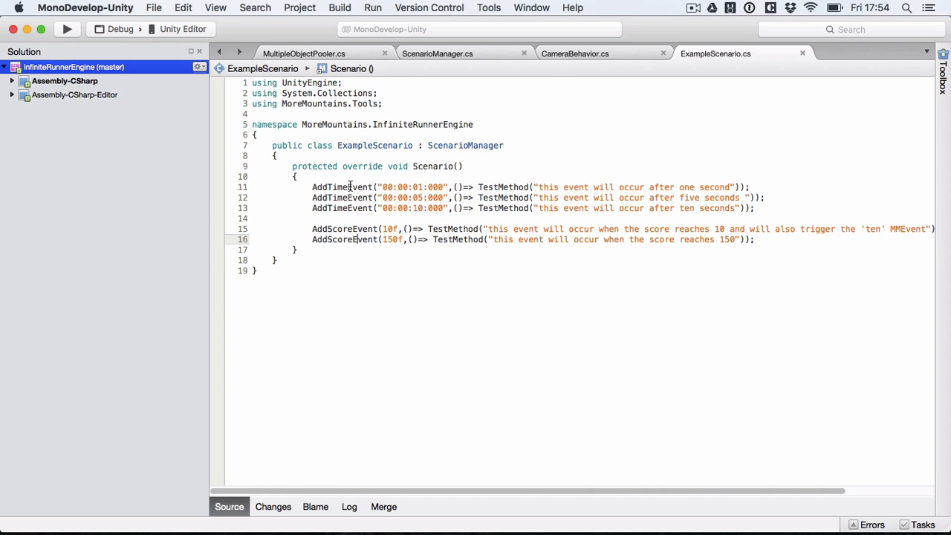
mouse_move(359, 211)
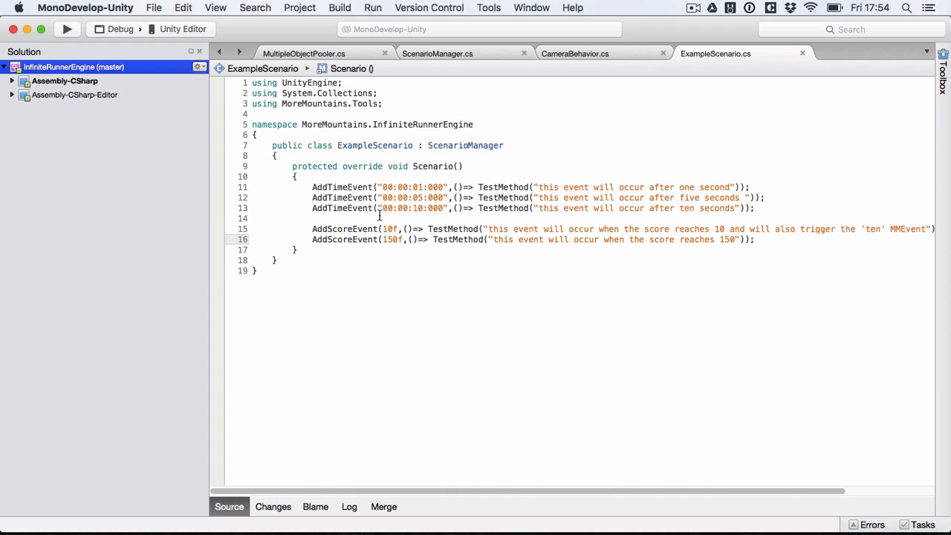
mouse_move(392, 261)
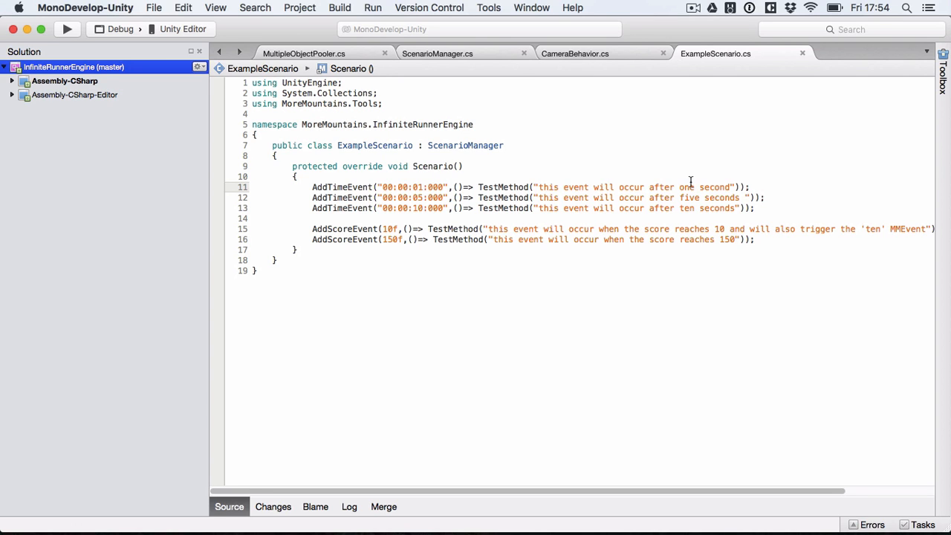
mouse_move(487, 173)
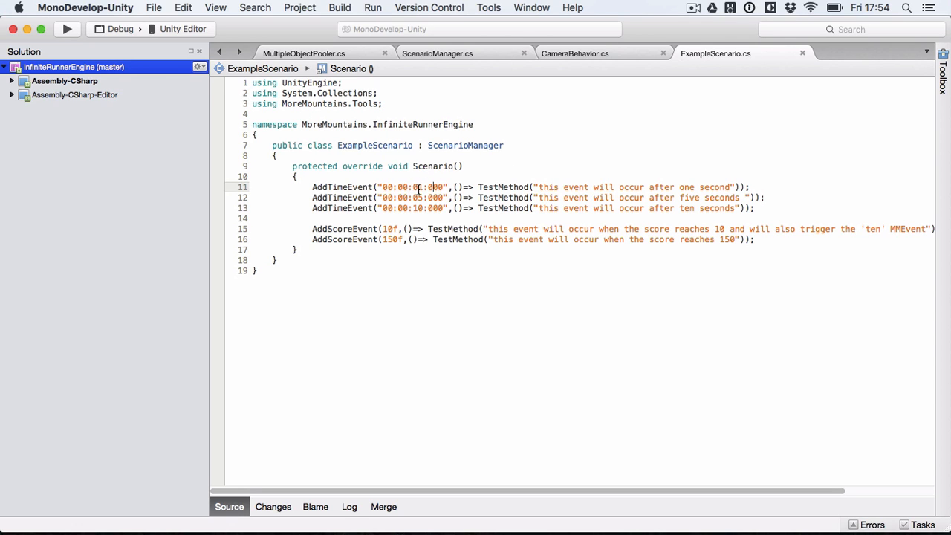
mouse_move(578, 187)
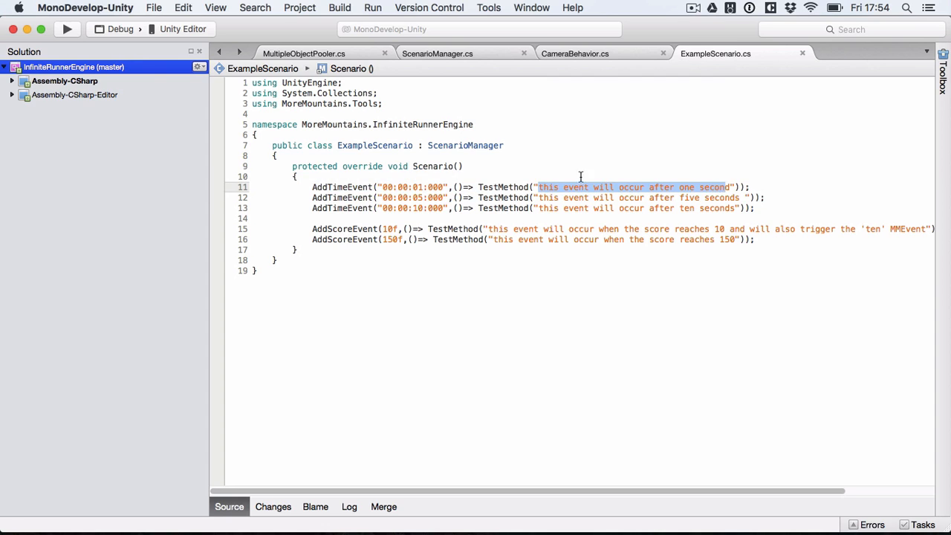
left_click(577, 196)
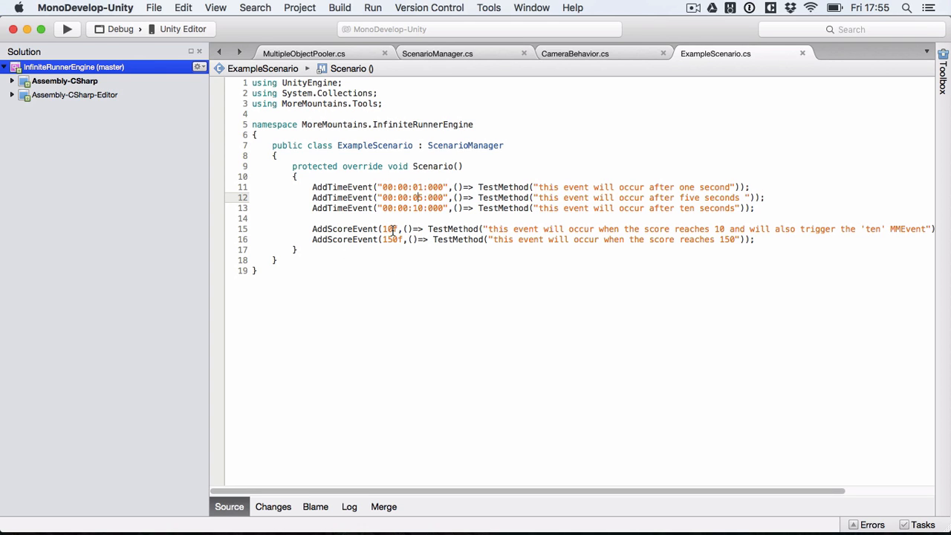
mouse_move(392, 229)
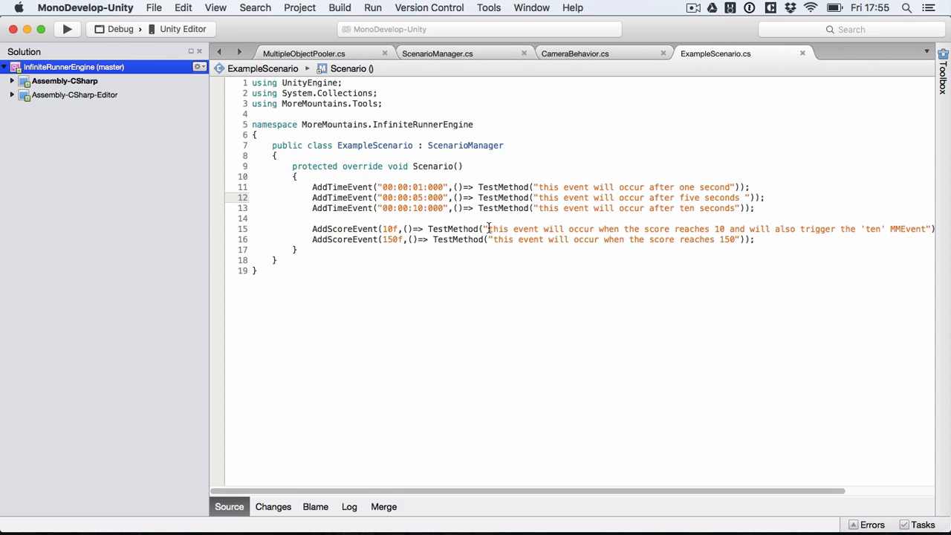
left_click_drag(489, 229, 788, 229)
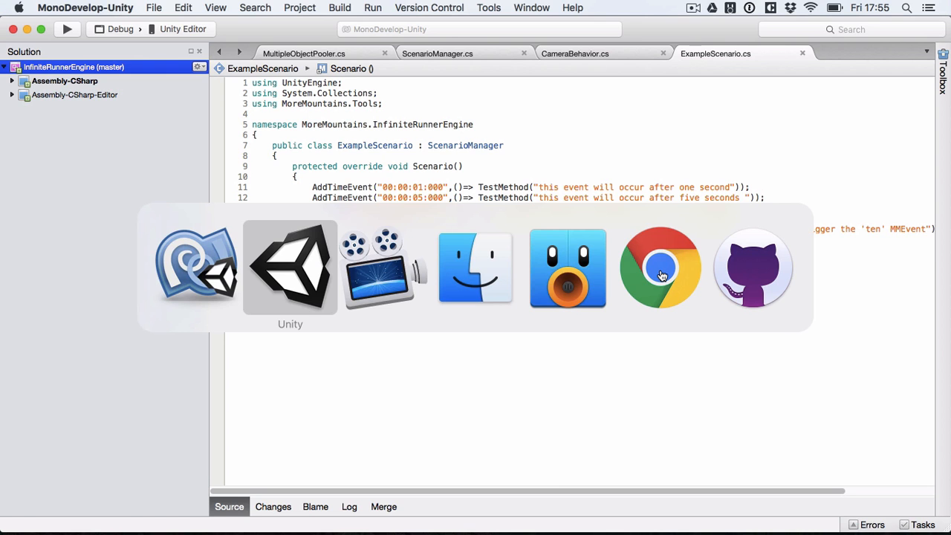
Load Demos/FlightOfTheAlbatross scene discarding Sandbox changes, and select its ScenarioManager.
left_click(290, 267)
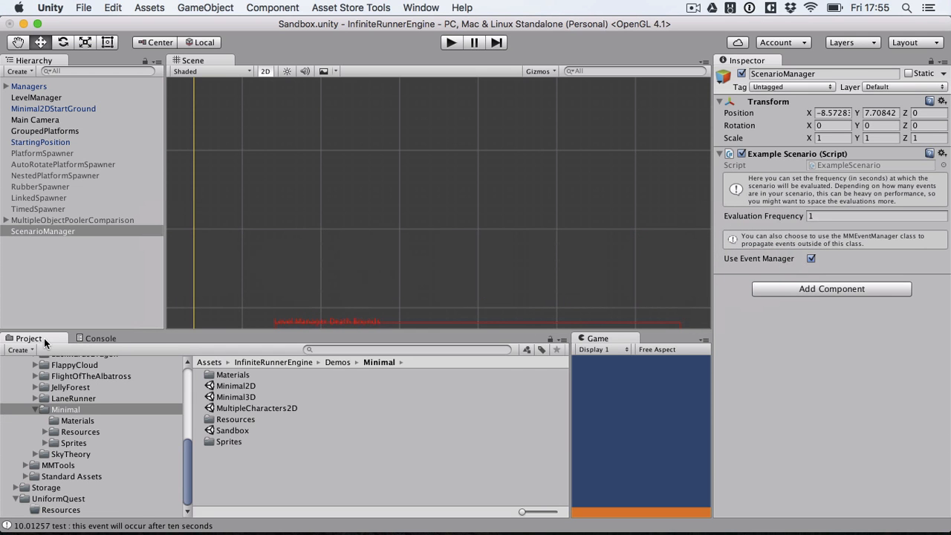
left_click(91, 374)
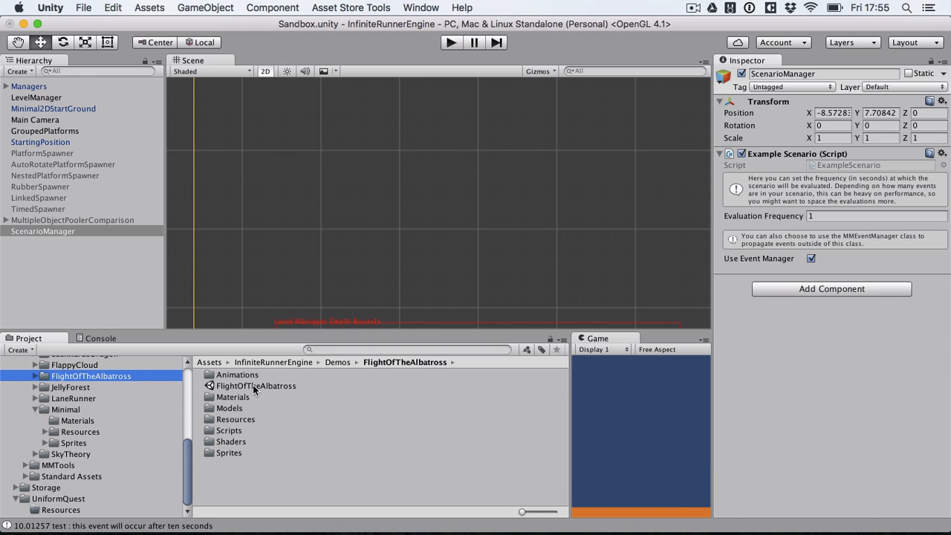
double_click(255, 385)
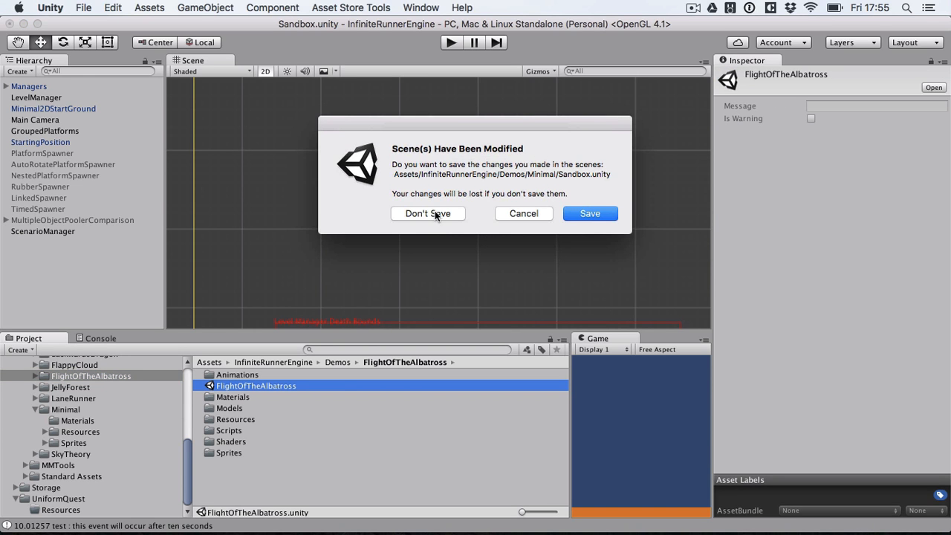
left_click(428, 214)
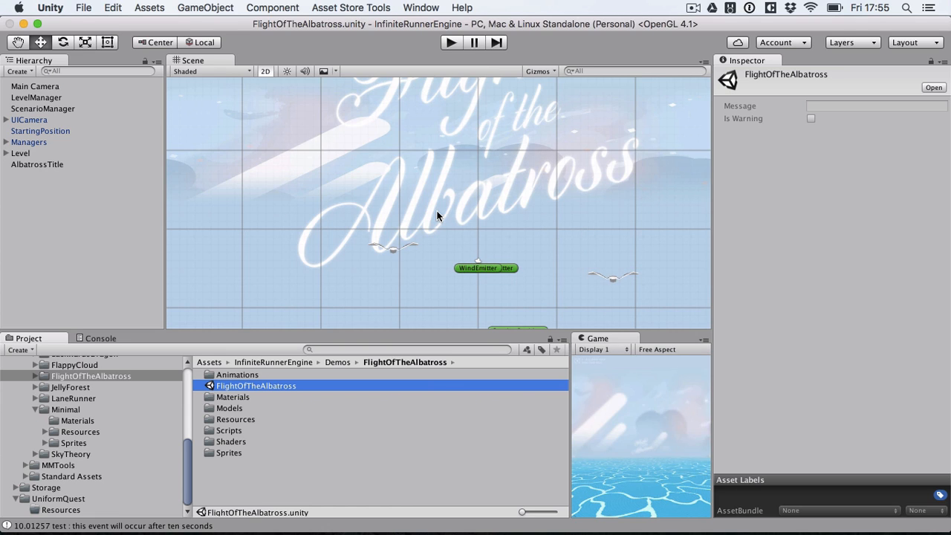
mouse_move(6, 137)
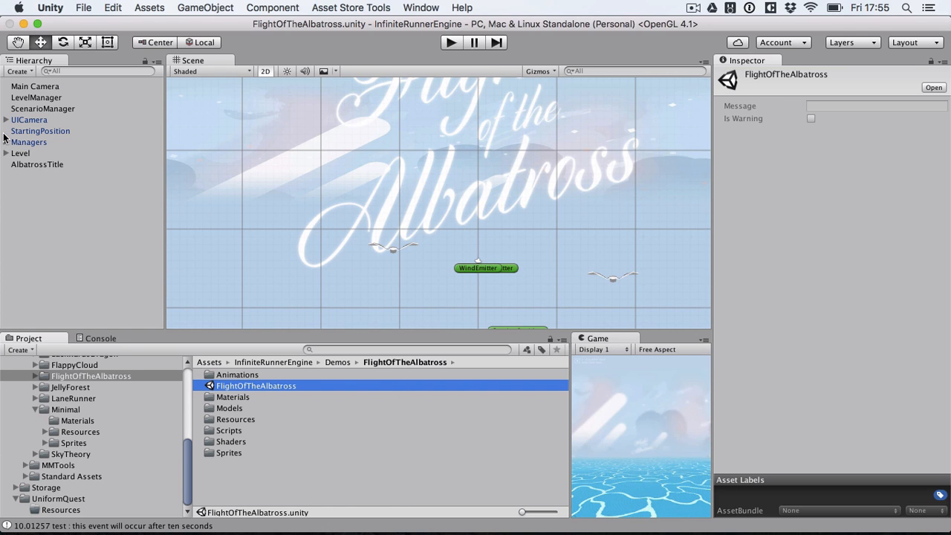
left_click(43, 109)
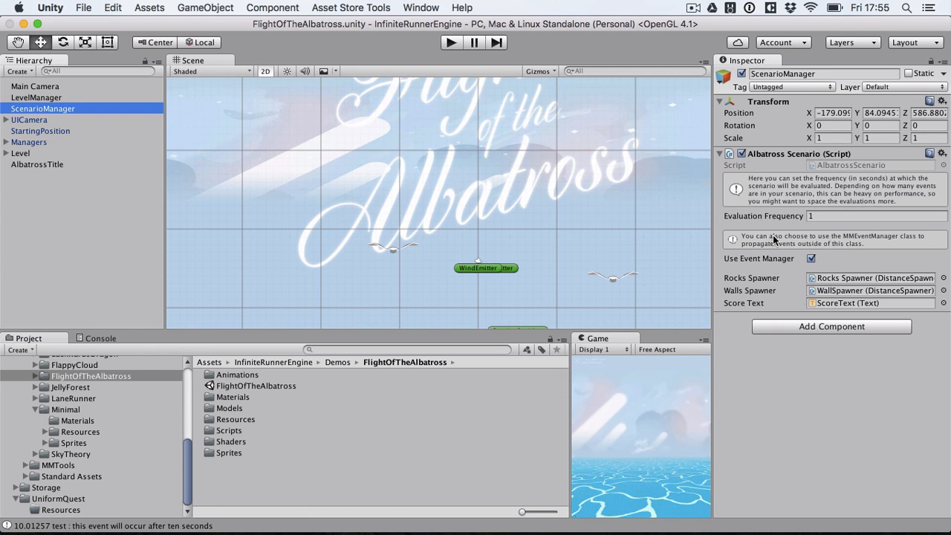
mouse_move(868, 171)
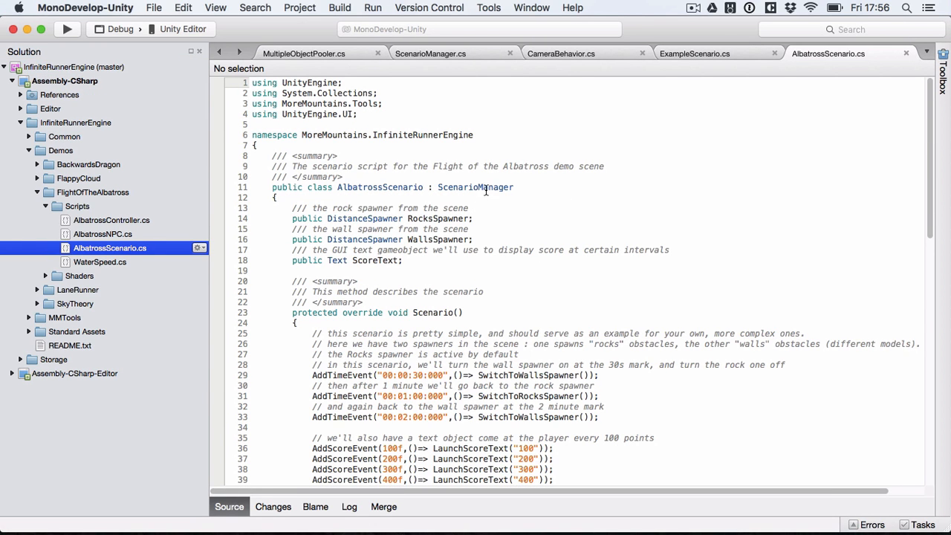
double_click(476, 187)
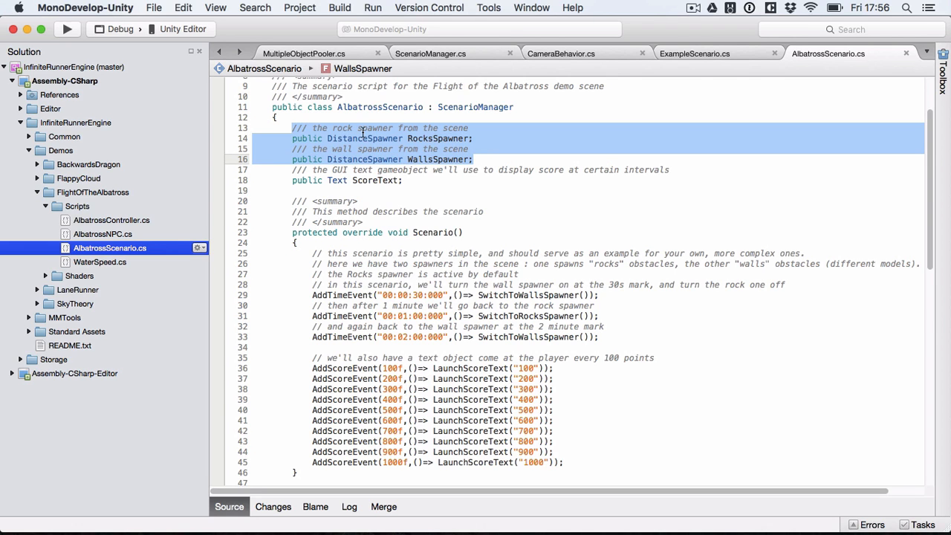
left_click(443, 138)
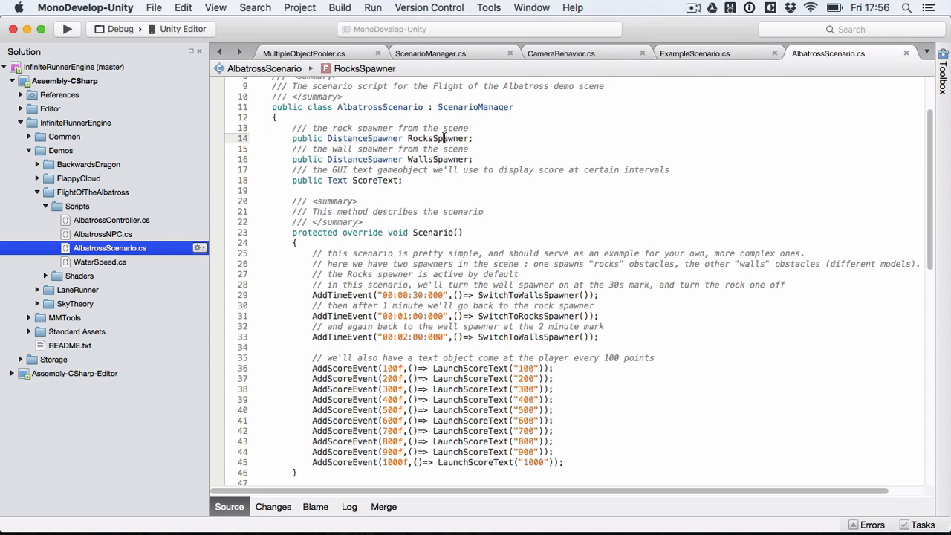
double_click(437, 159)
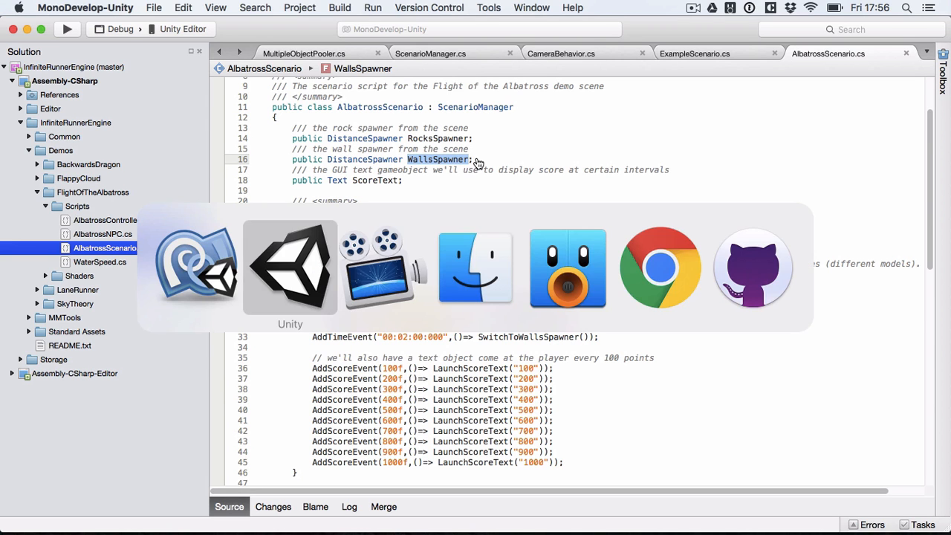
Expand Level and compare the Rocks Spawner and WallSpawner Distance Spawner components.
left_click(290, 267)
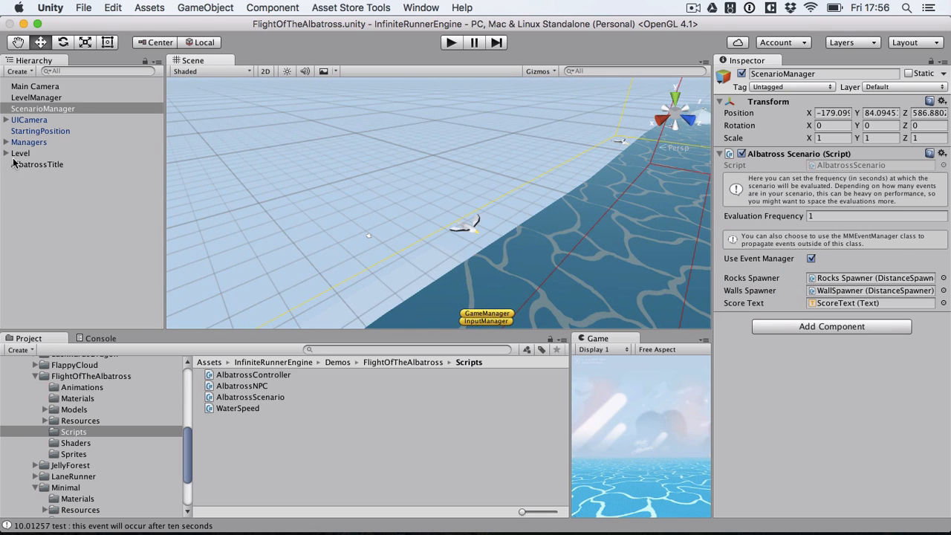
left_click(6, 153)
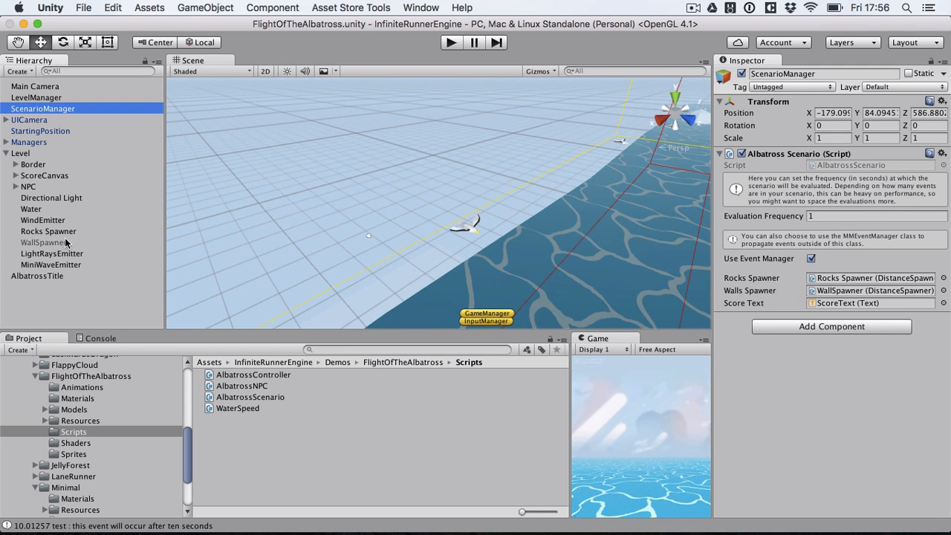
left_click(47, 232)
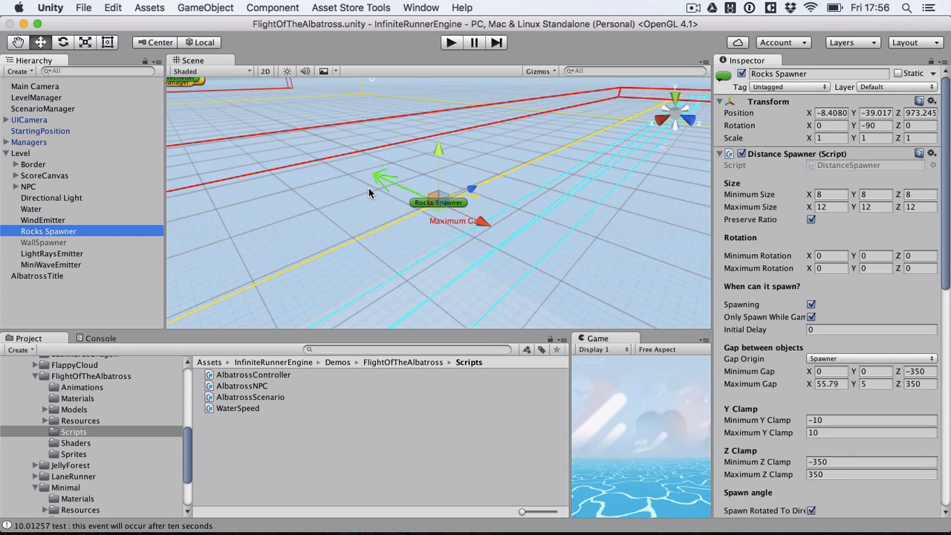
left_click(44, 242)
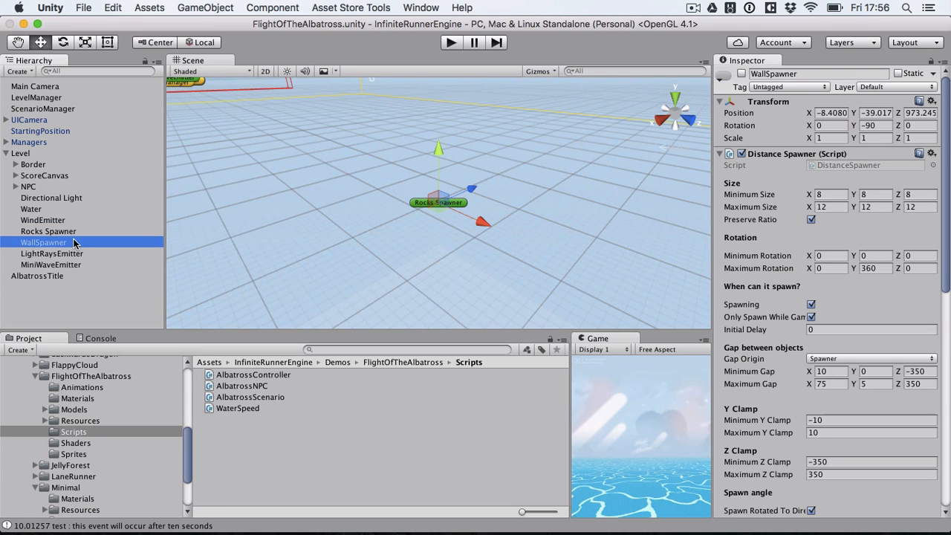
mouse_move(67, 253)
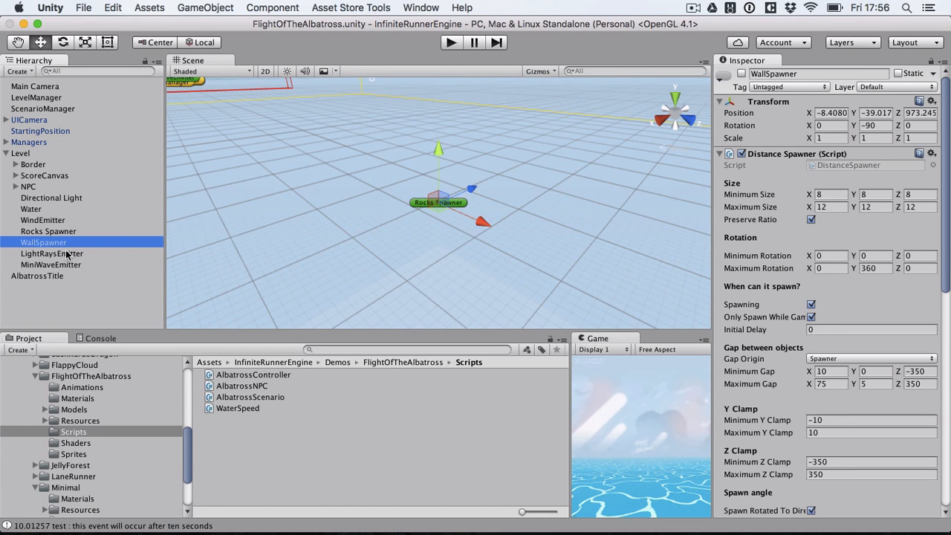
left_click(49, 232)
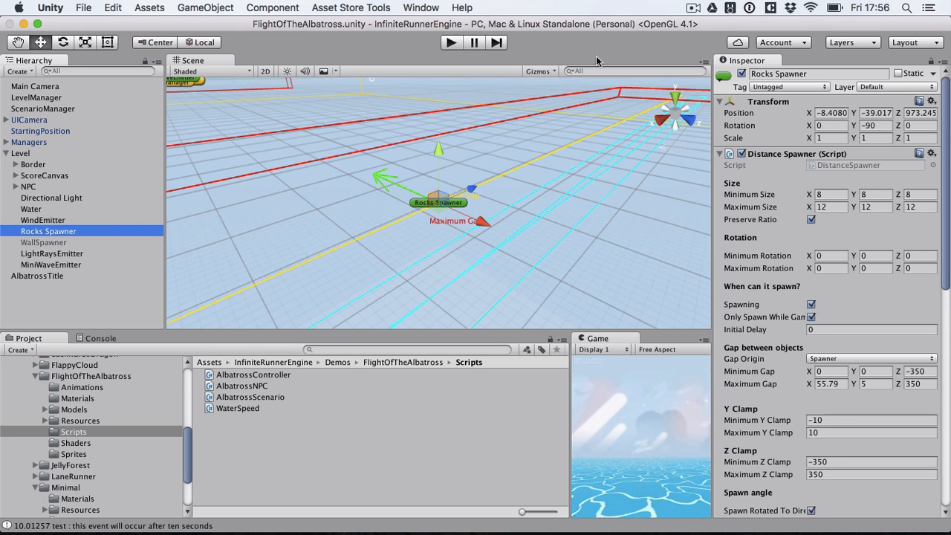
Briefly play the scene while watching the Rocks Spawner and WallSpawner settings in turn.
left_click(451, 42)
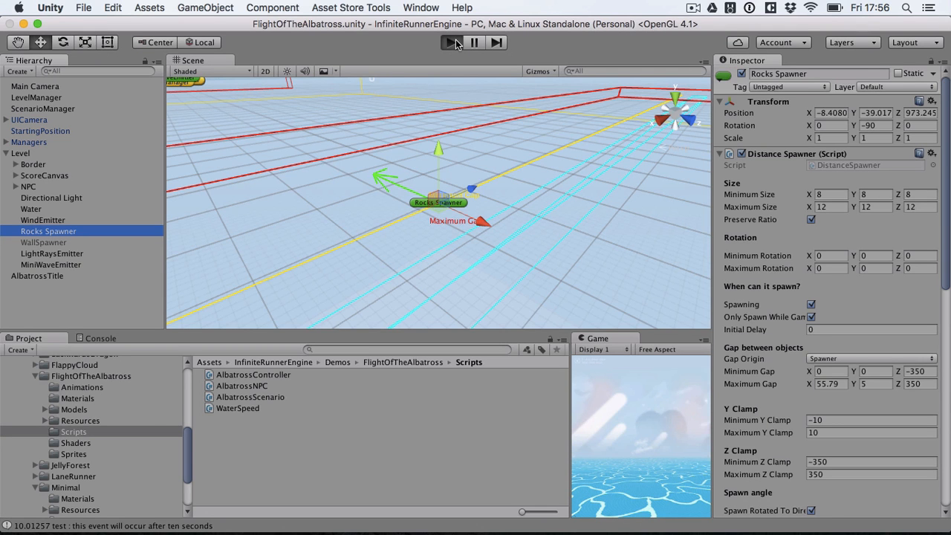
left_click(450, 42)
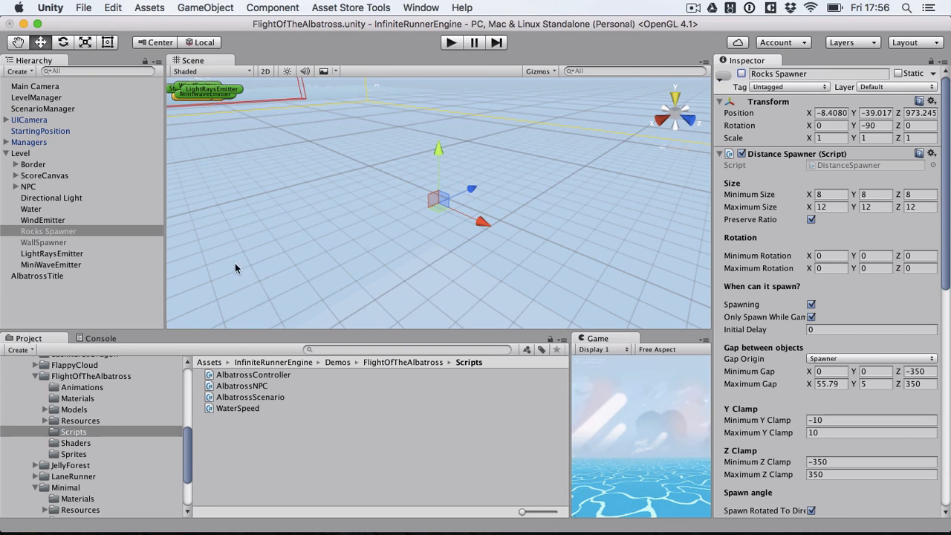
left_click(44, 242)
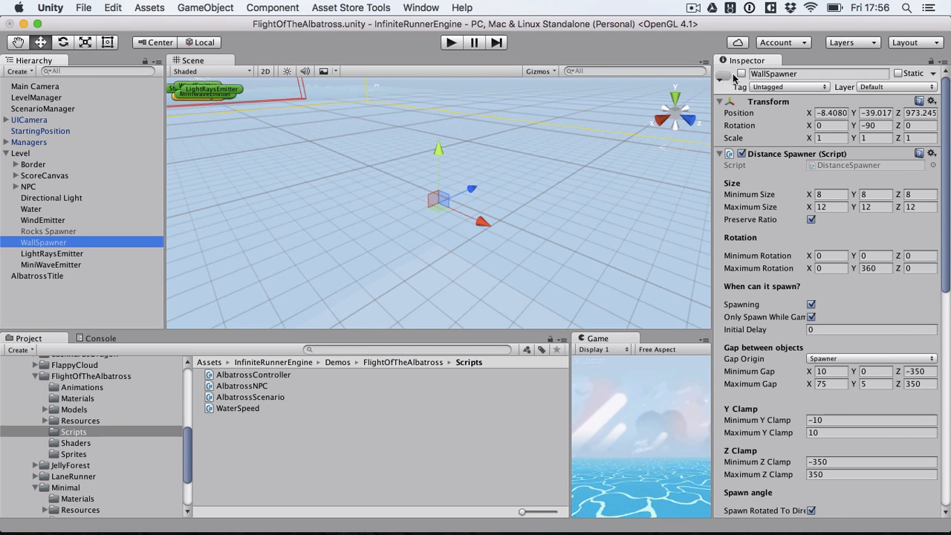
left_click(451, 42)
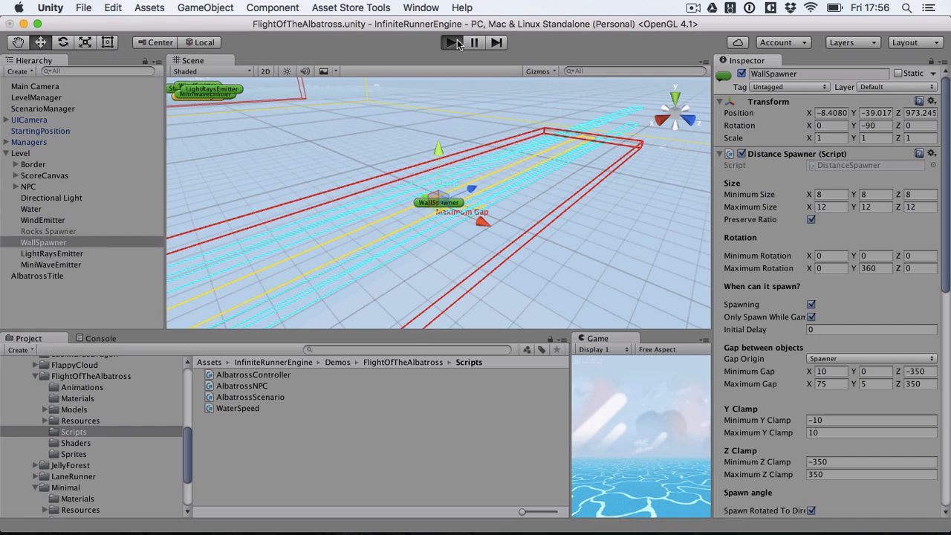
left_click(449, 42)
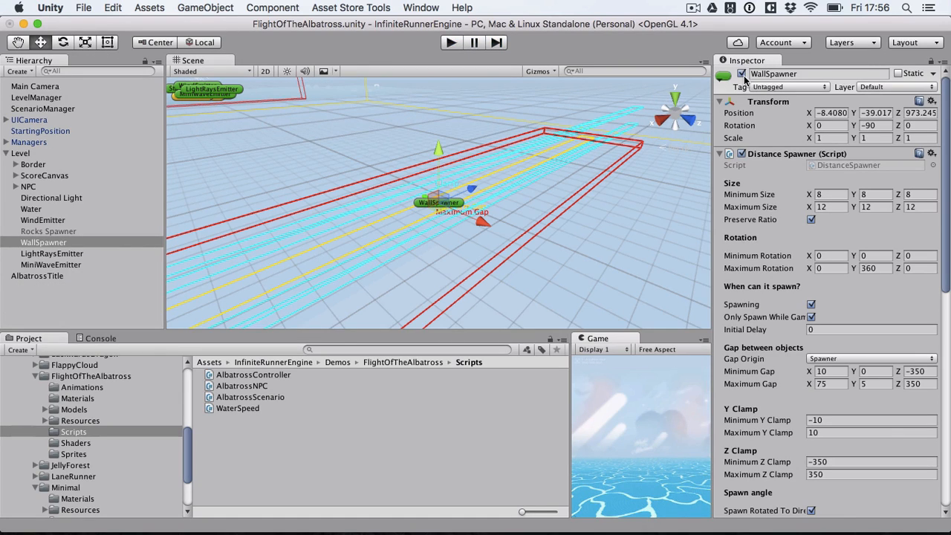
left_click(47, 232)
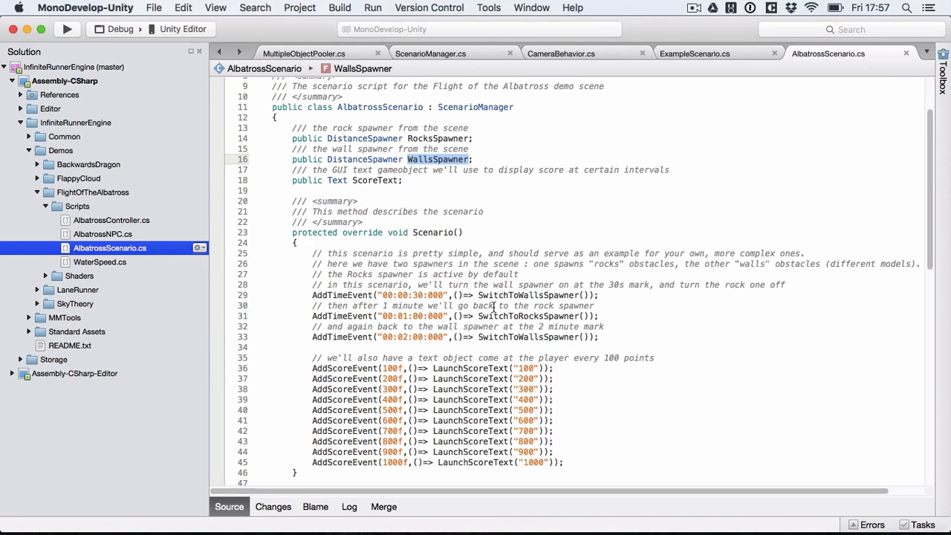
mouse_move(449, 208)
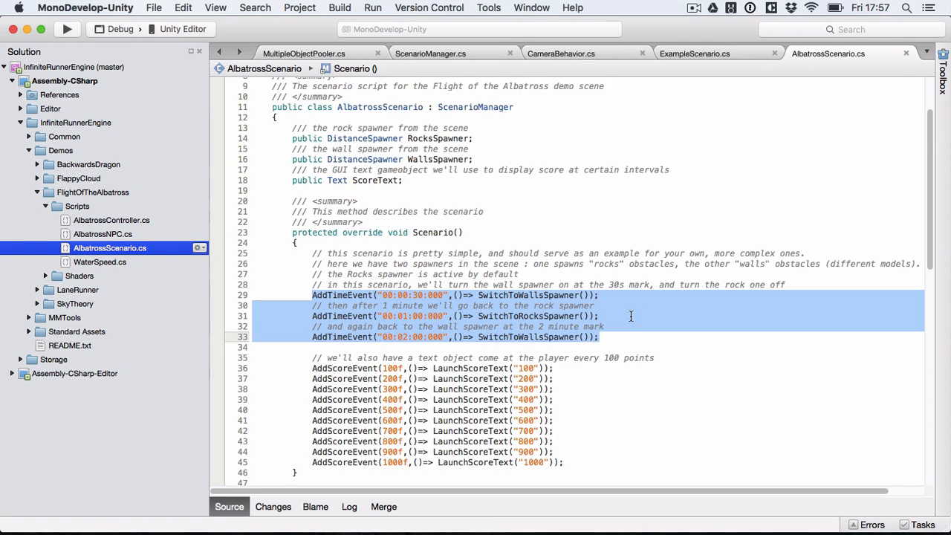
mouse_move(489, 293)
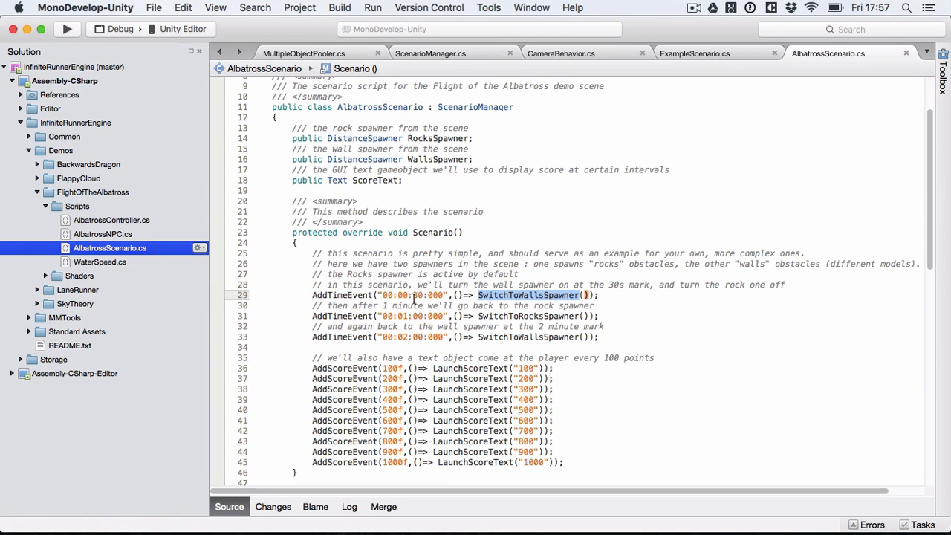
mouse_move(547, 316)
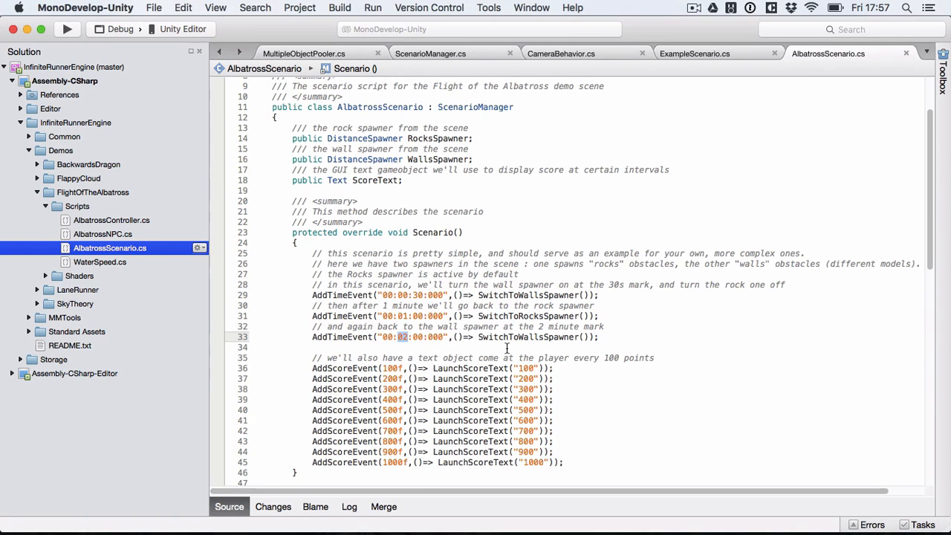
mouse_move(535, 345)
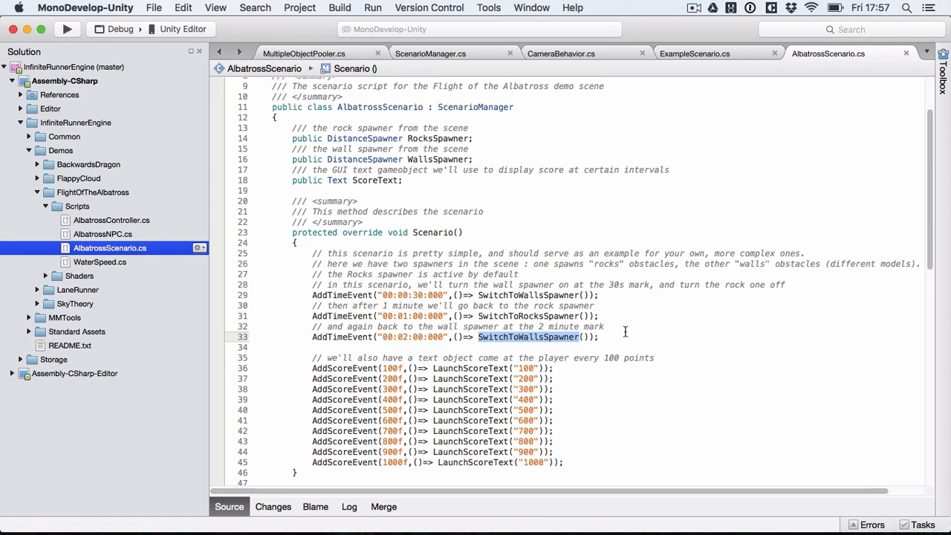
Scroll AlbatrossScenario.cs from the LaunchScoreText events to the spawner switch methods and back.
scroll("down", 3)
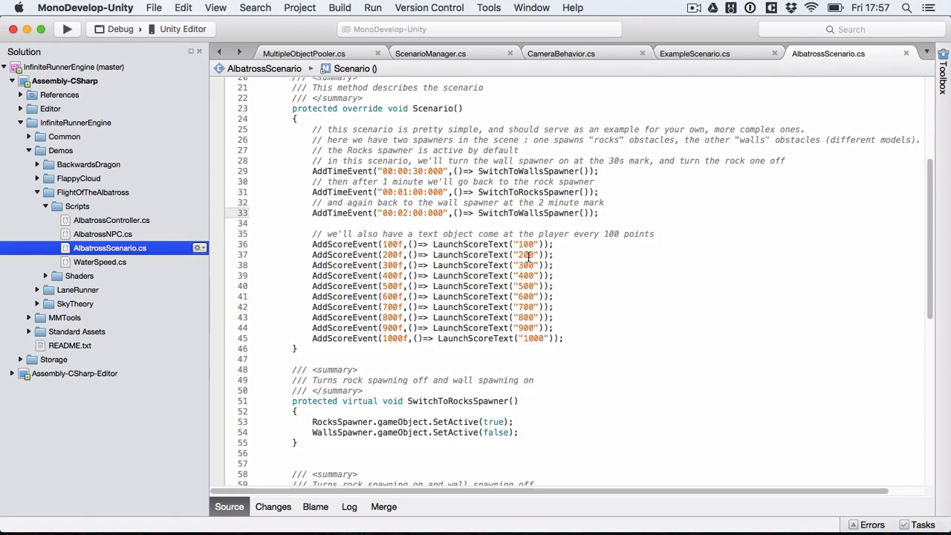
mouse_move(437, 244)
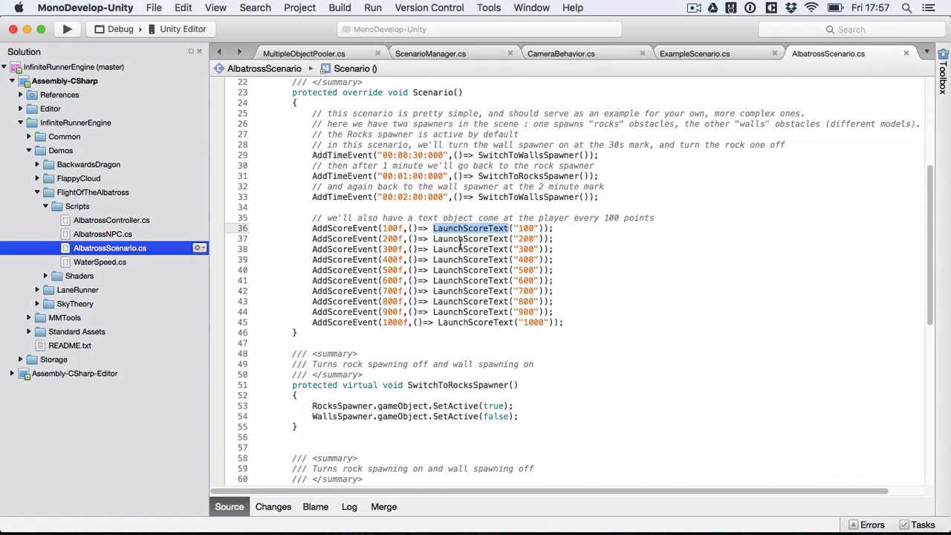
scroll("down", 3)
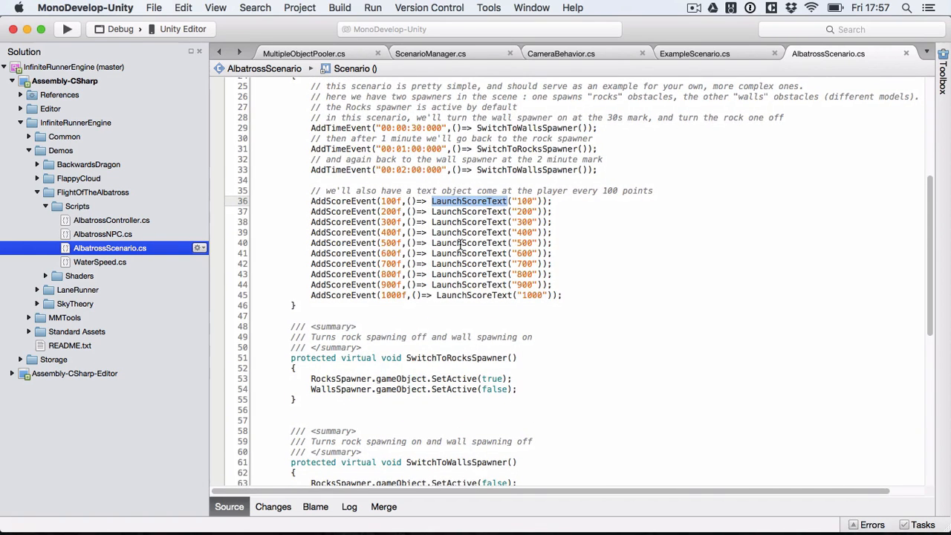
mouse_move(389, 200)
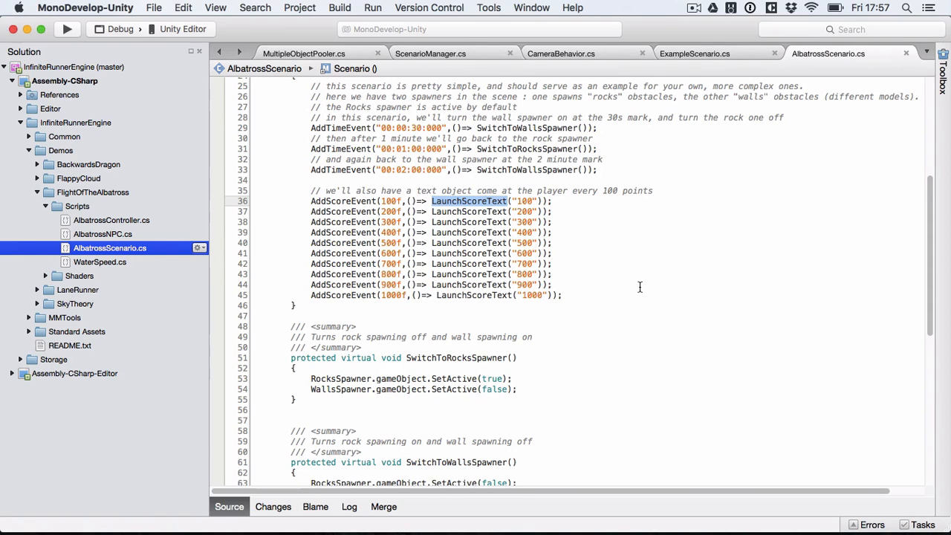
mouse_move(481, 256)
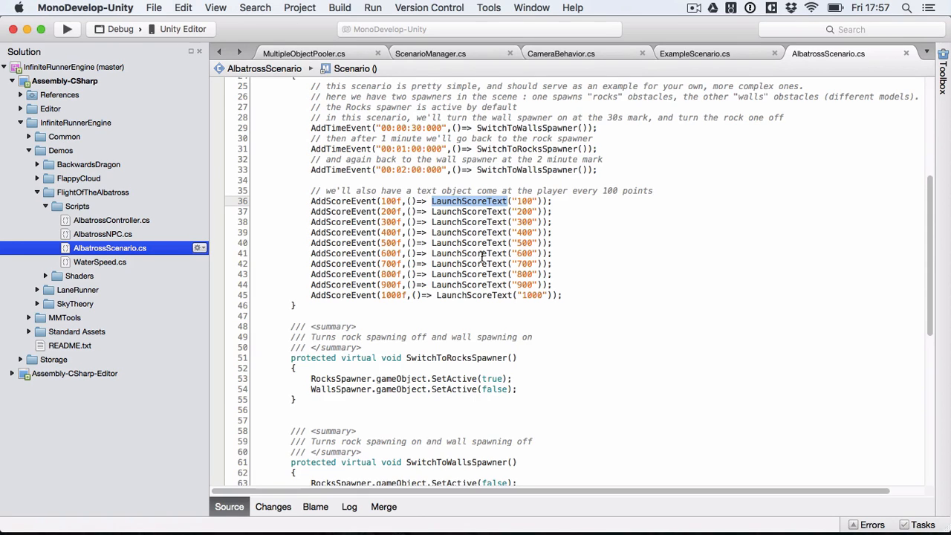
mouse_move(601, 286)
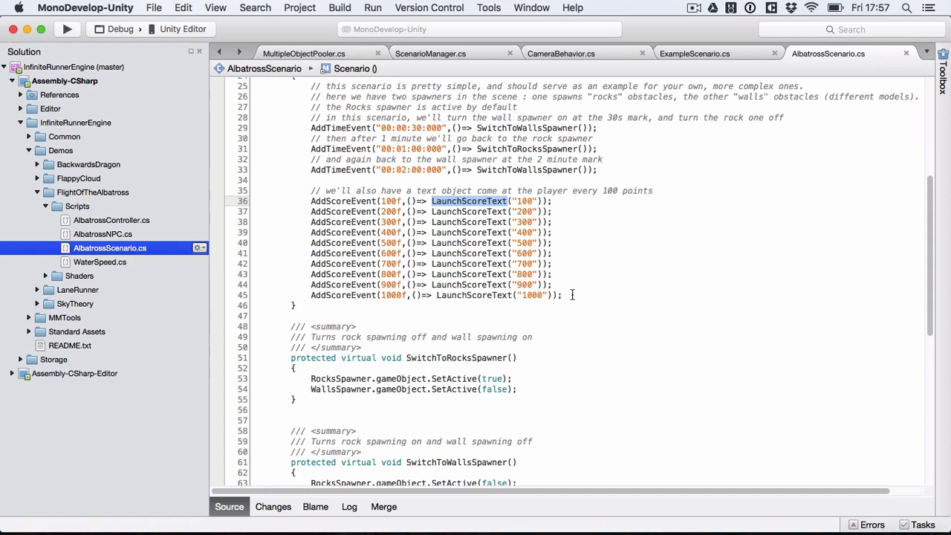
scroll("down", 3)
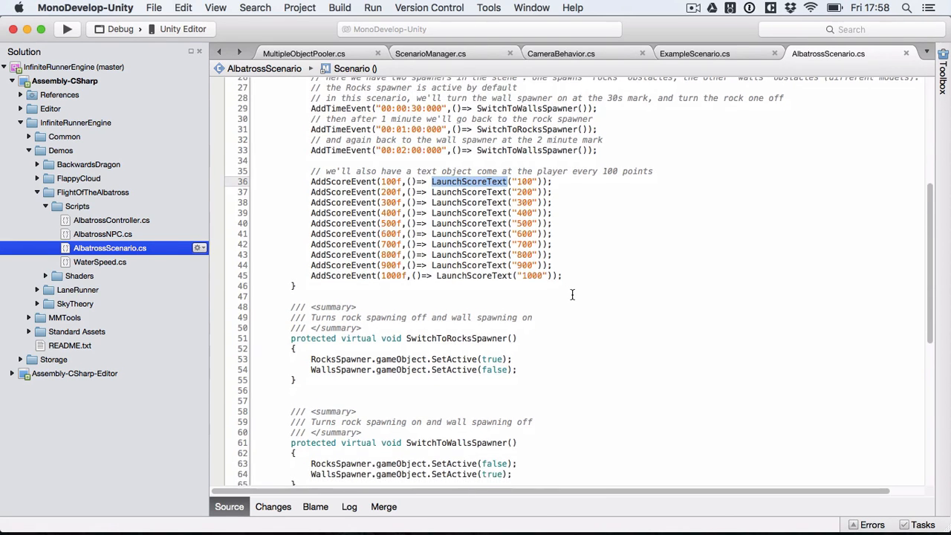
scroll("down", 3)
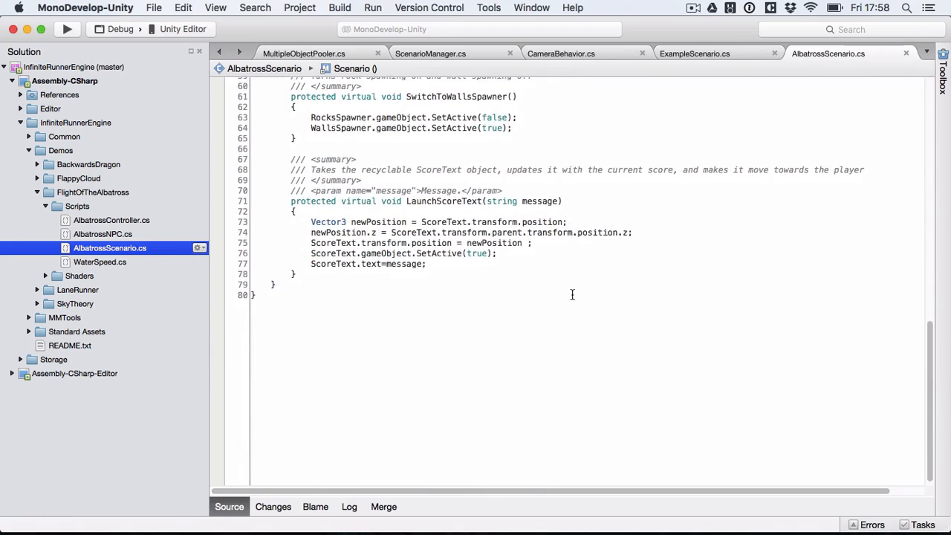
scroll("up", 3)
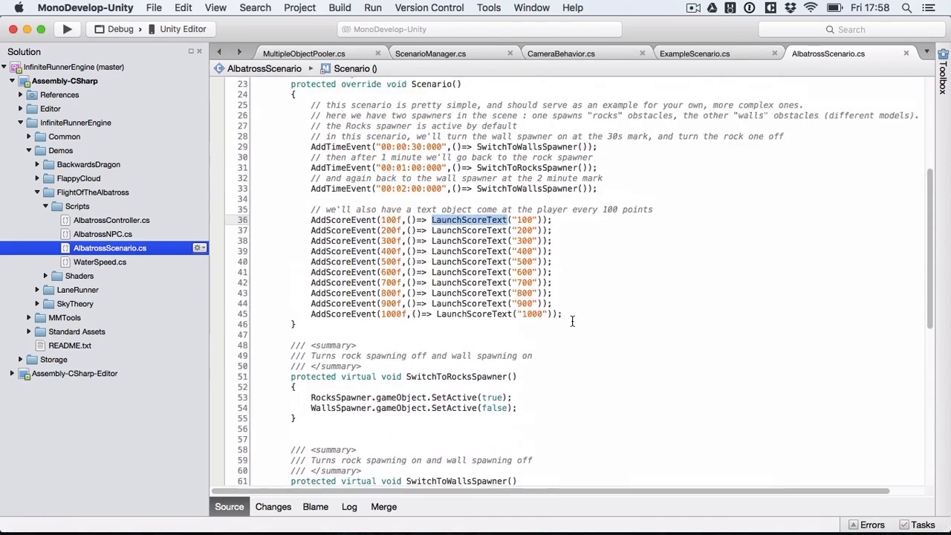
scroll("up", 3)
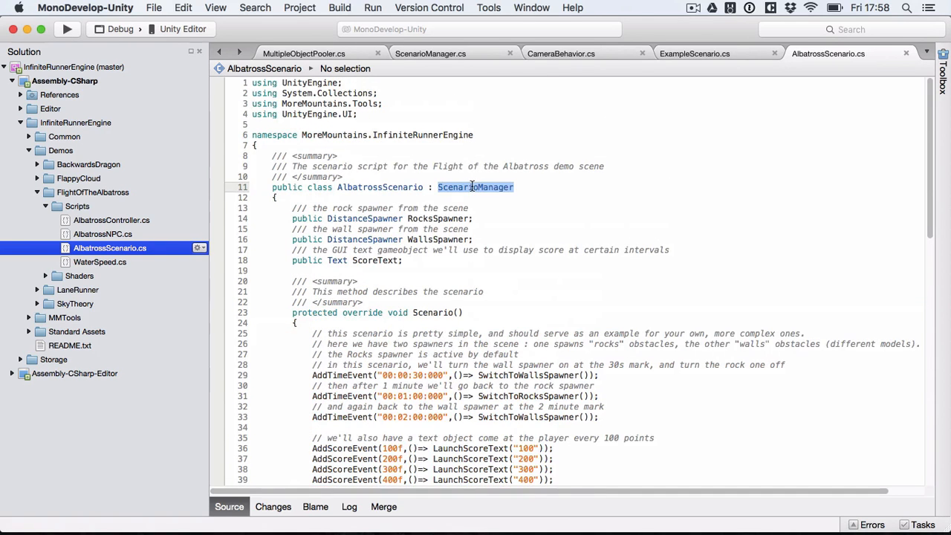
mouse_move(511, 287)
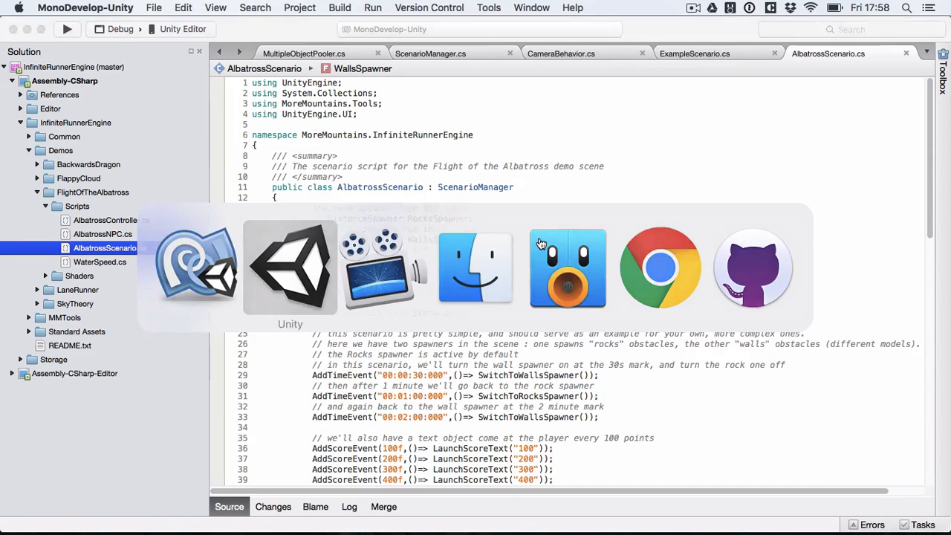
Show ScenarioManager's Albatross Scenario with Rocks Spawner, Walls Spawner and Score Text assigned.
left_click(289, 268)
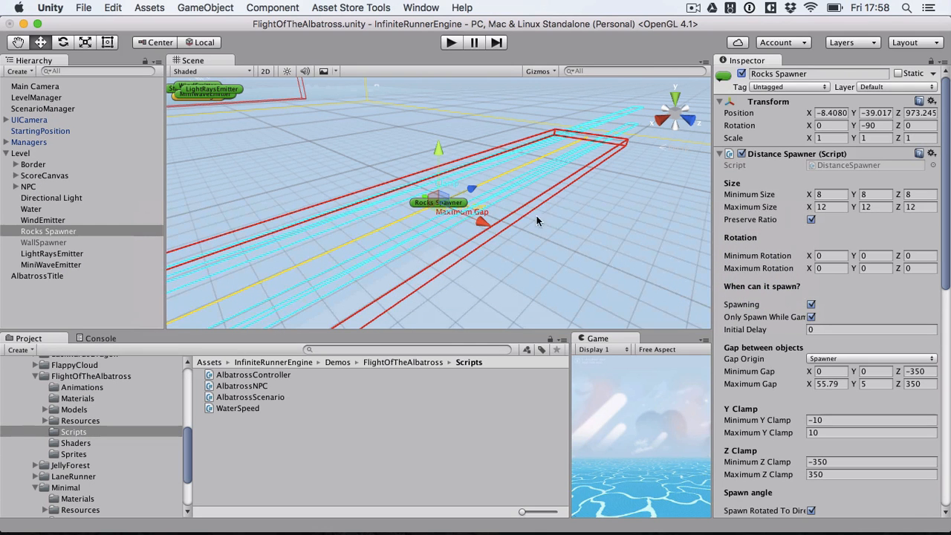
scroll("down", 3)
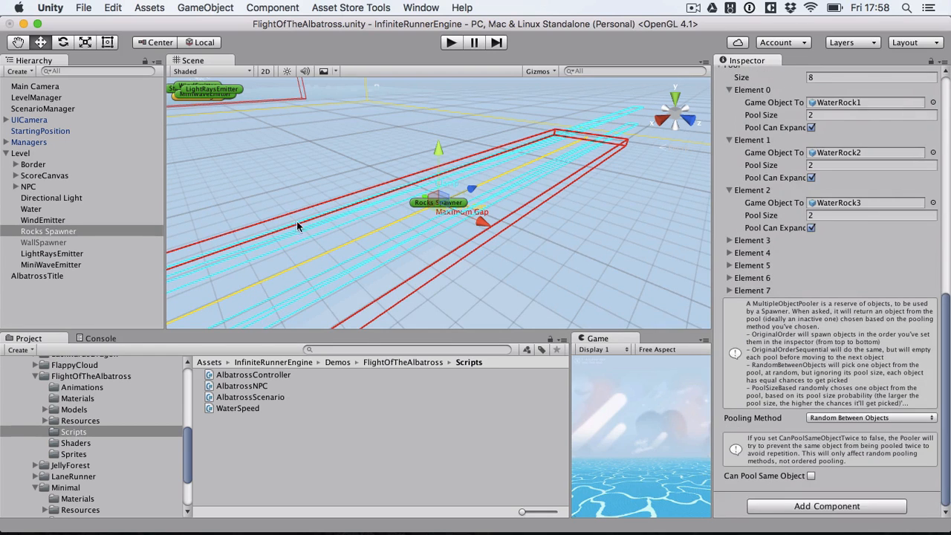
left_click(43, 108)
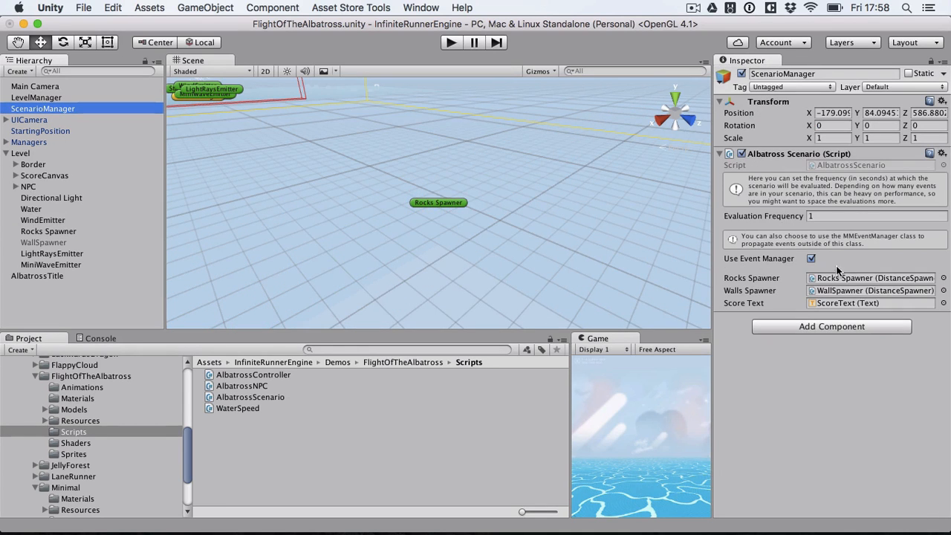
mouse_move(801, 247)
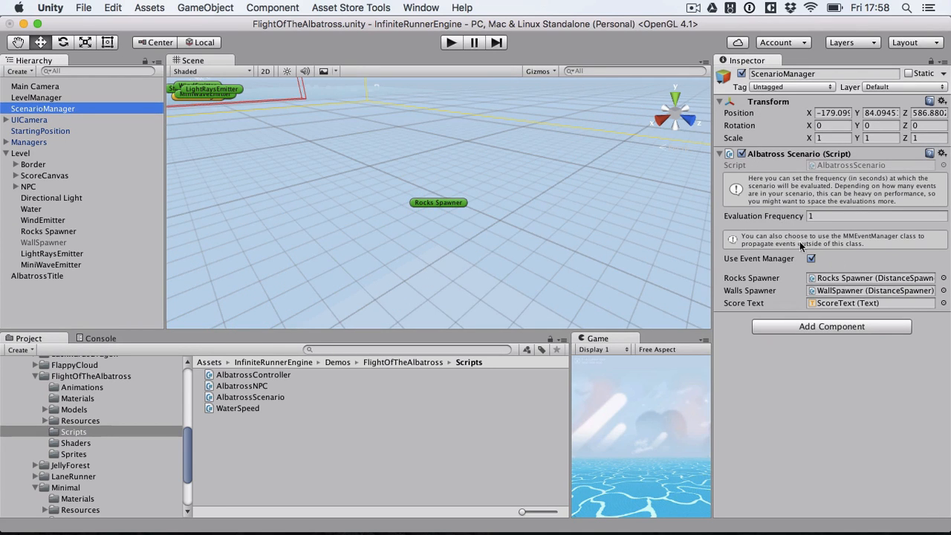
mouse_move(861, 293)
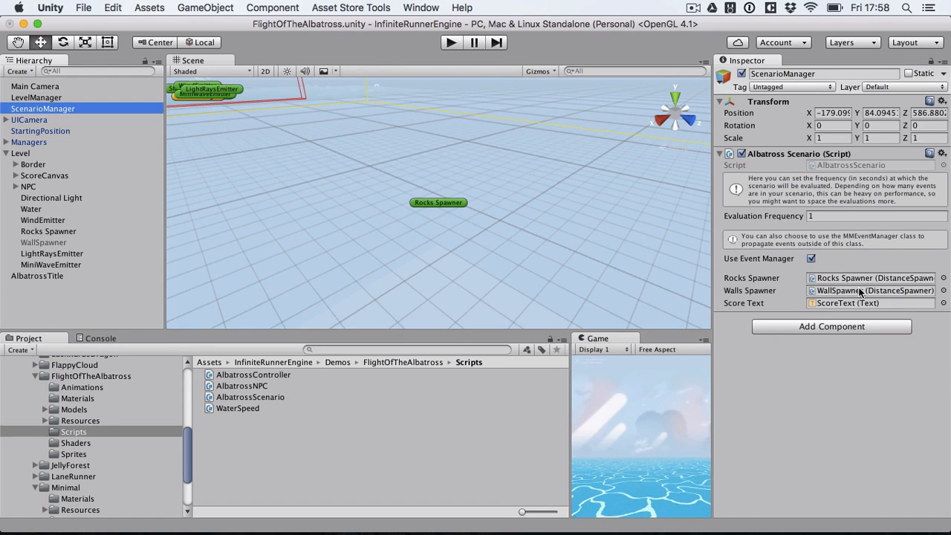
mouse_move(861, 289)
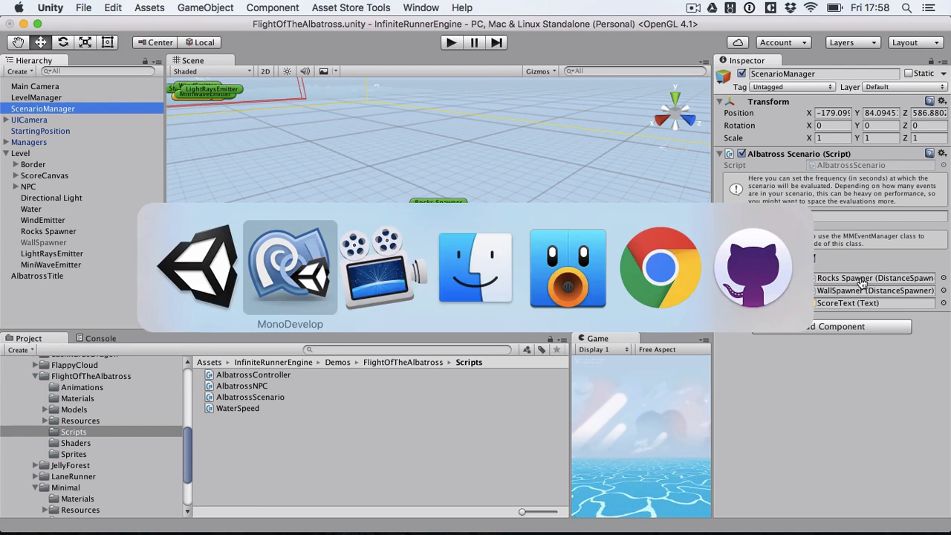
Review AlbatrossScenario.cs spawner switch and LaunchScoreText methods, returning to the class header.
left_click(290, 267)
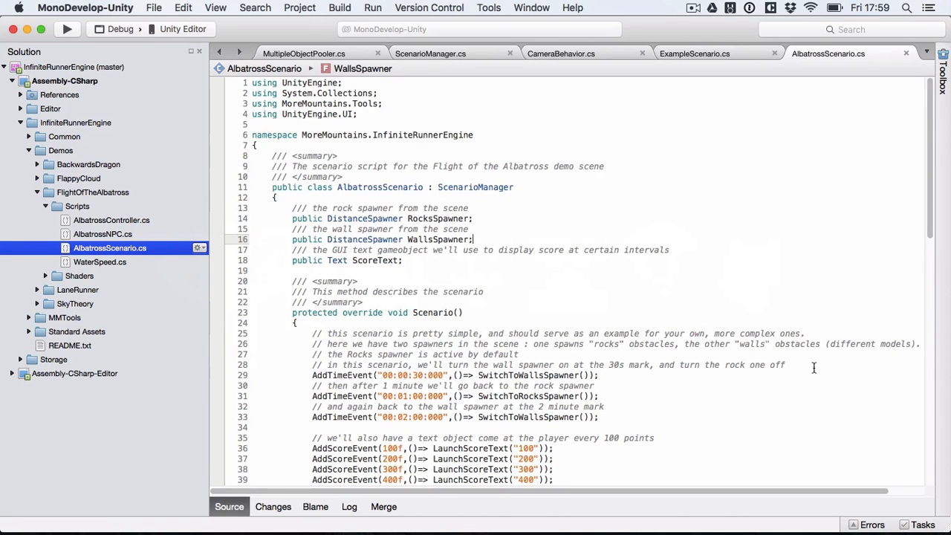
scroll("down", 3)
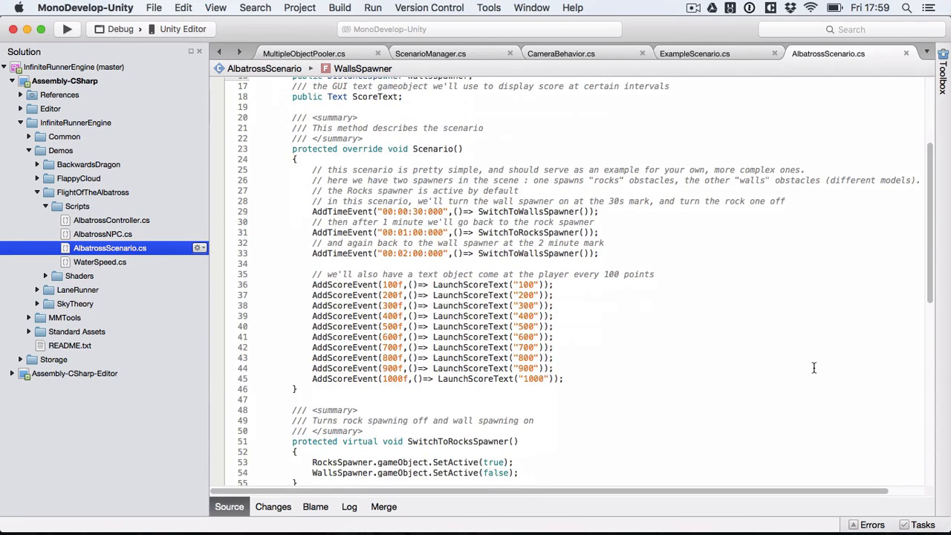
mouse_move(648, 295)
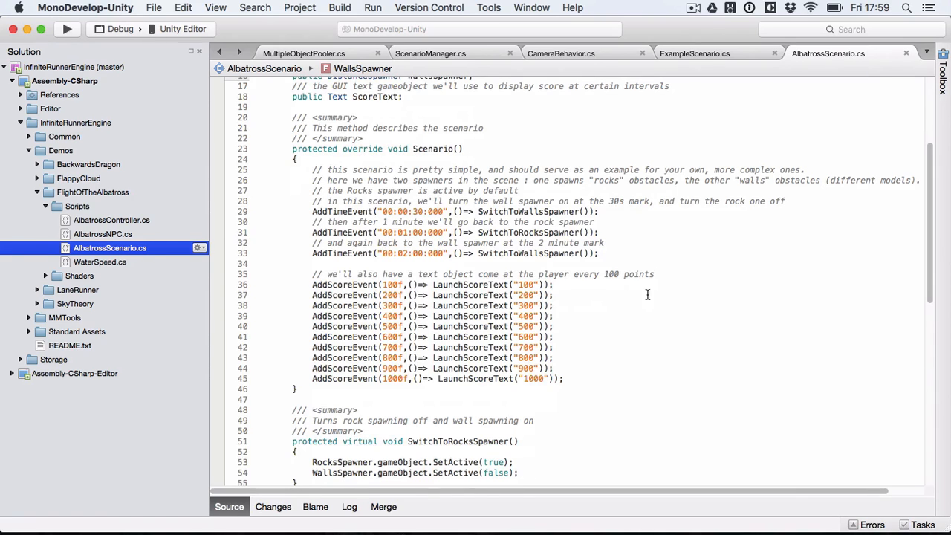
scroll("down", 3)
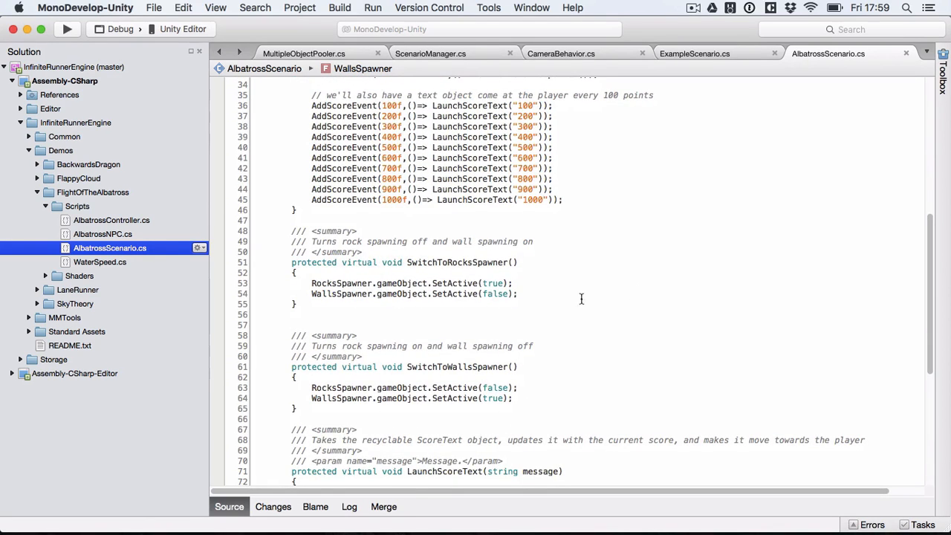
mouse_move(538, 280)
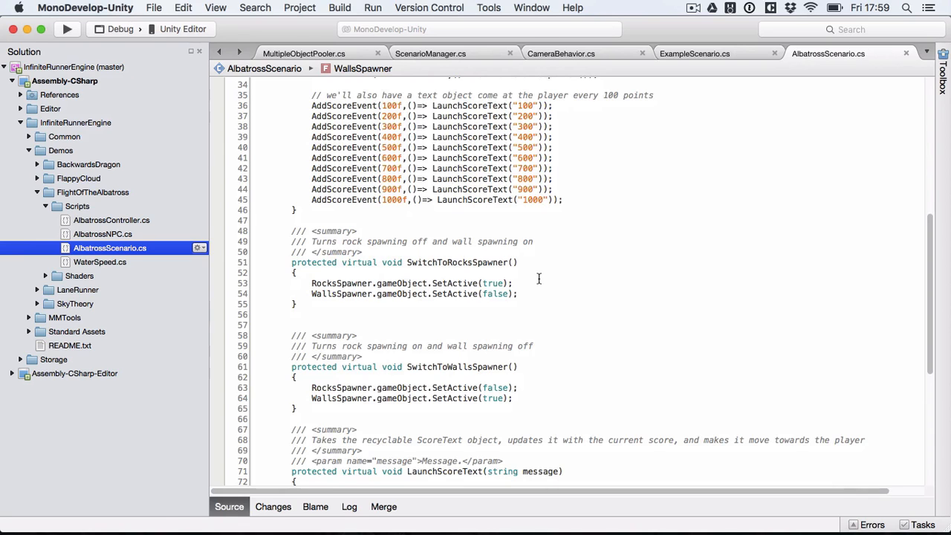
mouse_move(478, 296)
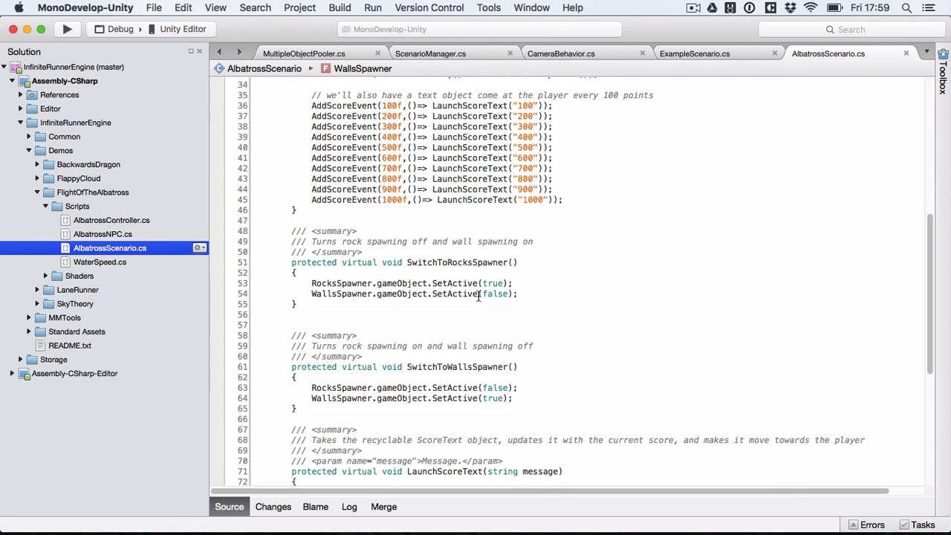
scroll("down", 3)
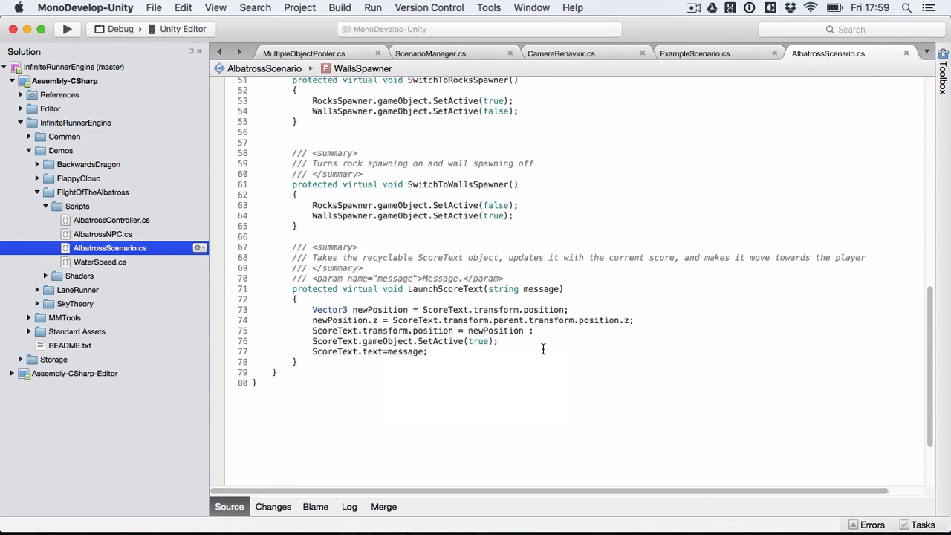
scroll("up", 3)
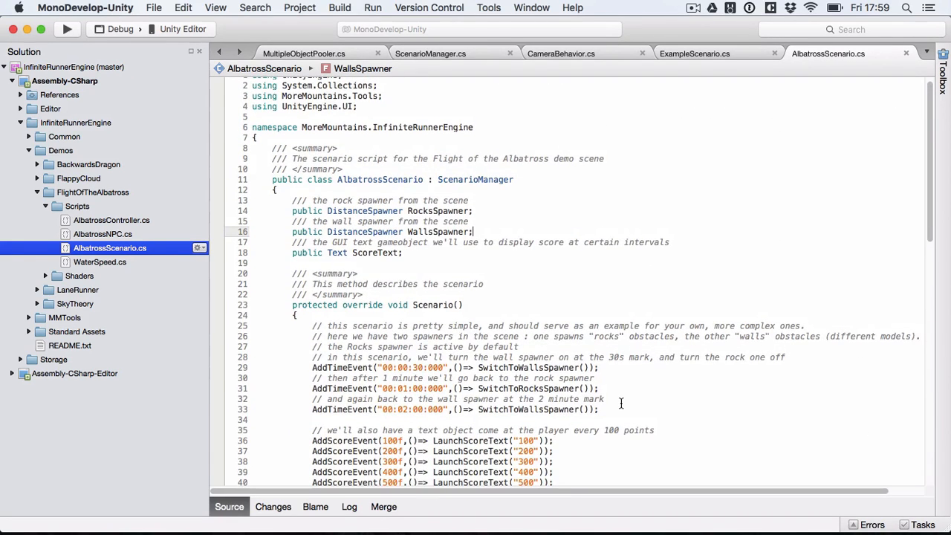